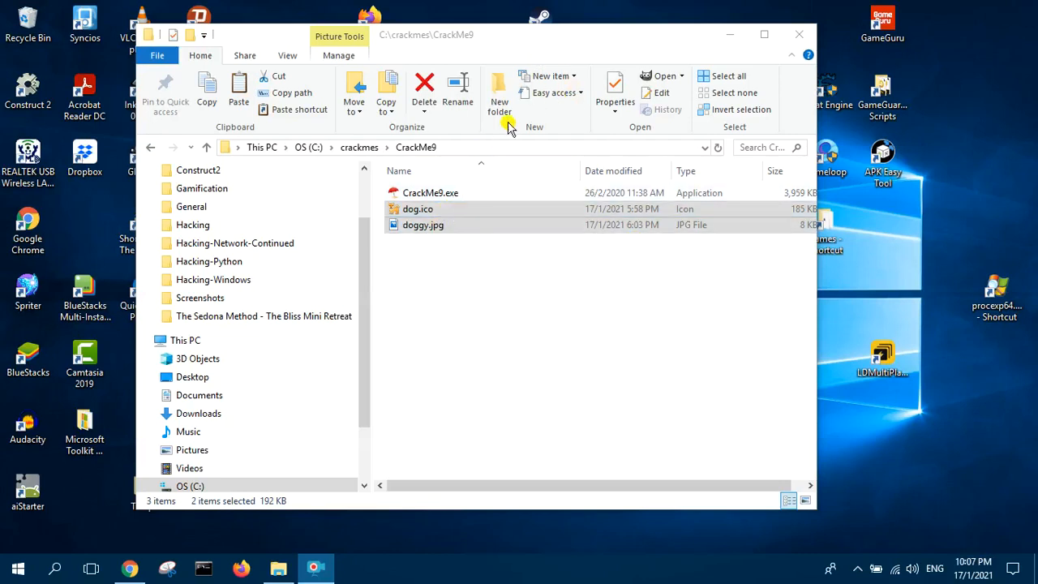
Run CrackMe9.exe from C:\crackmes\CrackMe9 to open its serial key window
double_click(430, 192)
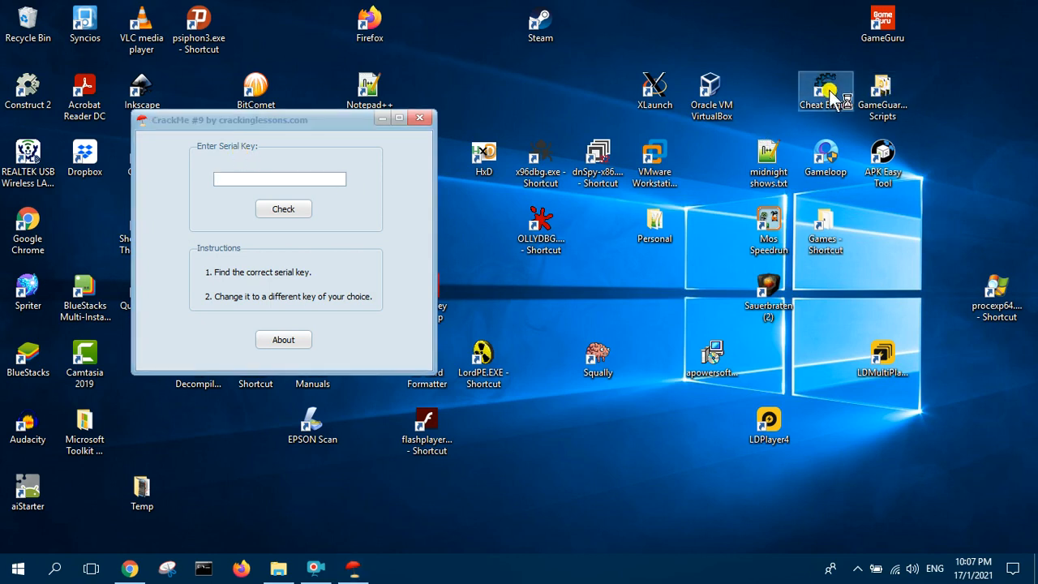
Launch Cheat Engine and attach it to the CrackMe #9 process
double_click(825, 92)
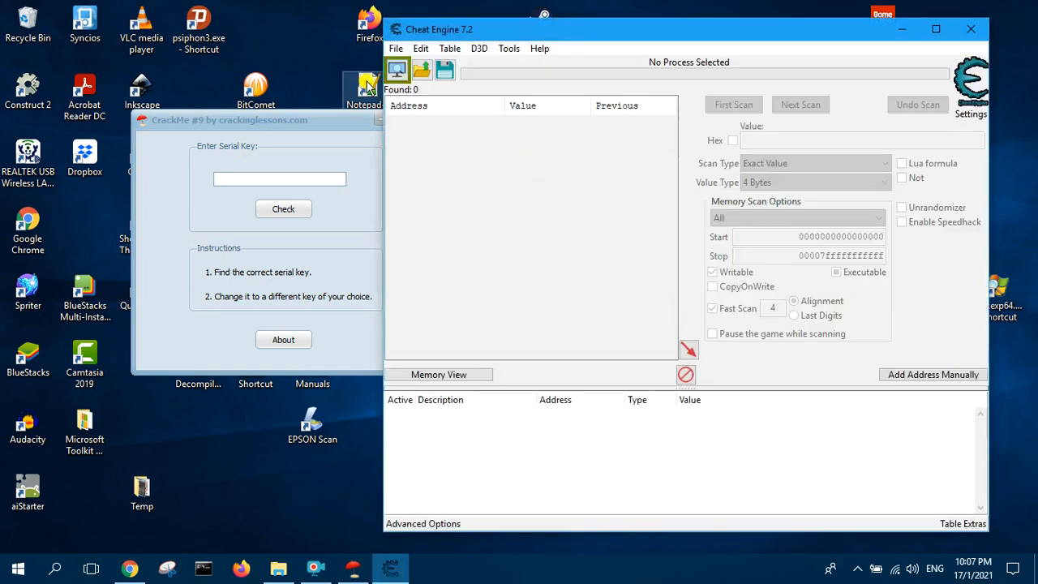
left_click(396, 69)
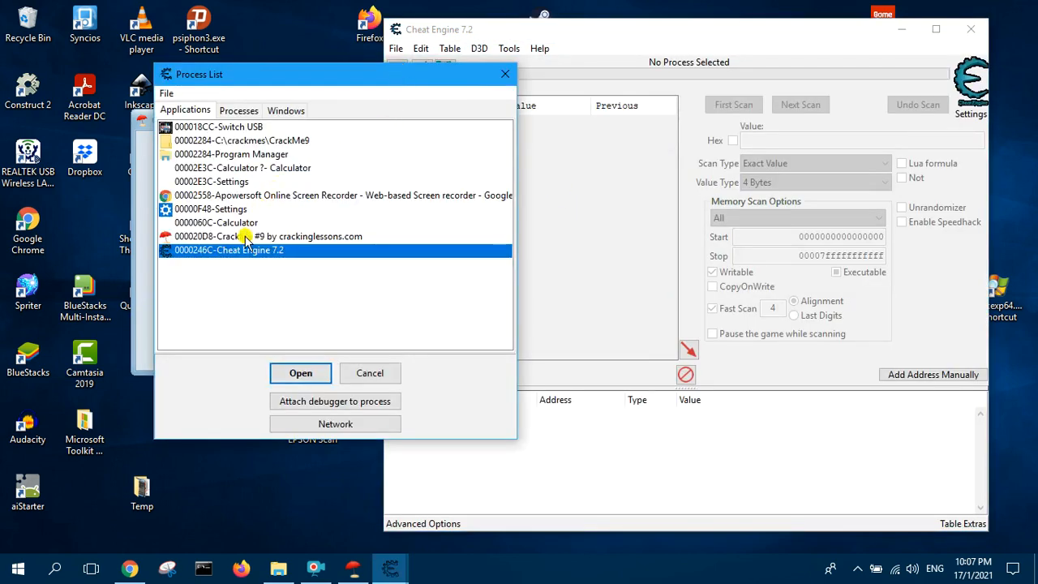
left_click(300, 372)
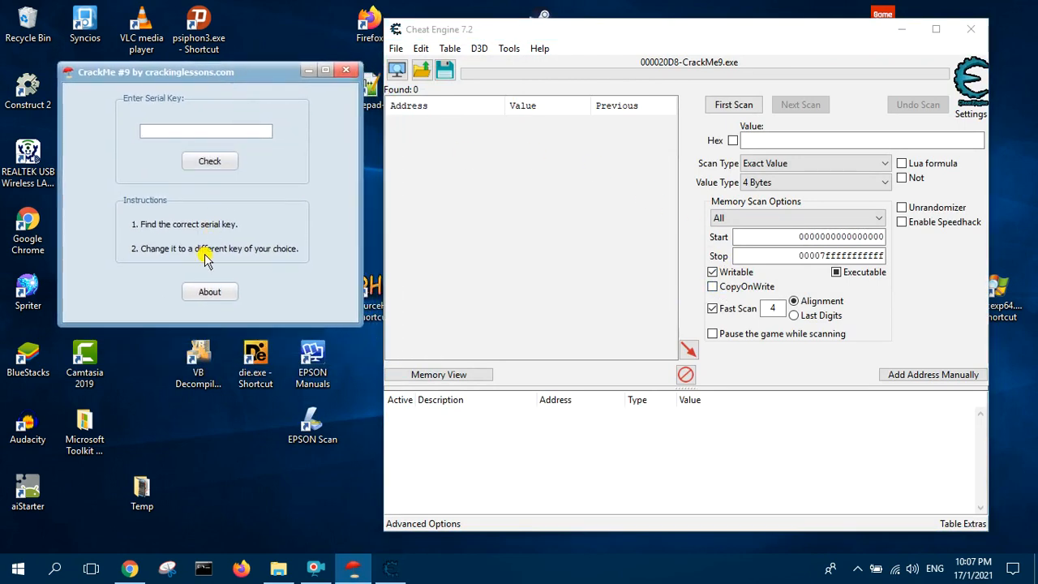
left_click(209, 161)
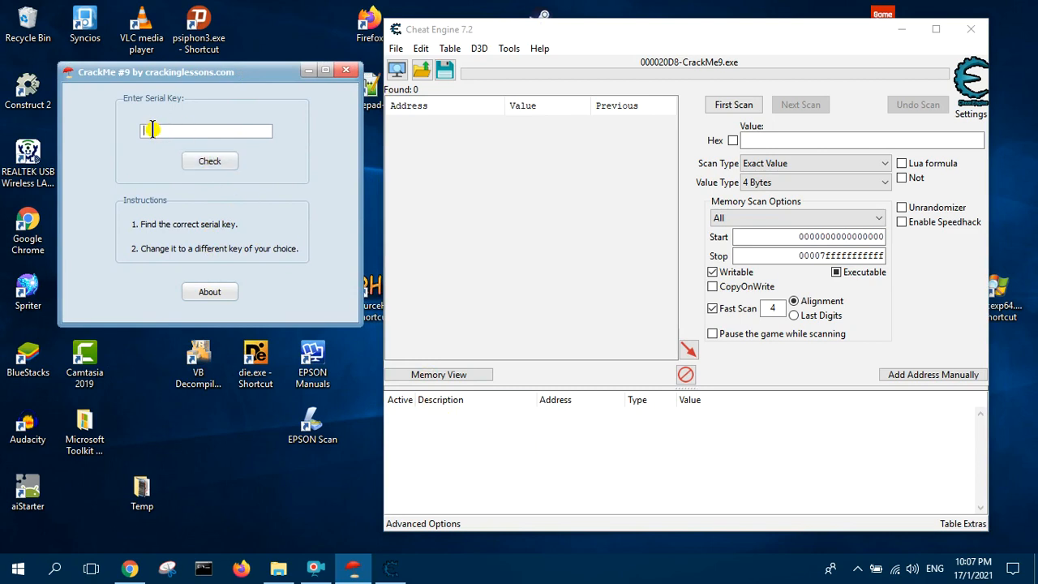
mouse_move(527, 233)
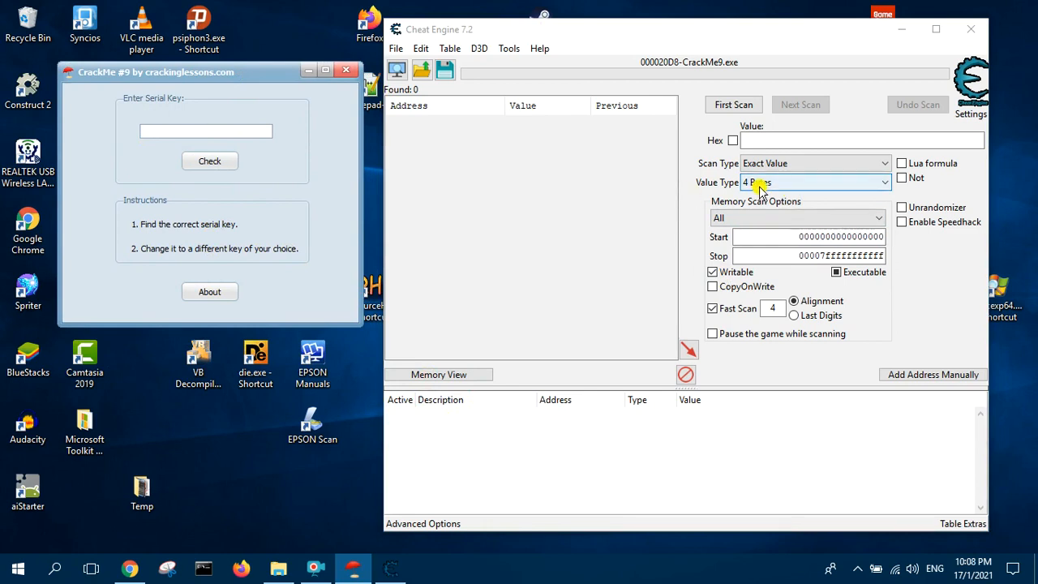
String-scan for serial 2, then Next Scan for 3, narrowing to 04A13F68
left_click(814, 181)
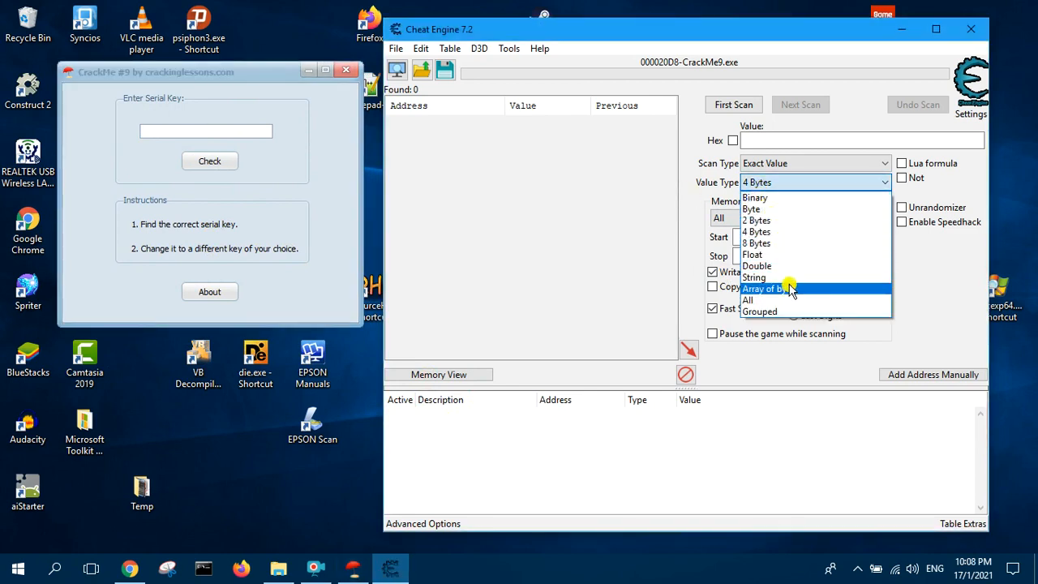
left_click(753, 277)
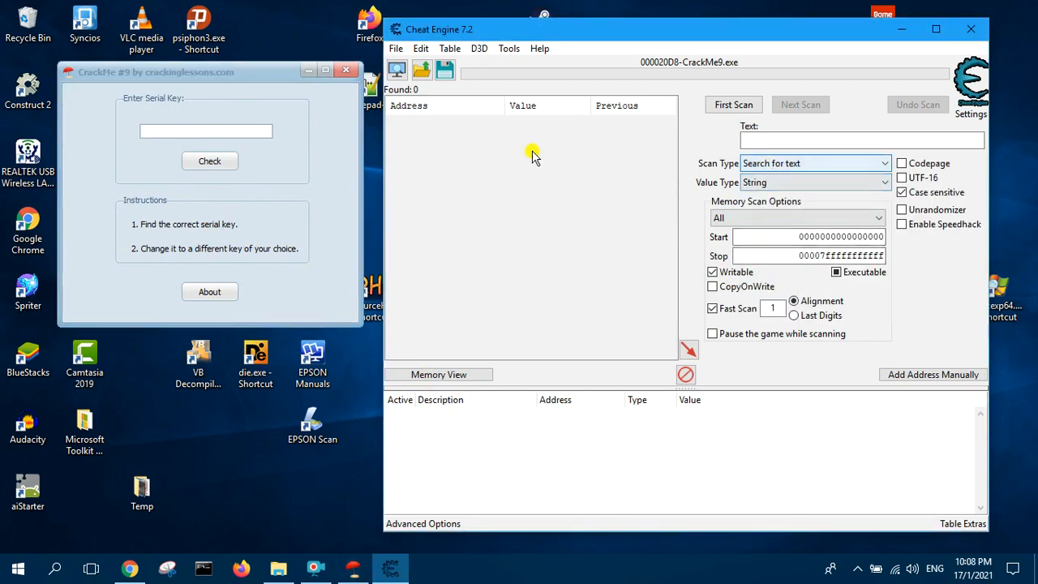
type("2")
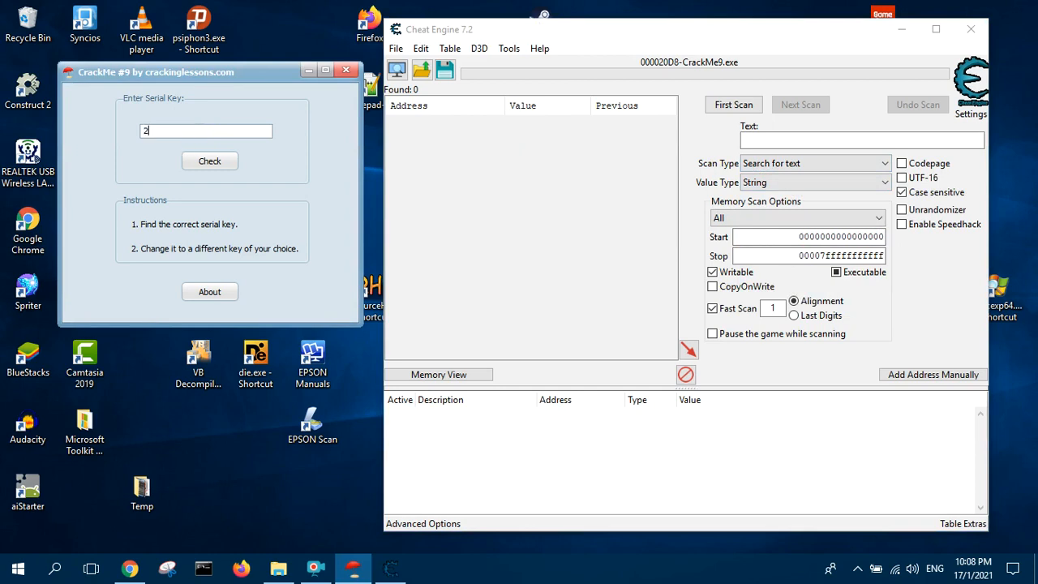
left_click(209, 161)
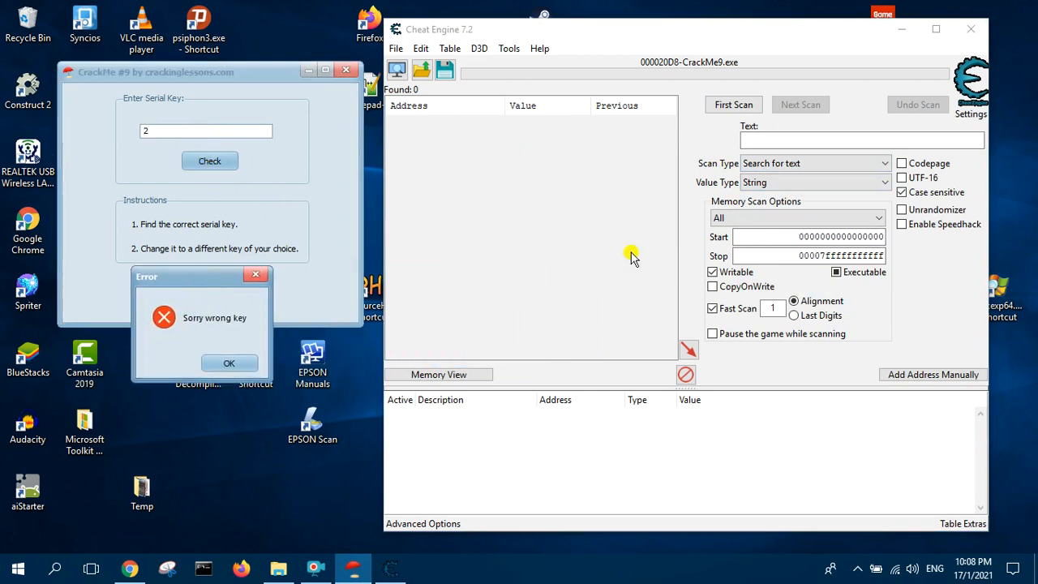
left_click(861, 140)
type("2")
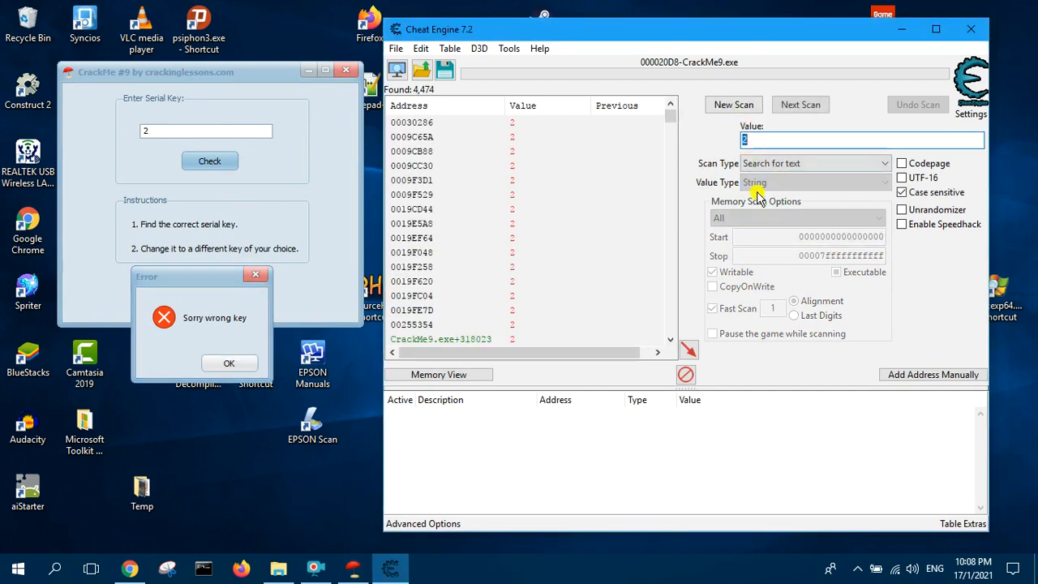
left_click(229, 363)
type("3")
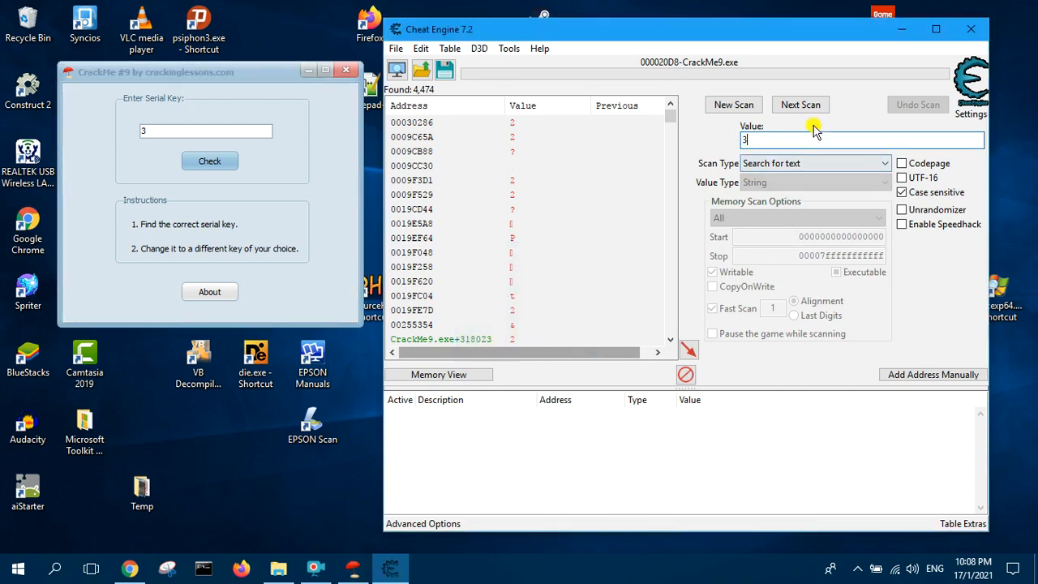
left_click(801, 104)
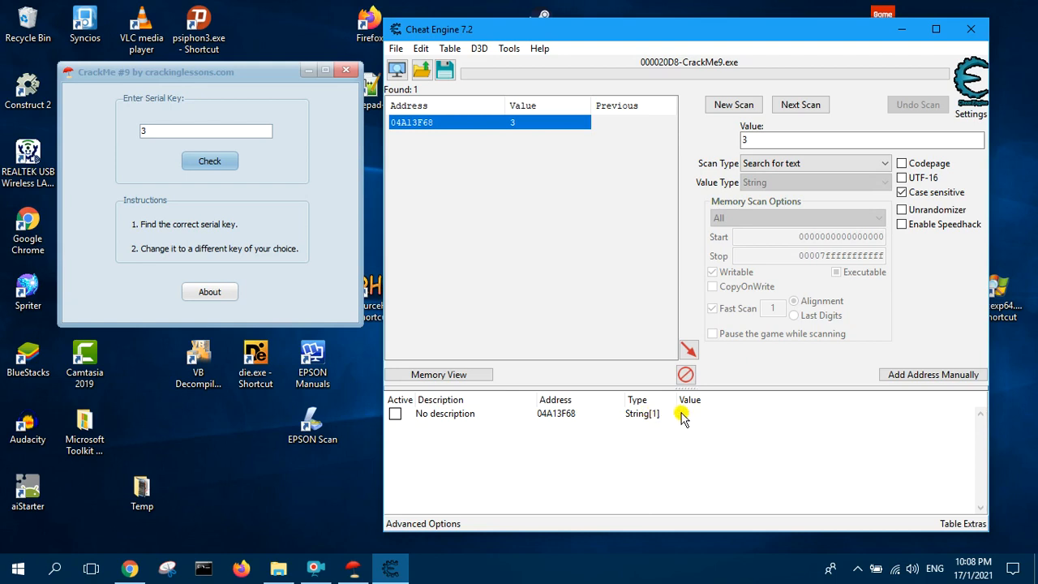
Rewrite the value at 04A13F68 to 4, then to 5
double_click(679, 412)
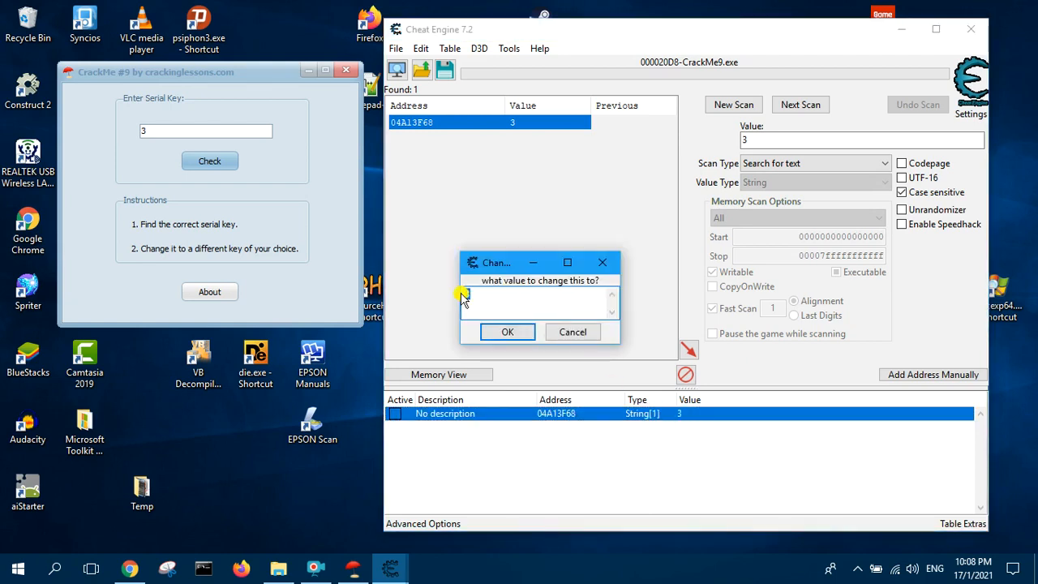
type("4")
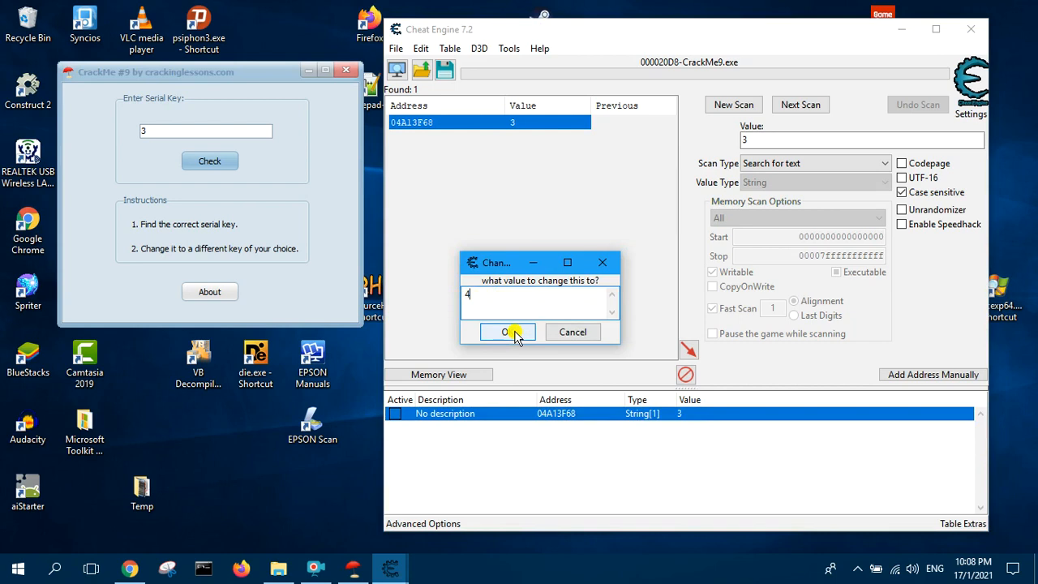
left_click(506, 332)
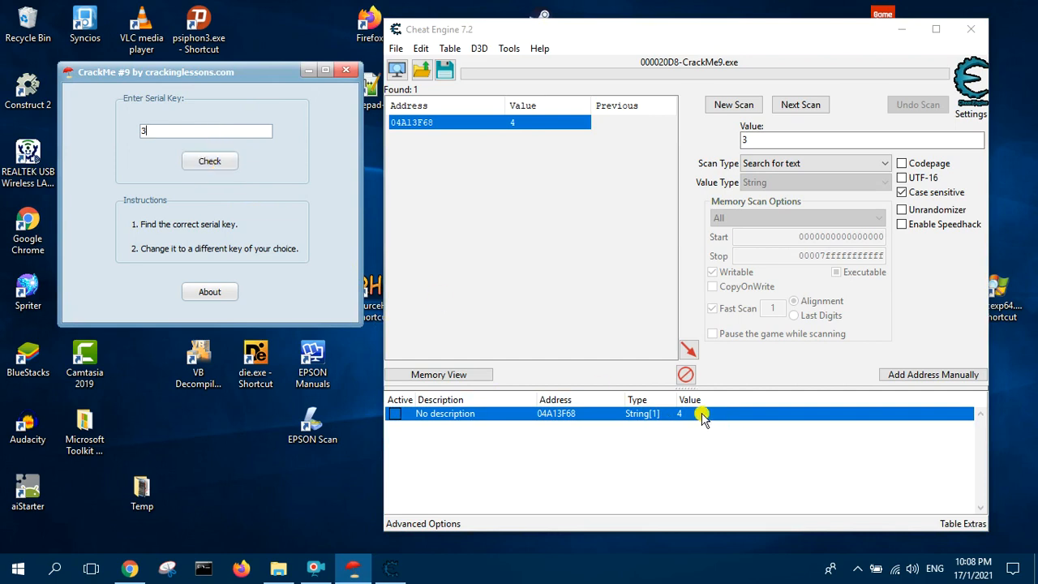
double_click(690, 414)
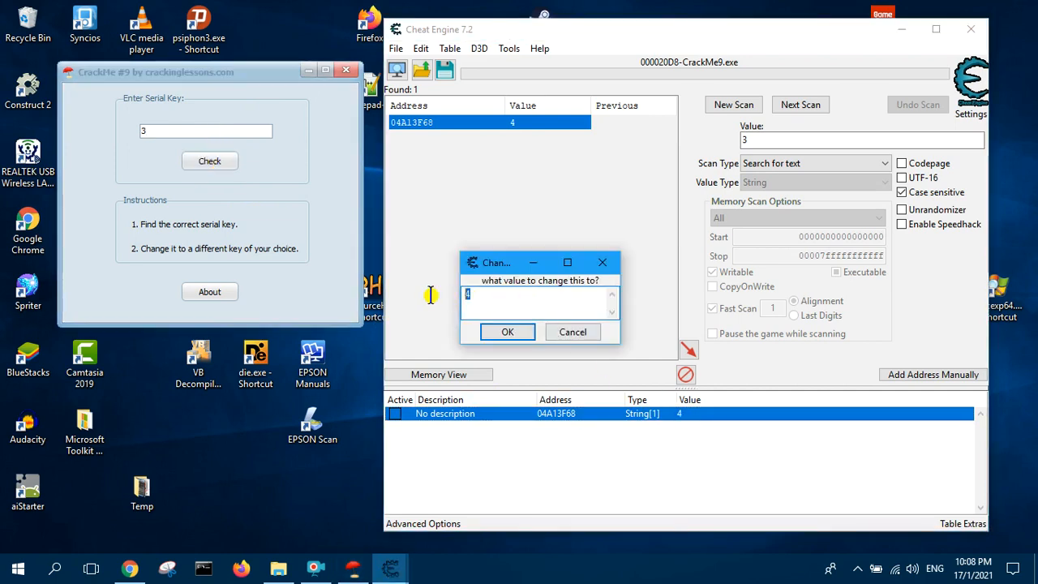
left_click(506, 331)
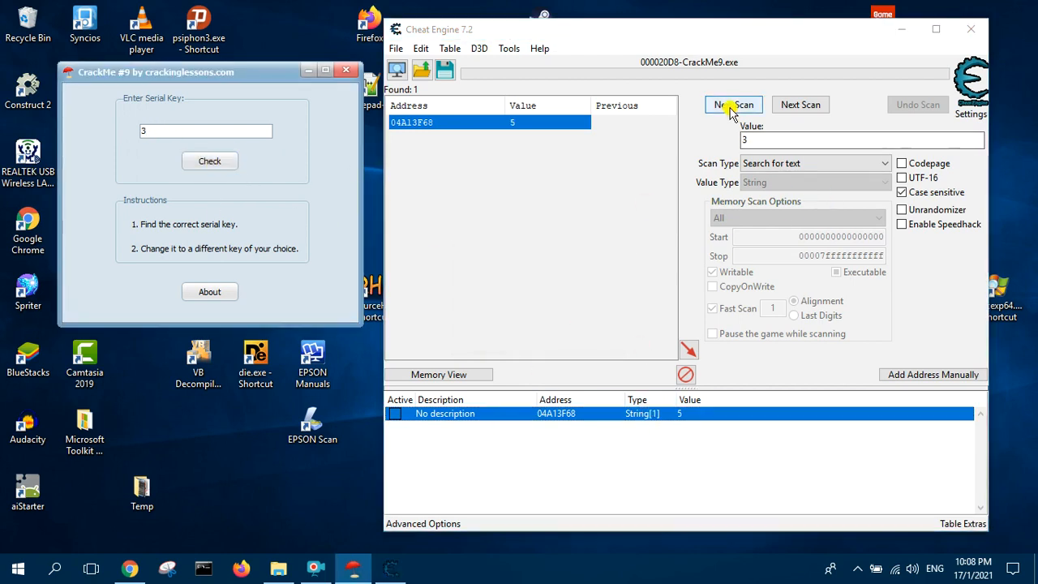
Rescan for serial 3 then 4 to find 02967C88, and set it to 5
left_click(732, 103)
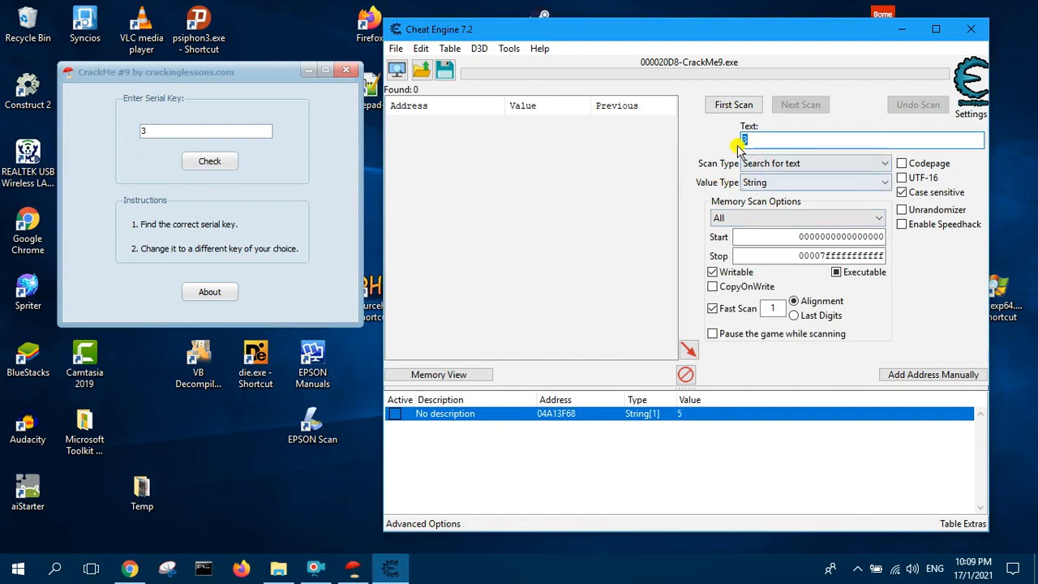
left_click(732, 104)
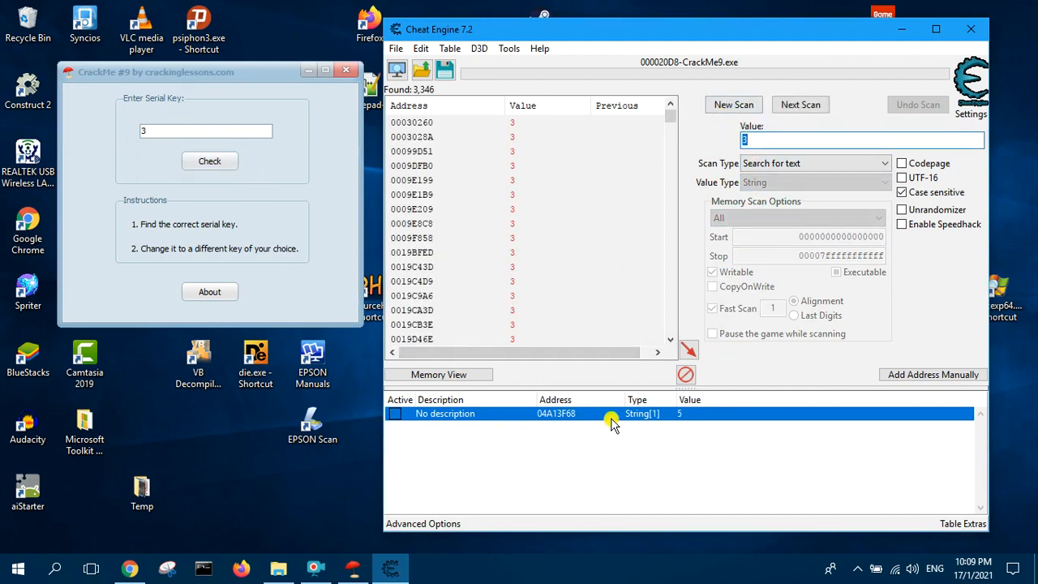
right_click(612, 414)
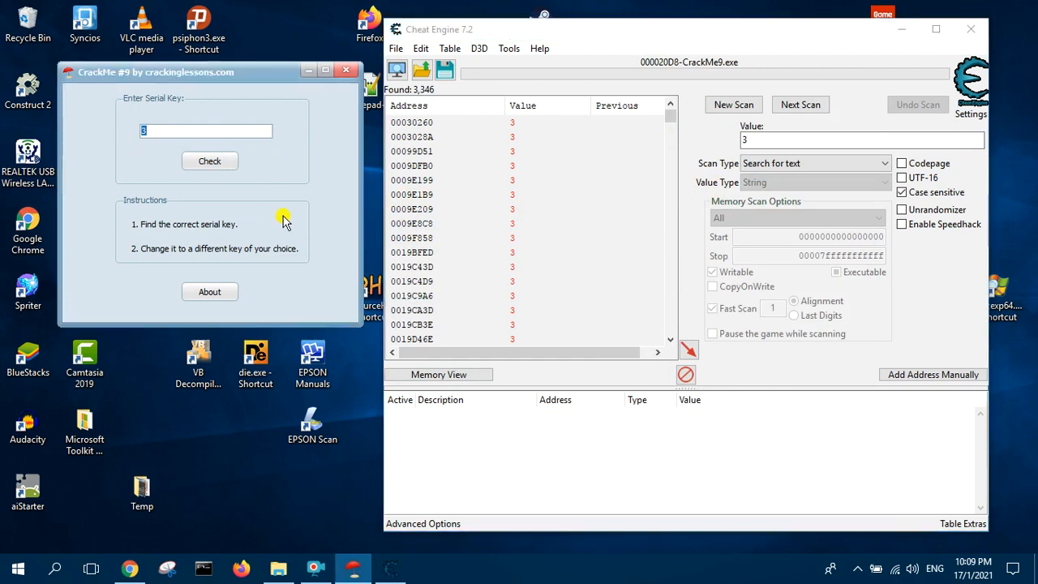
left_click(209, 160)
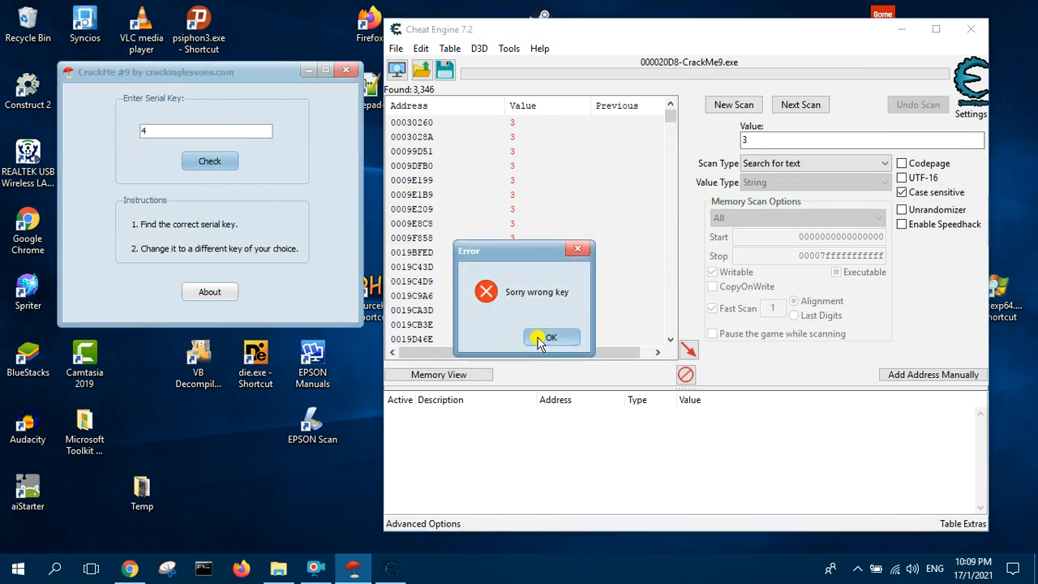
left_click(551, 338)
type("4")
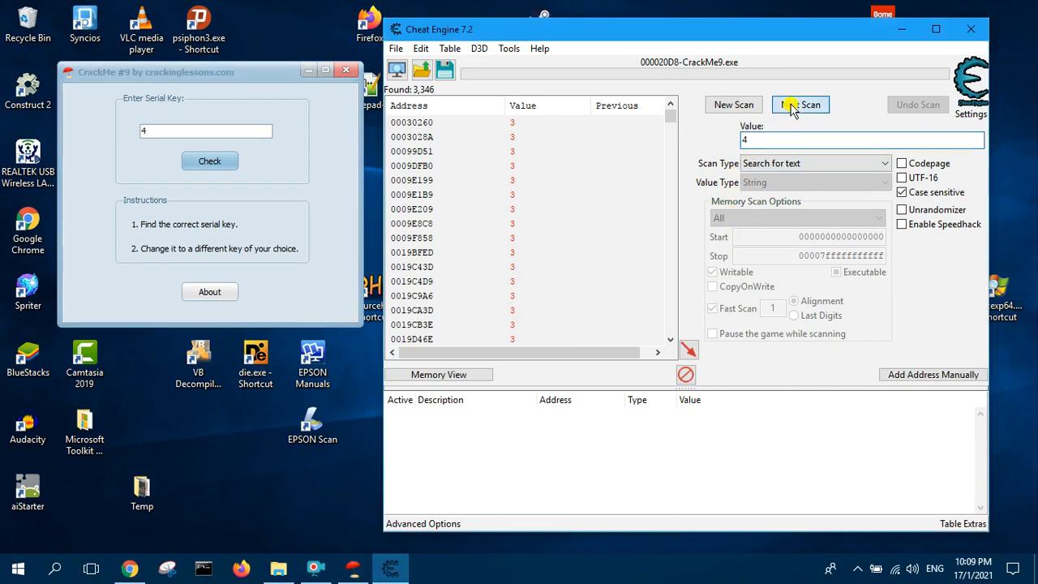
left_click(800, 103)
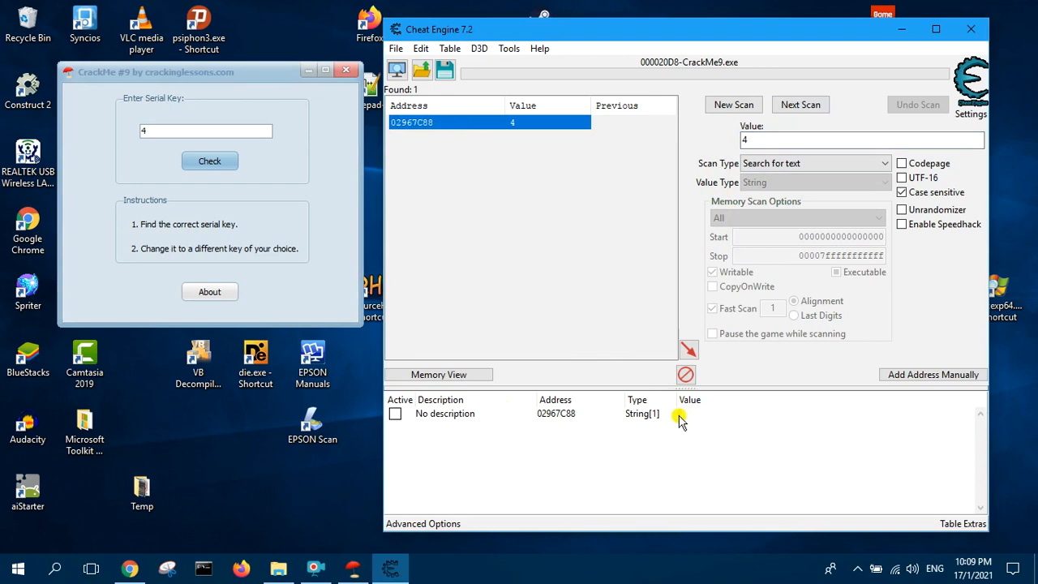
double_click(678, 413)
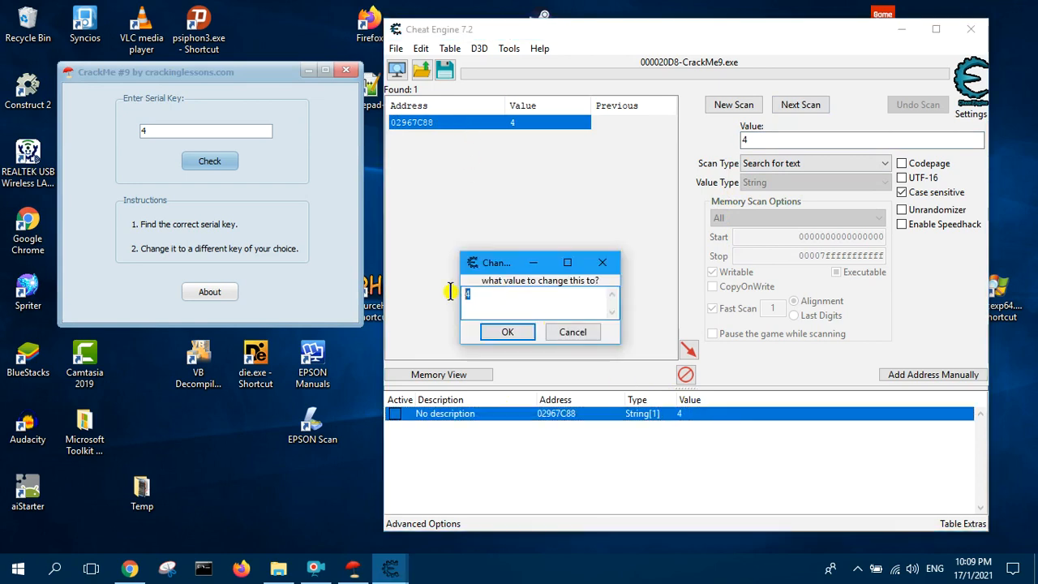
left_click(507, 332)
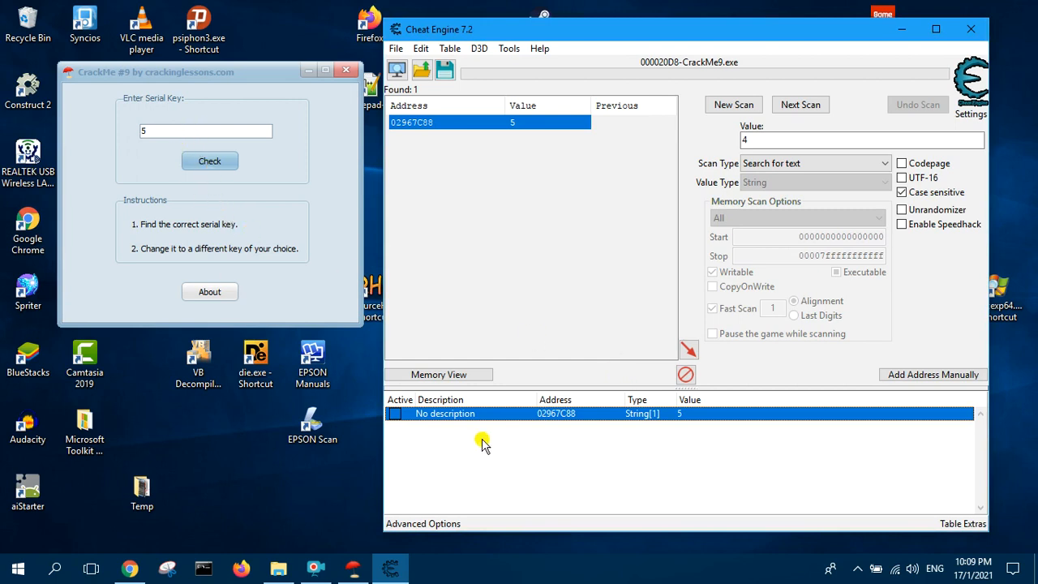
mouse_move(538, 295)
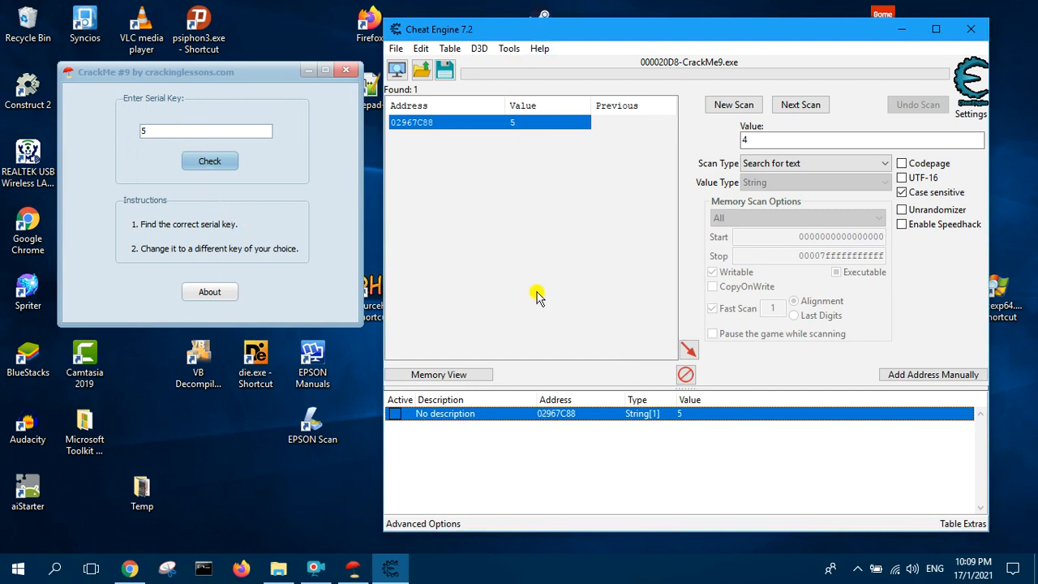
mouse_move(534, 236)
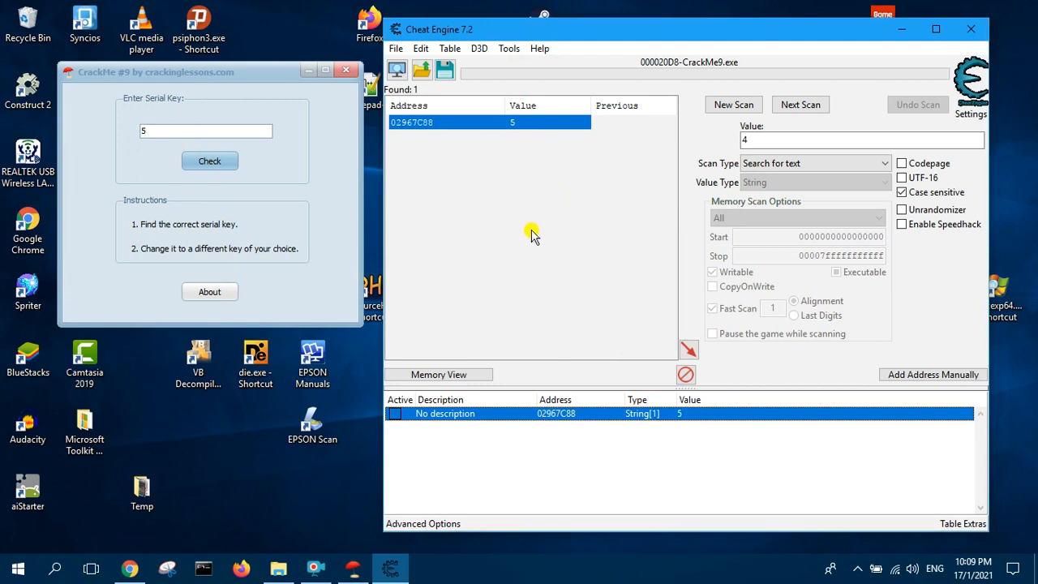
Run 'Find out what accesses this address' on 02967C88, allowing the debugger to attach
right_click(556, 412)
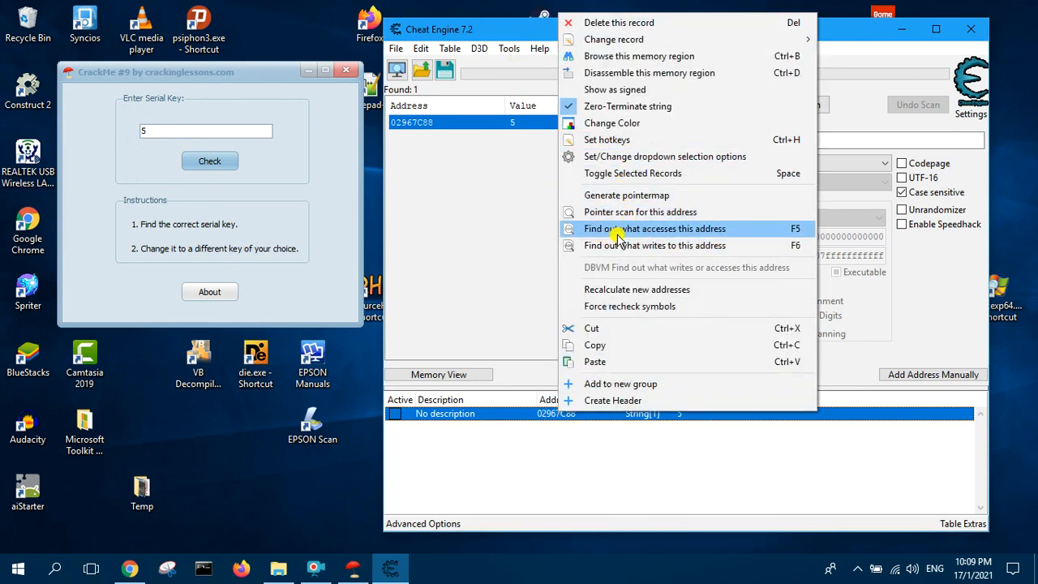
mouse_move(656, 235)
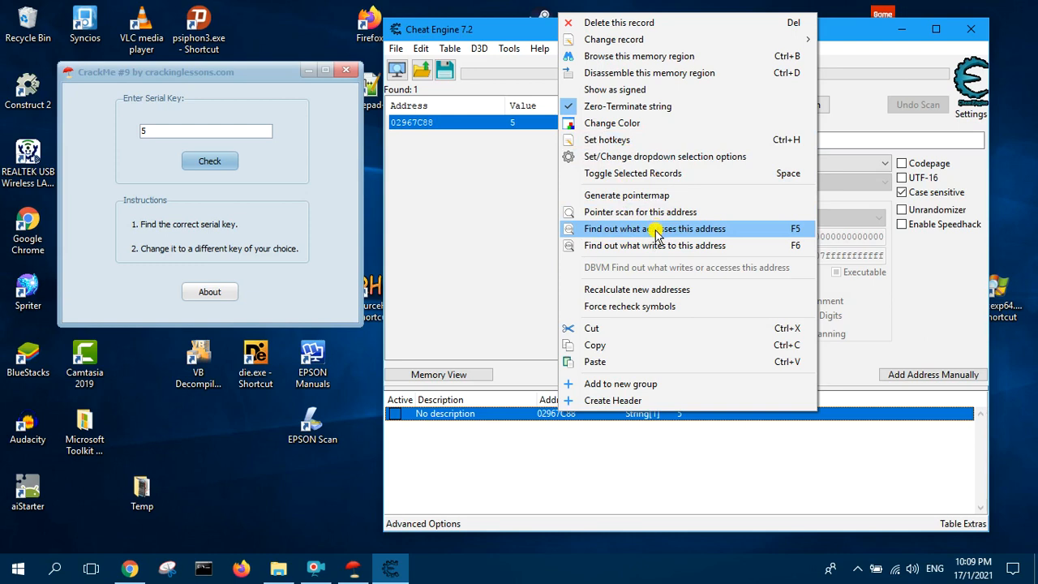
left_click(655, 227)
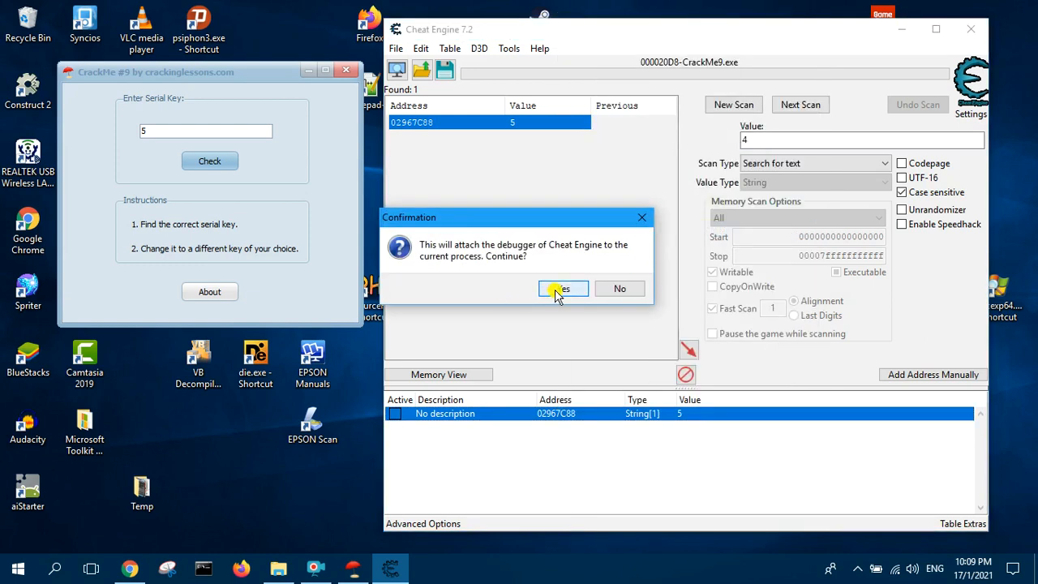
left_click(562, 289)
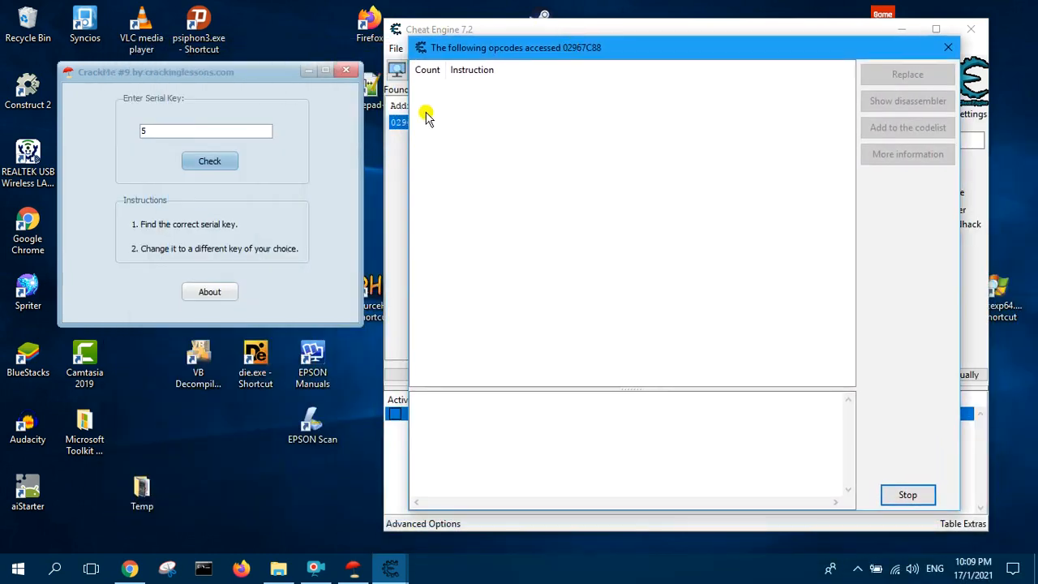
Check serial 5 repeatedly in CrackMe9, dismissing wrong-key errors, to log serial accesses
left_click(209, 161)
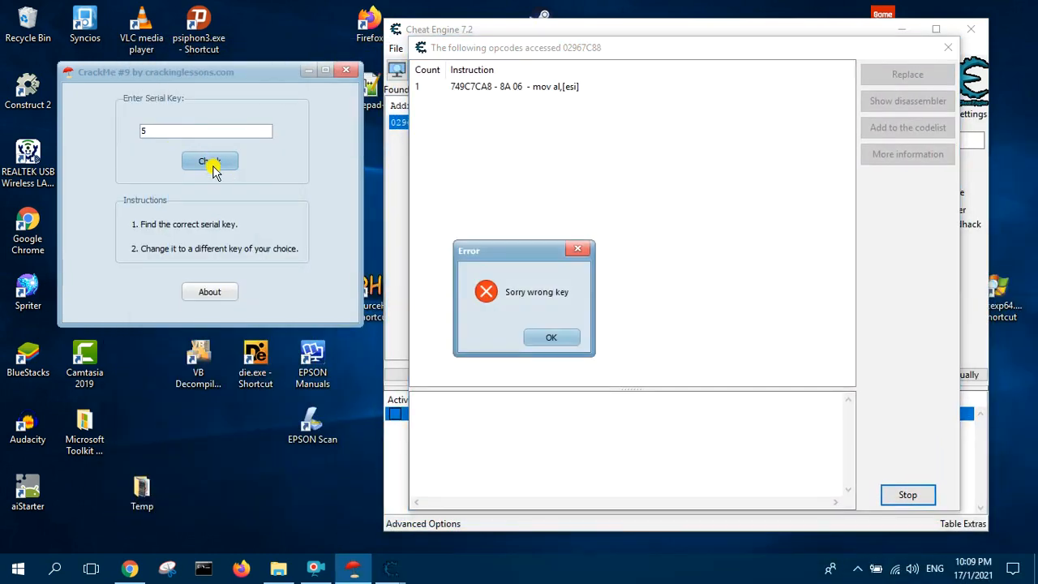
left_click(551, 336)
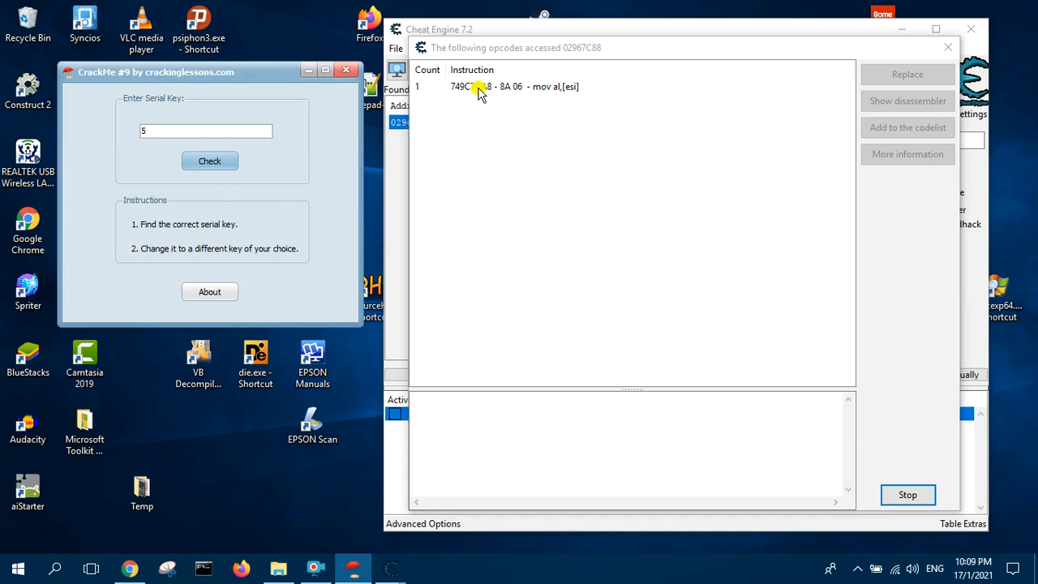
left_click(209, 161)
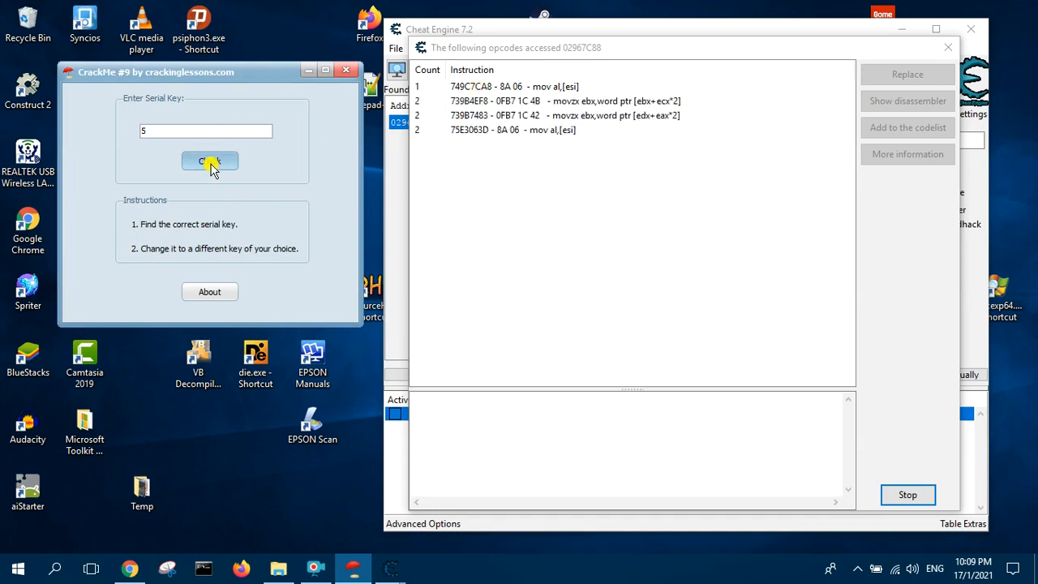
left_click(209, 161)
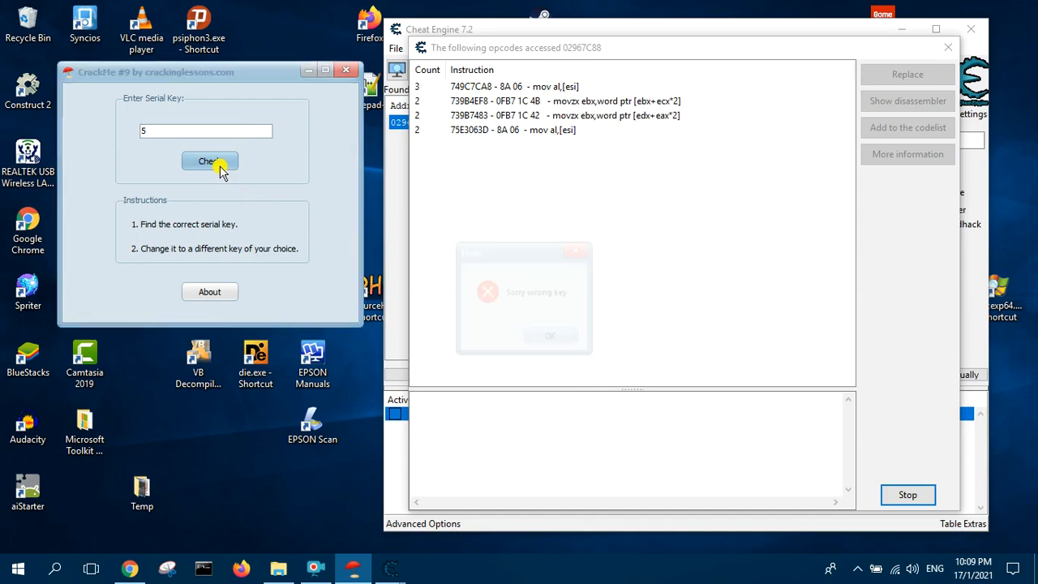
left_click(550, 334)
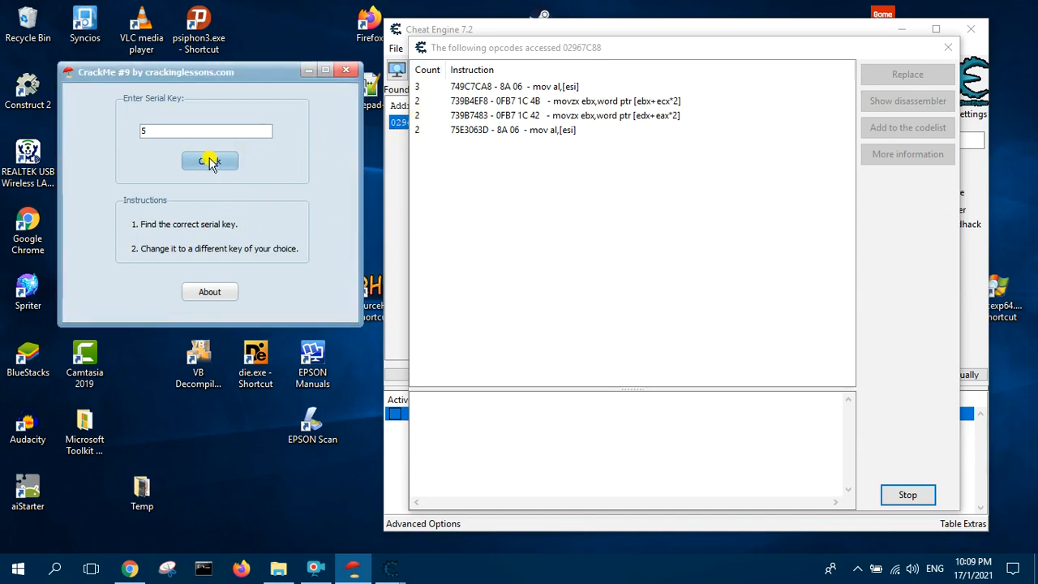
left_click(209, 160)
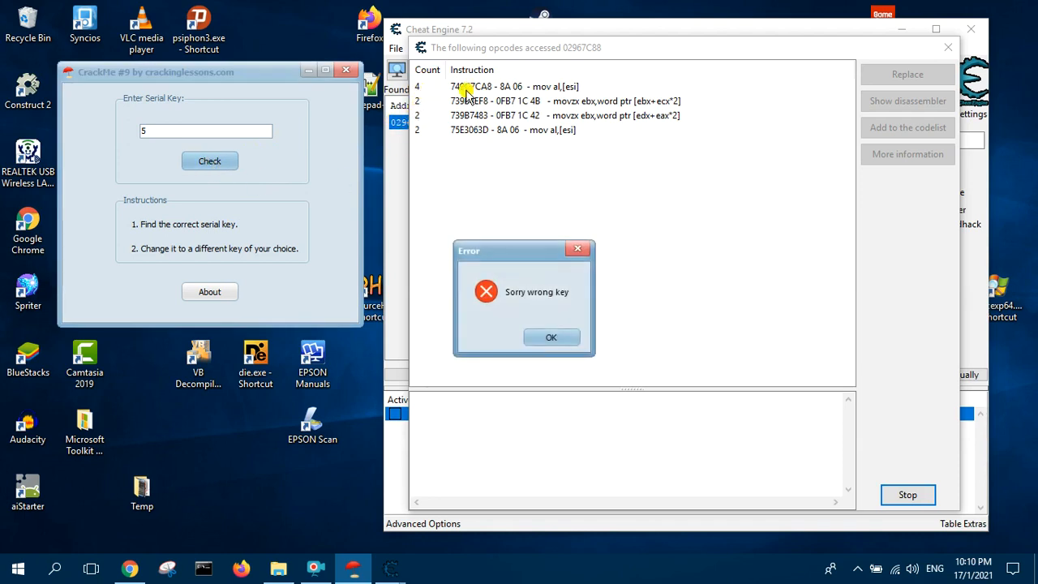
left_click(551, 337)
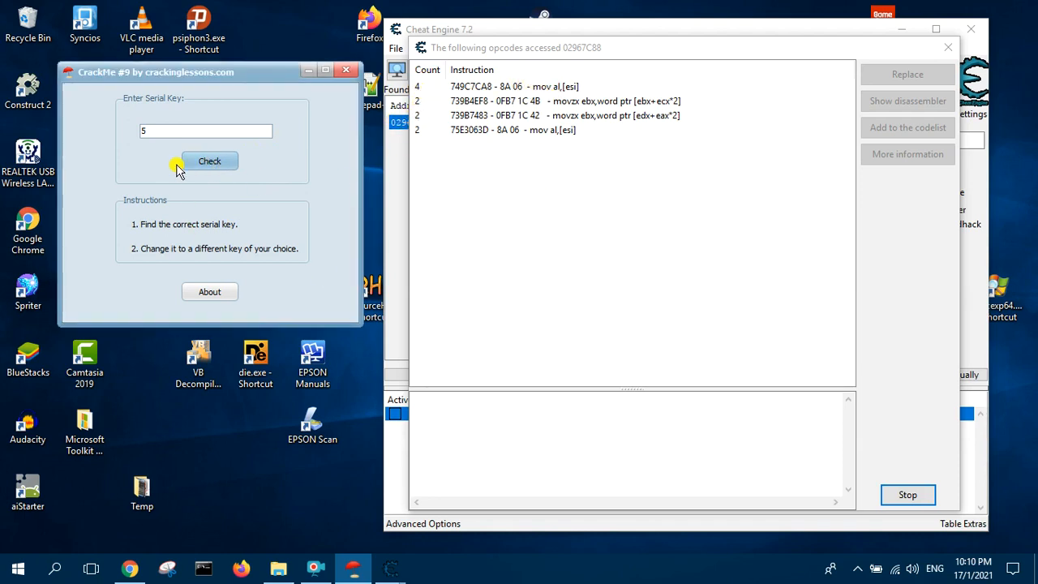
left_click(209, 160)
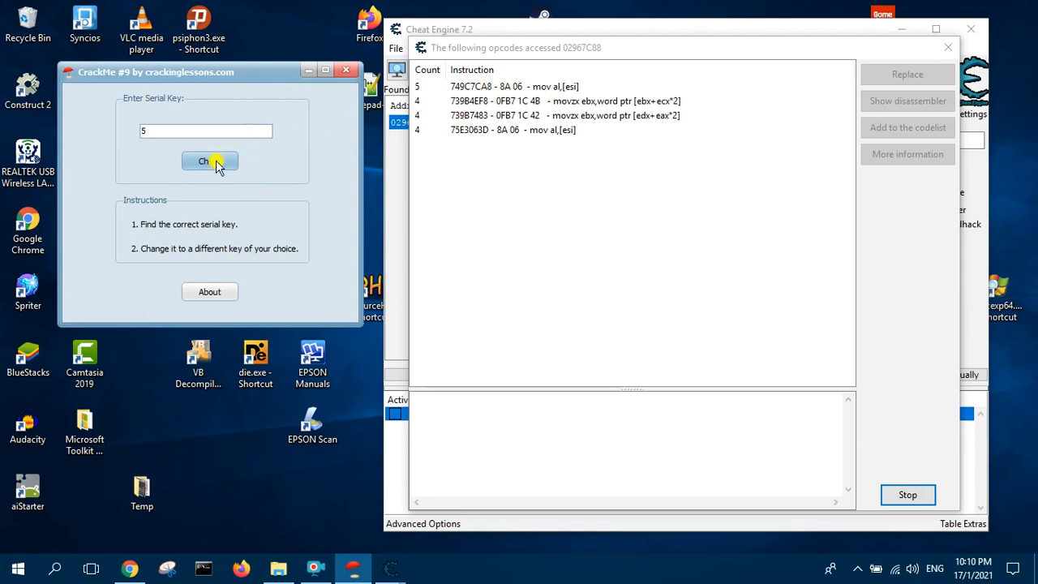
left_click(209, 161)
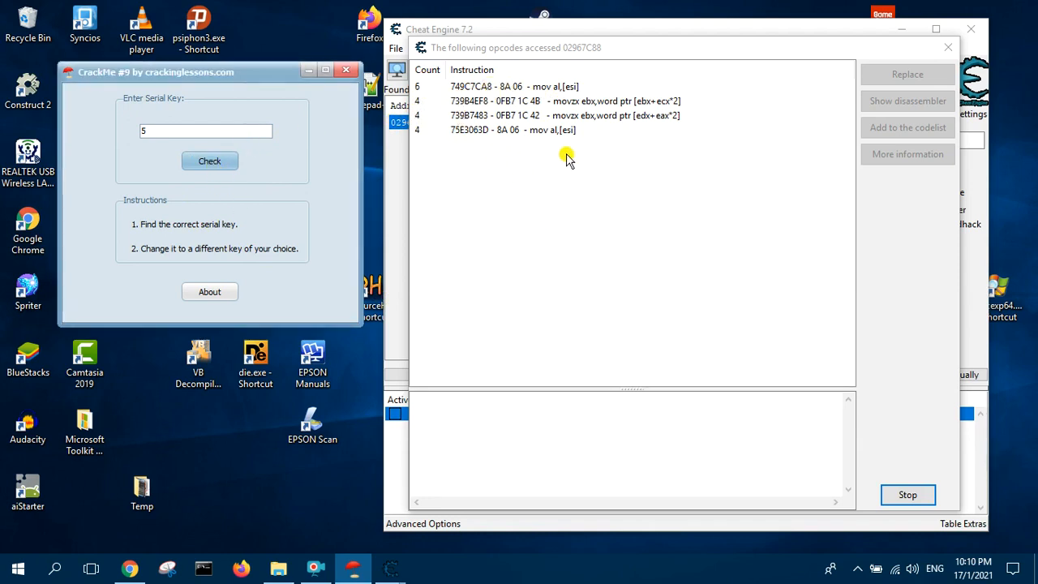
Select the top instruction, stop monitoring, and view msvcrt.memcpy+198 in the disassembler
left_click(515, 86)
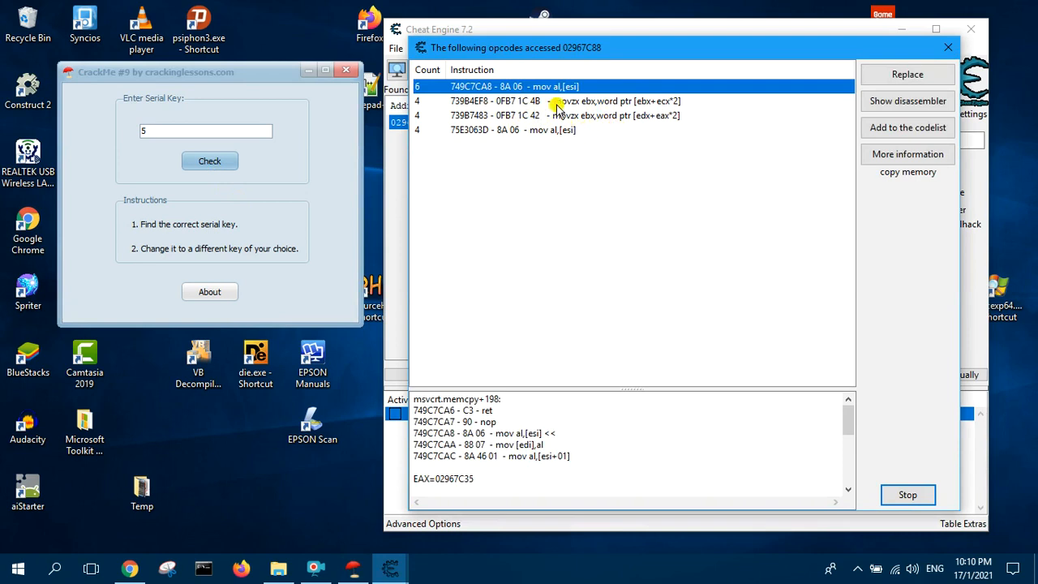
left_click(907, 495)
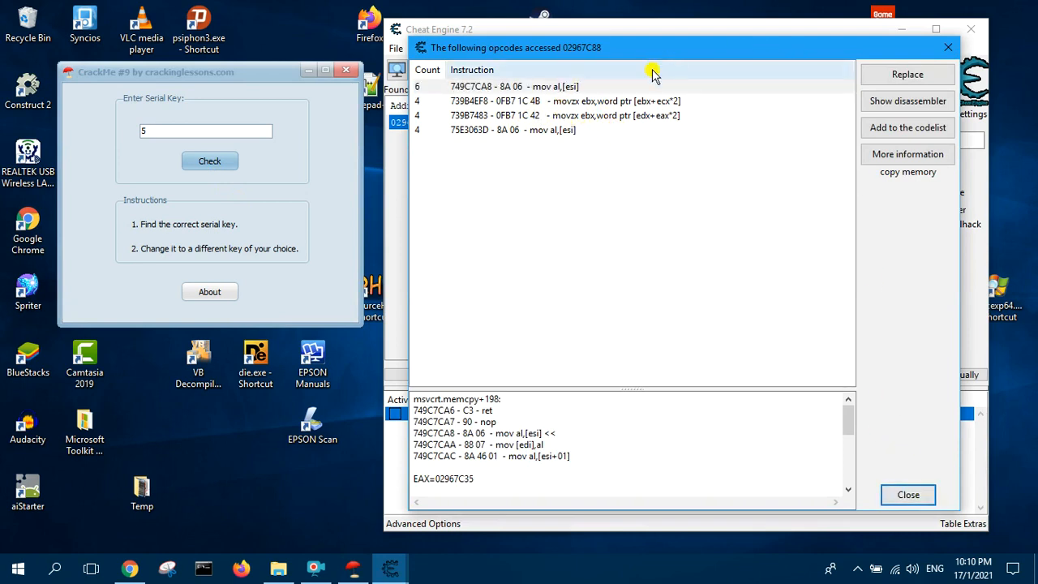
left_click(907, 100)
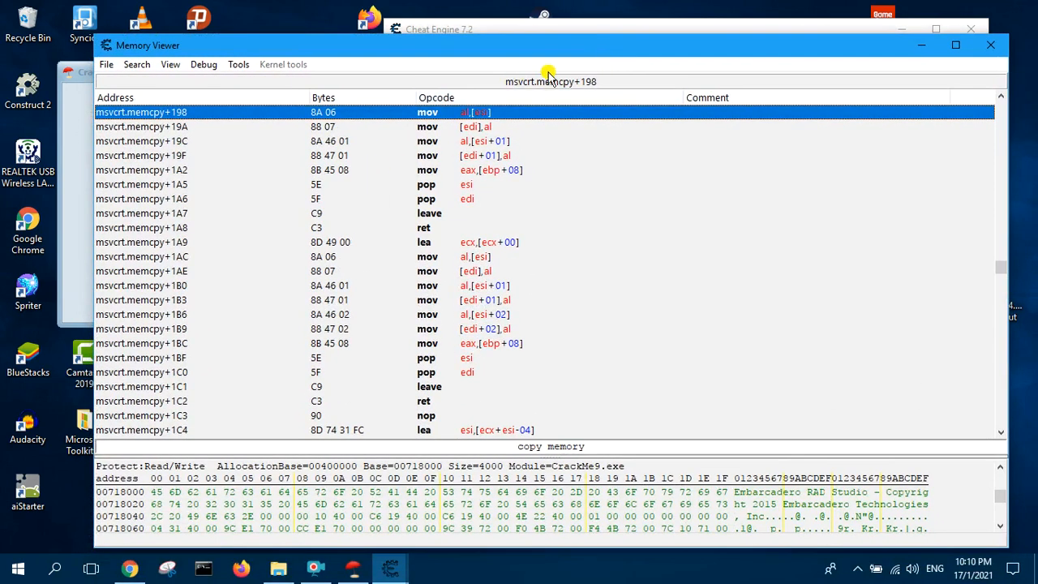
mouse_move(531, 97)
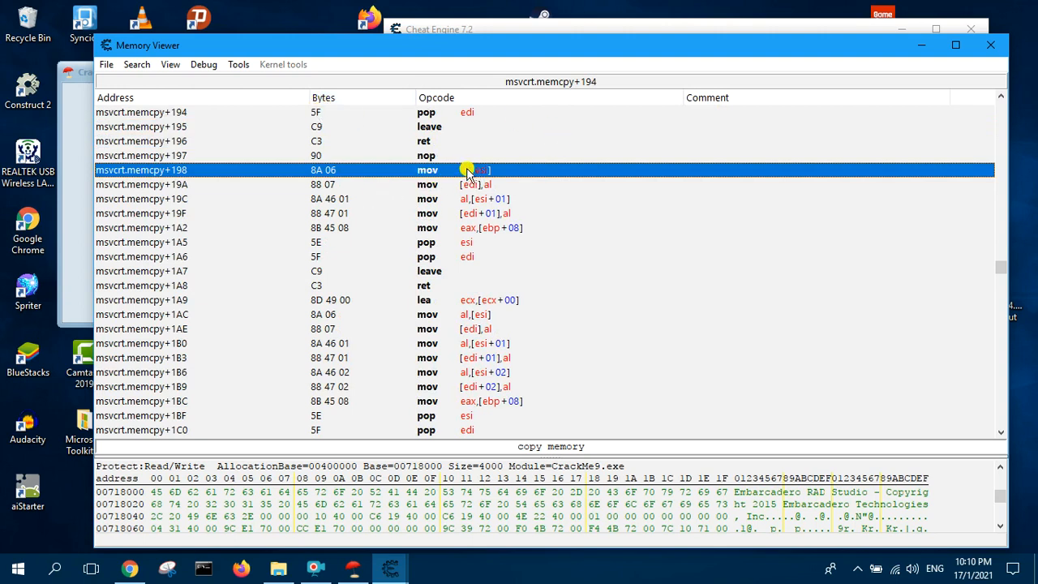
mouse_move(259, 207)
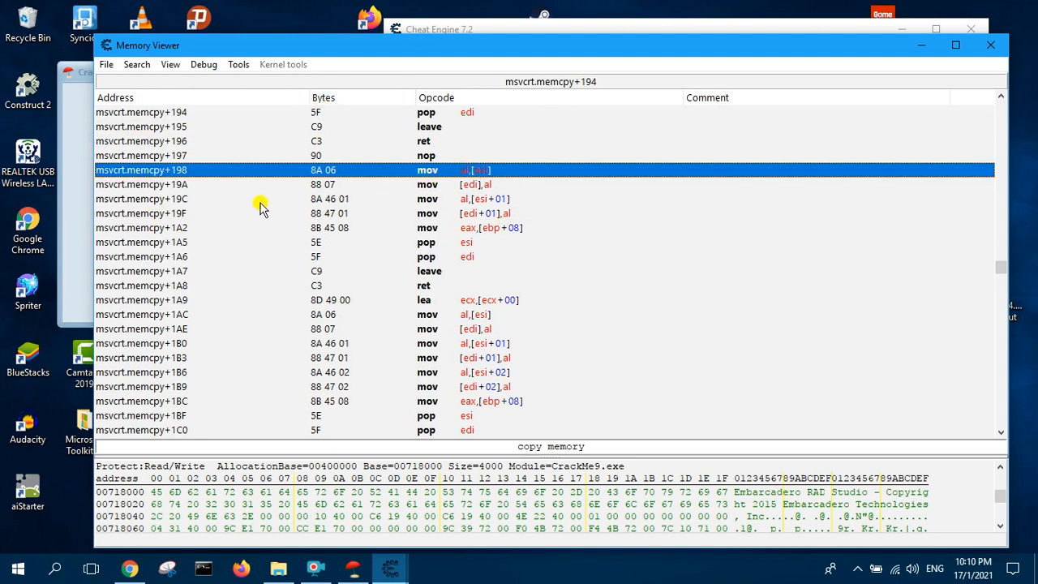
Break-and-trace from msvcrt.memcpy+198 with count 1000, then check the serial to run it
right_click(235, 169)
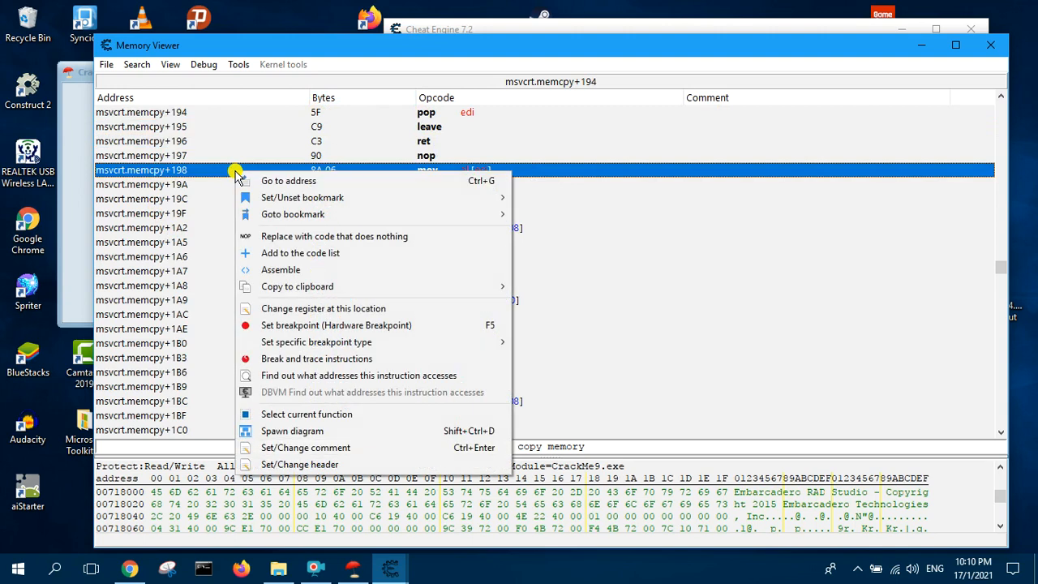
mouse_move(330, 374)
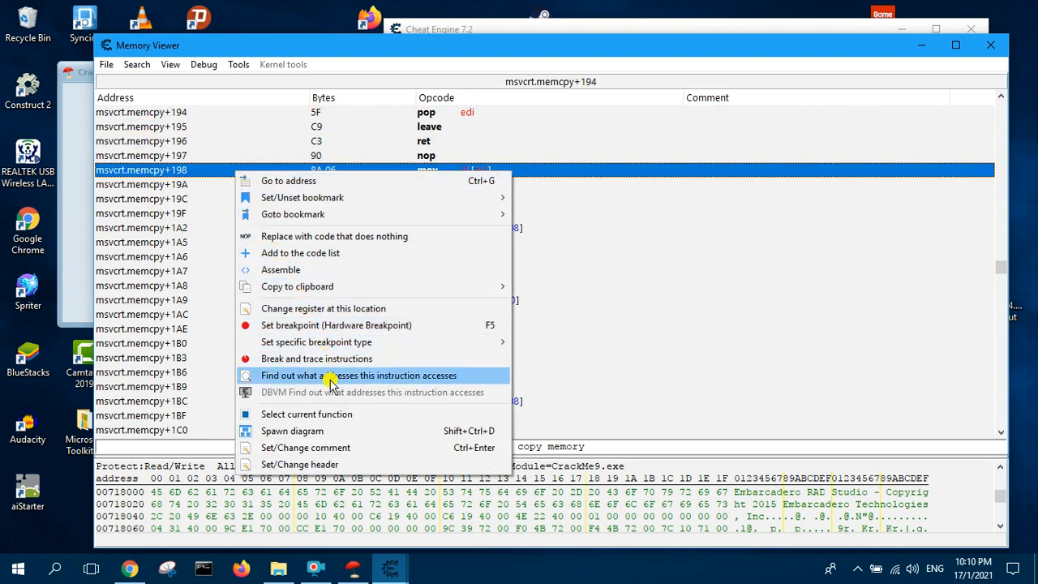
mouse_move(306, 358)
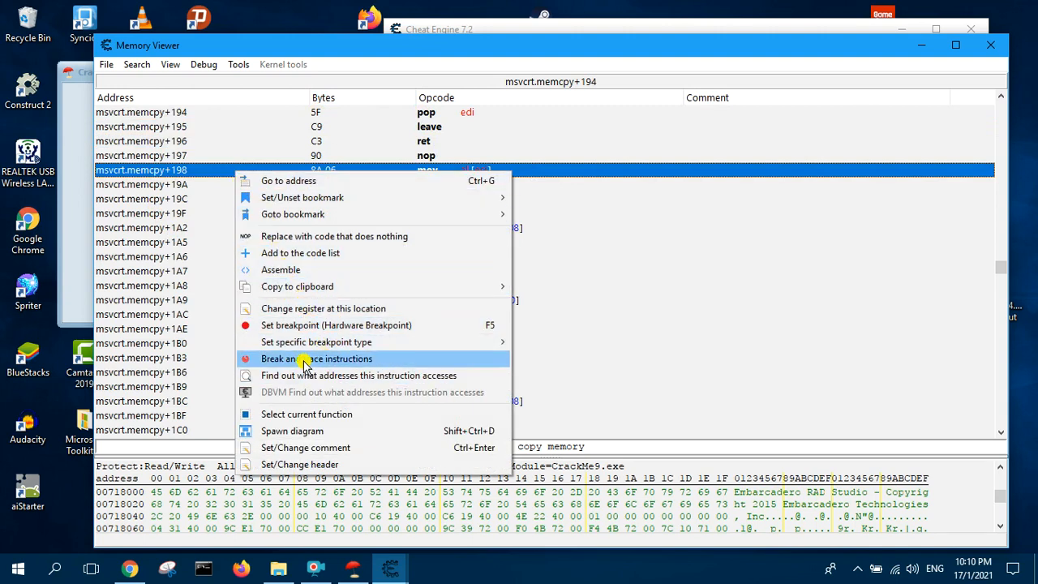
left_click(316, 358)
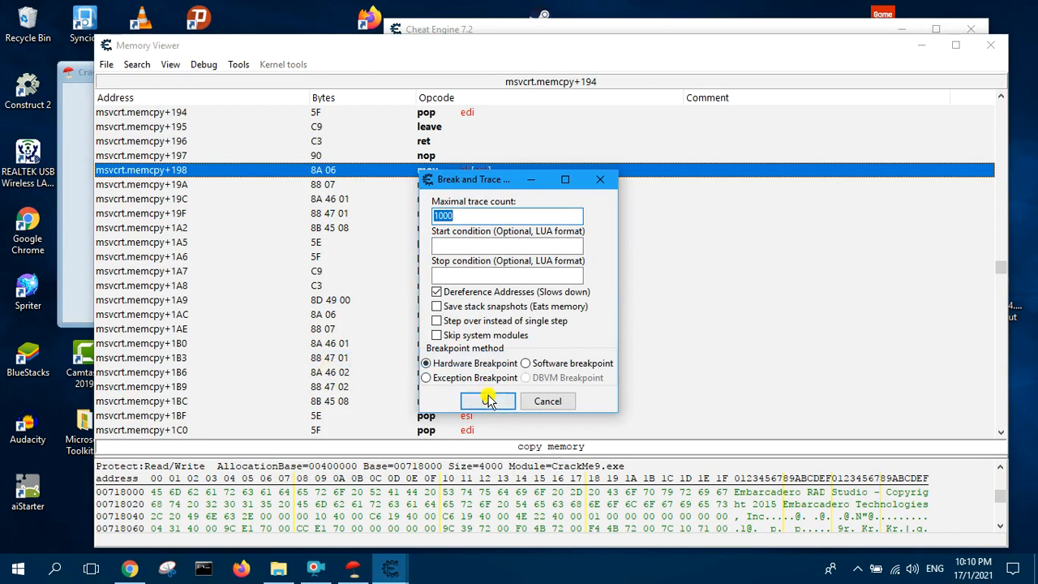
left_click(488, 401)
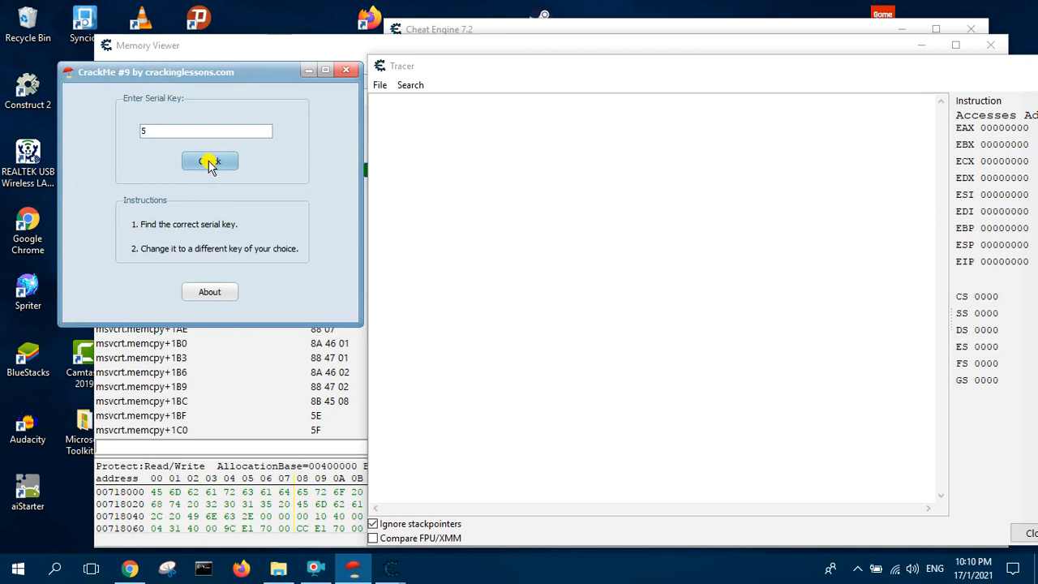
left_click(209, 160)
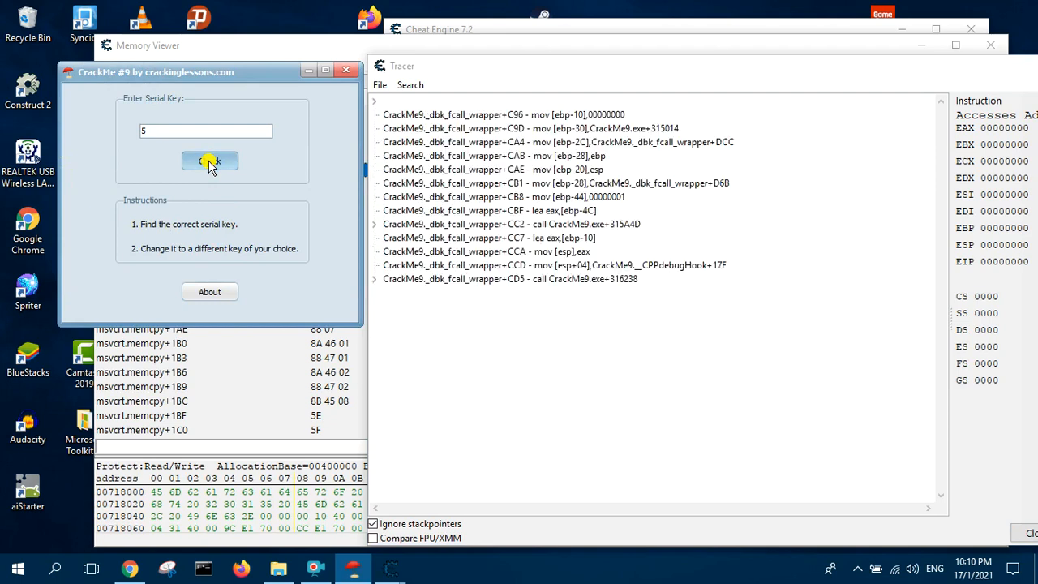
left_click(209, 160)
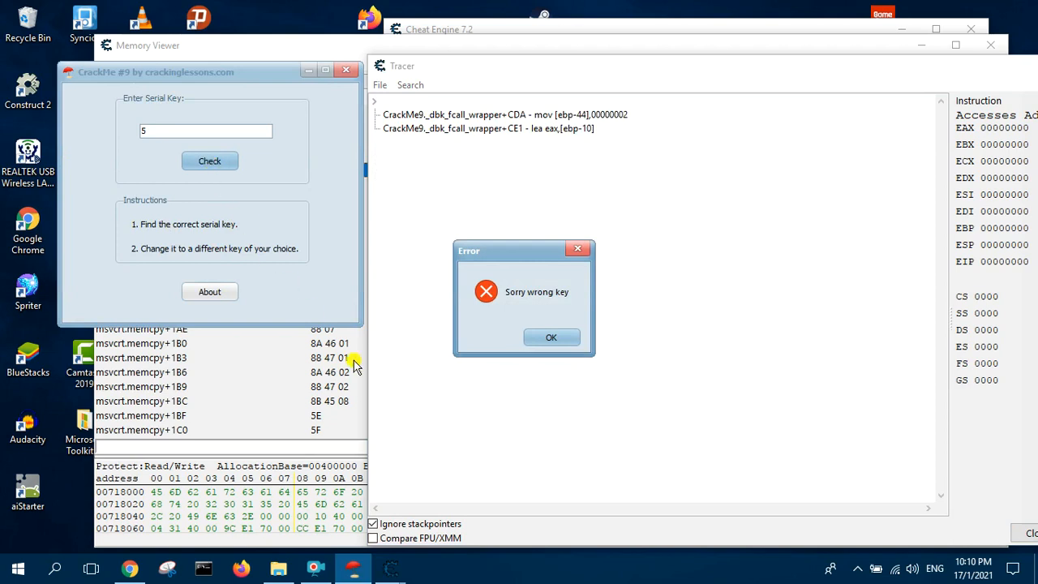
mouse_move(513, 253)
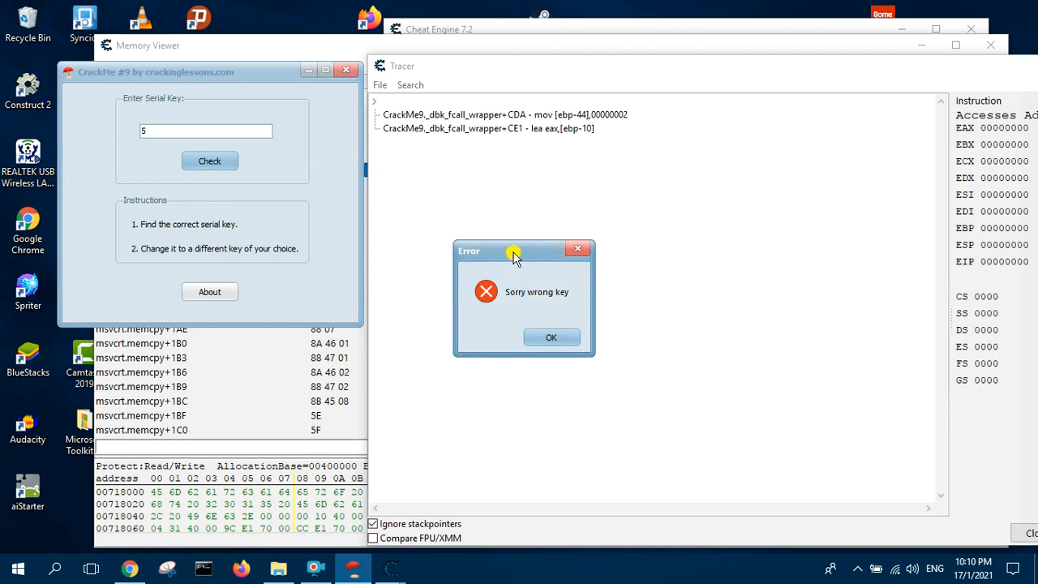
left_click_drag(515, 249, 65, 243)
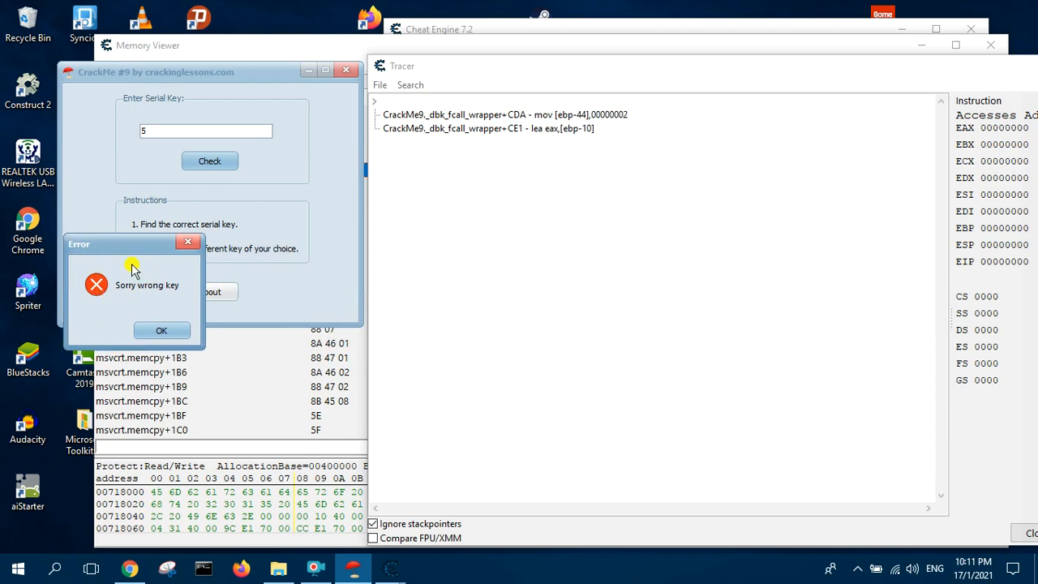
mouse_move(194, 290)
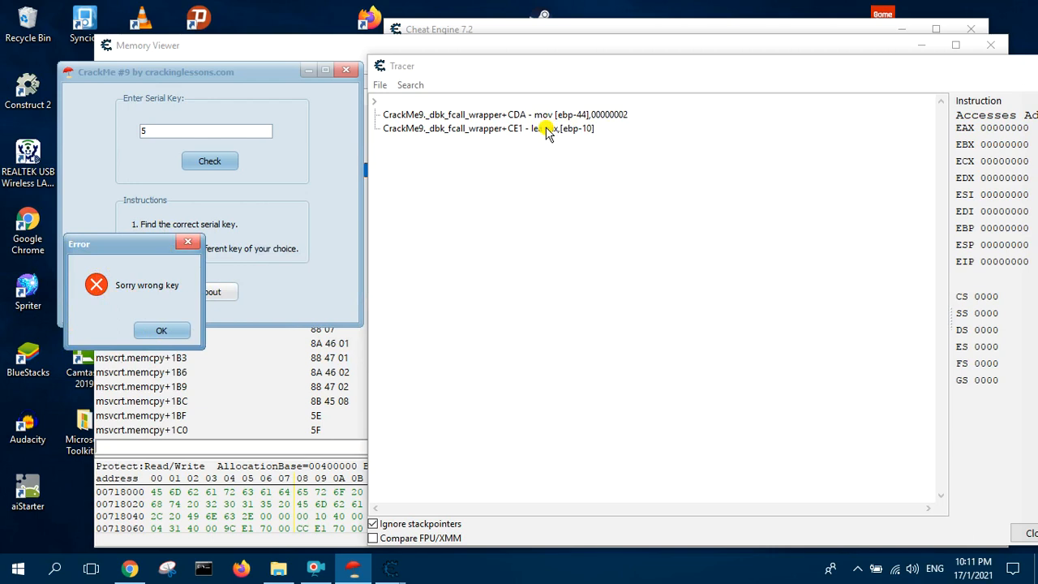
Select the je at CrackMe9._dbk_fcall_wrapper+D09 choosing 'Sorry wrong key' or 'Correct key'
left_click(504, 114)
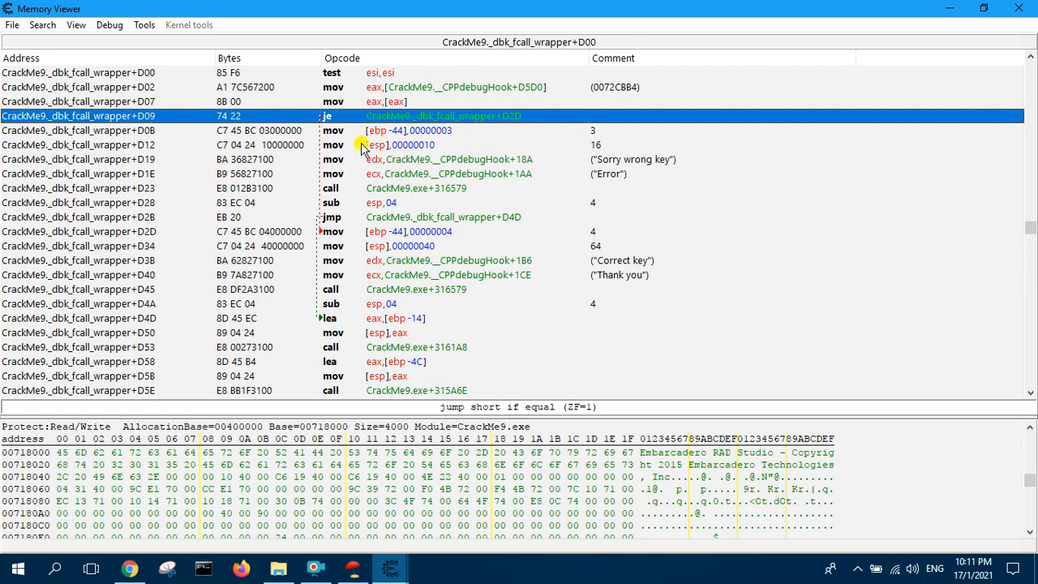
mouse_move(621, 192)
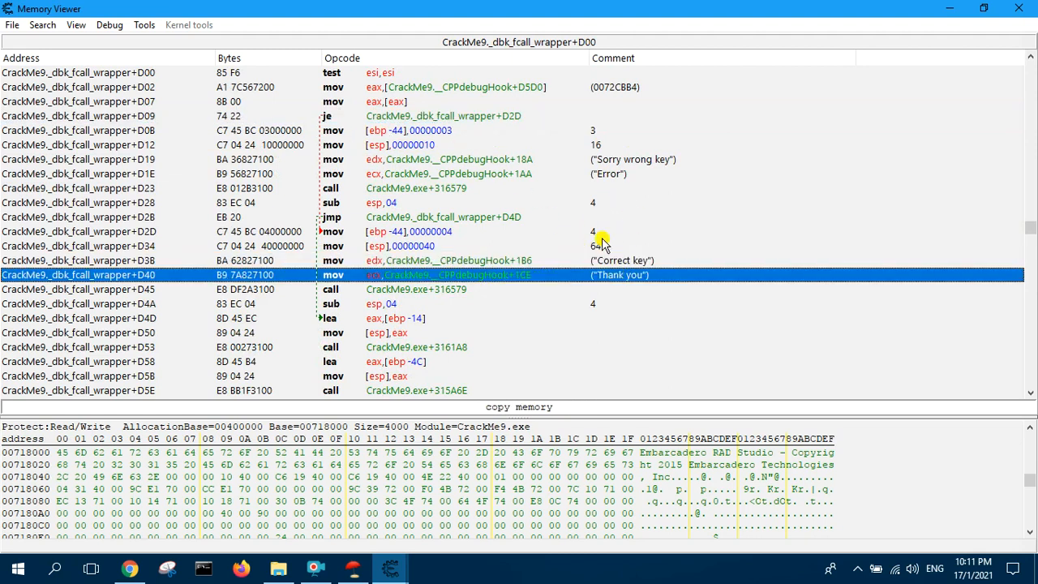
left_click(325, 115)
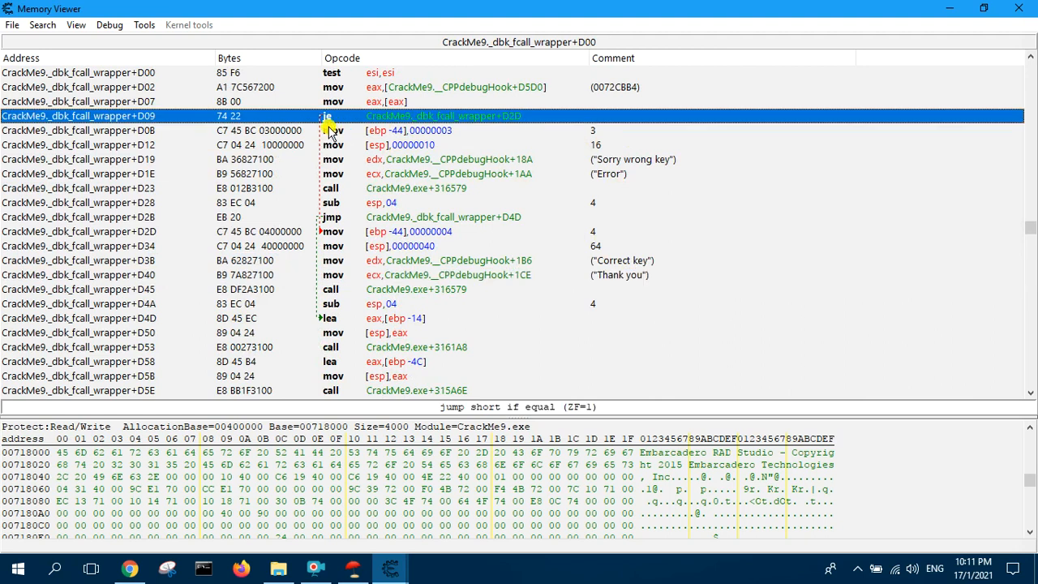
mouse_move(500, 120)
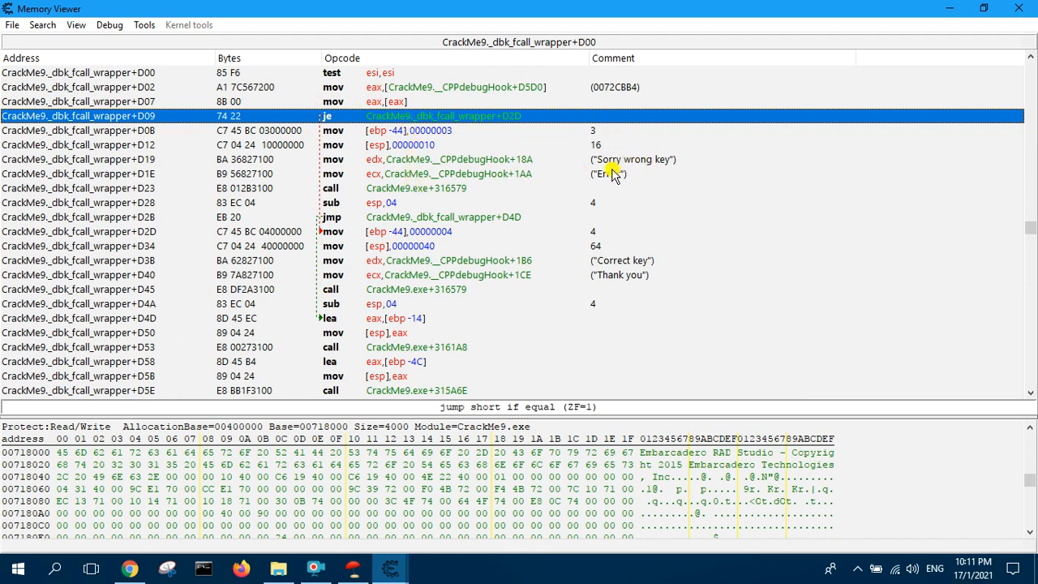
mouse_move(325, 130)
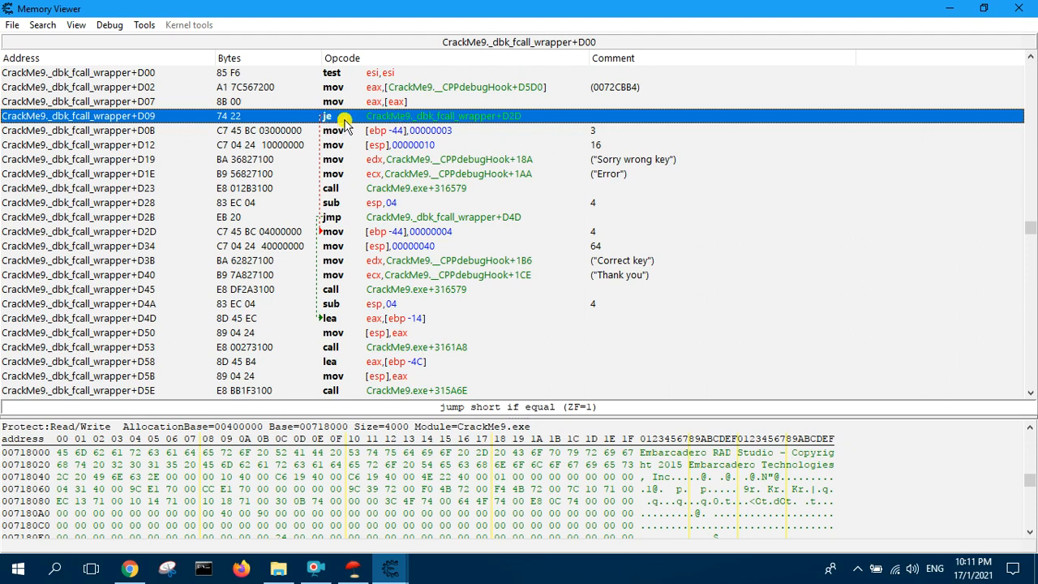
mouse_move(352, 113)
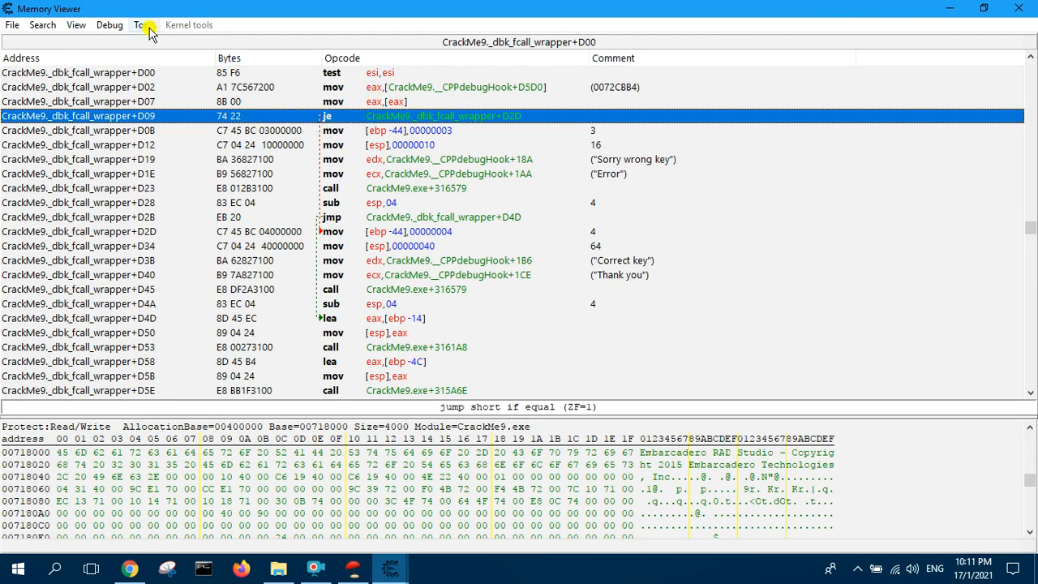
Create an AOB Injection template at CrackMe9.exe+3A59 with symbol name INJECT
left_click(143, 24)
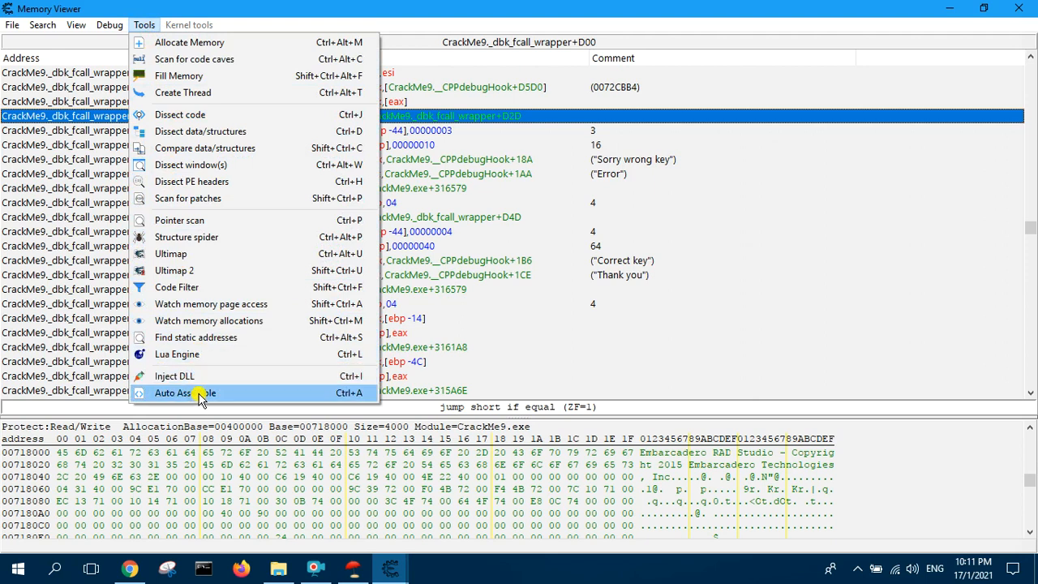
left_click(185, 393)
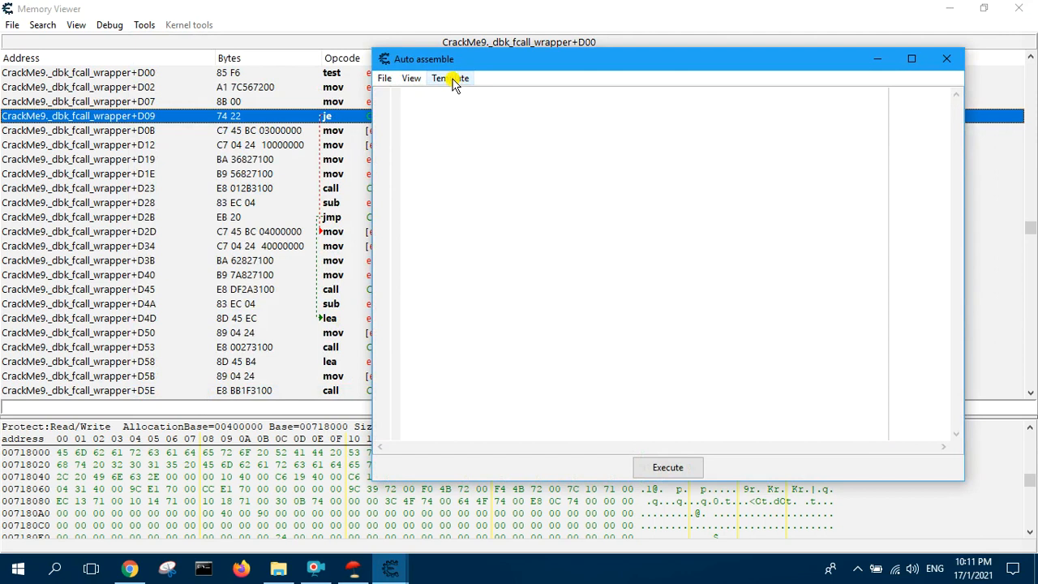
left_click(451, 78)
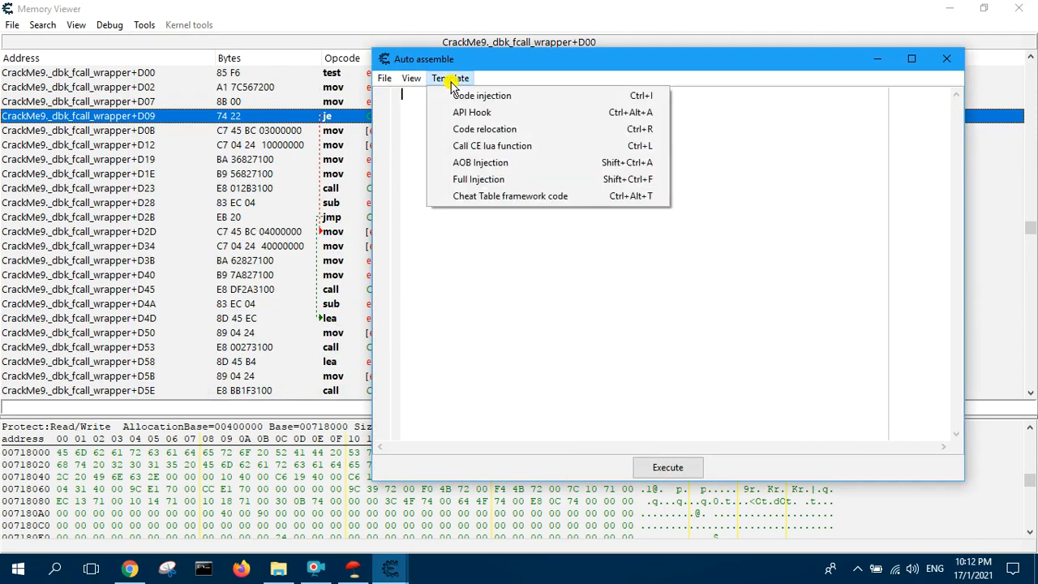
mouse_move(491, 163)
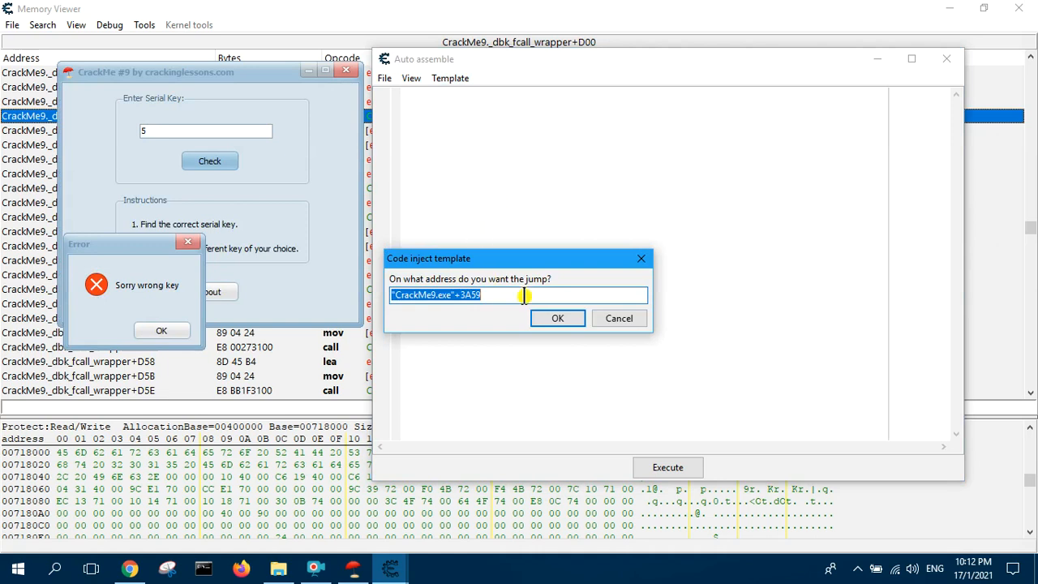
left_click(557, 318)
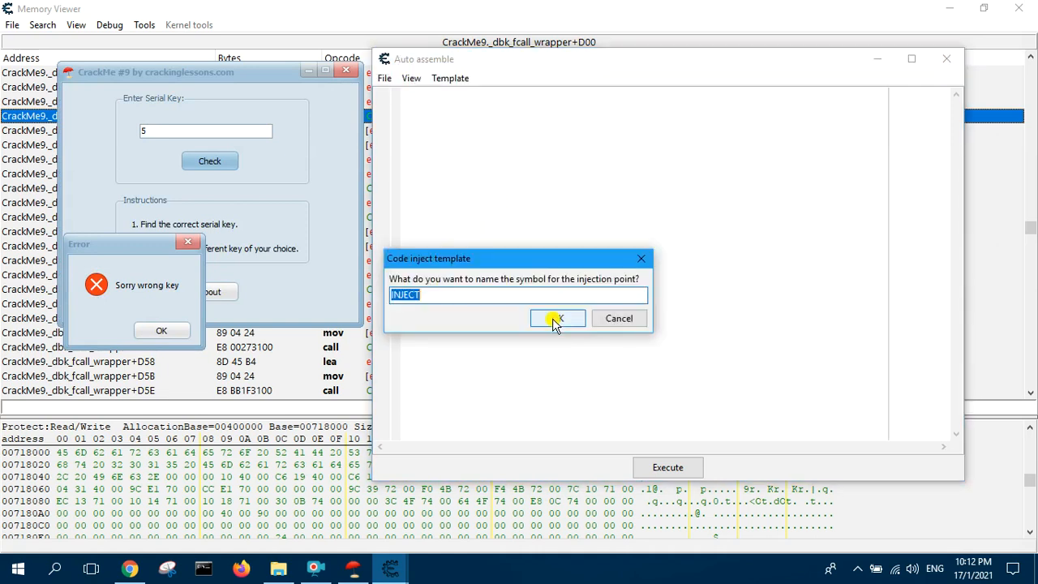
left_click(557, 318)
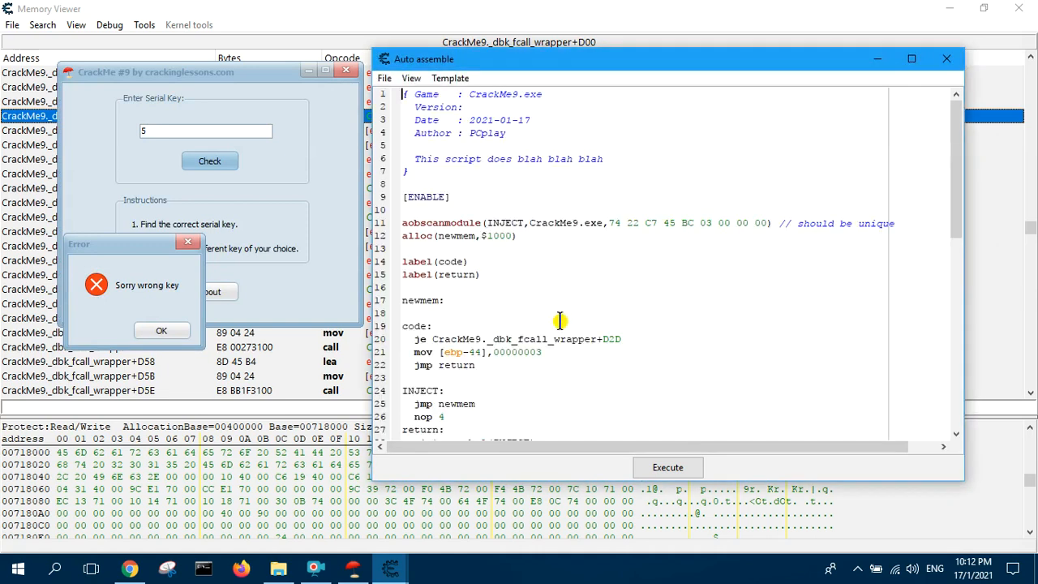
mouse_move(531, 88)
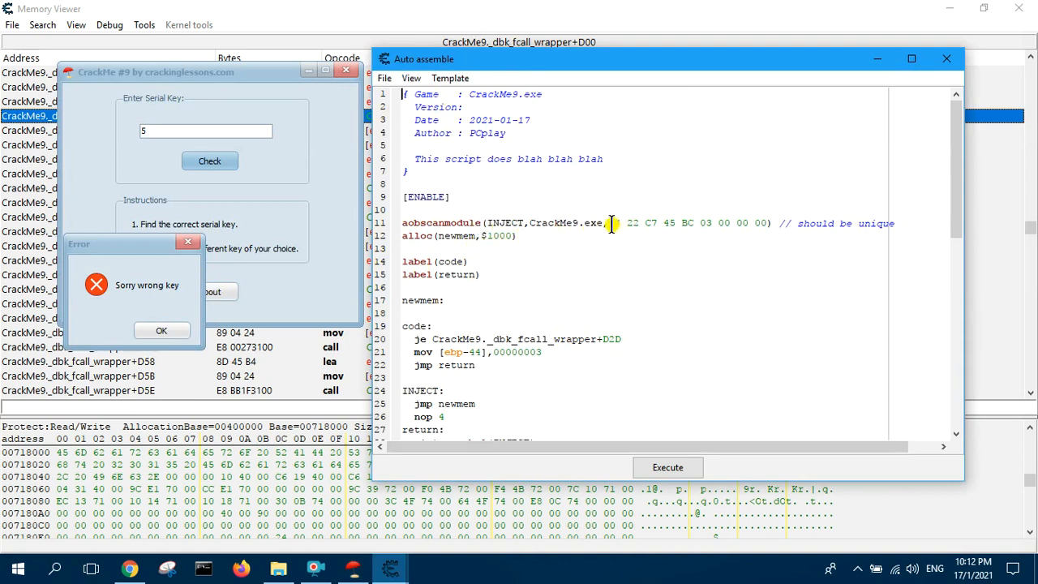
double_click(631, 223)
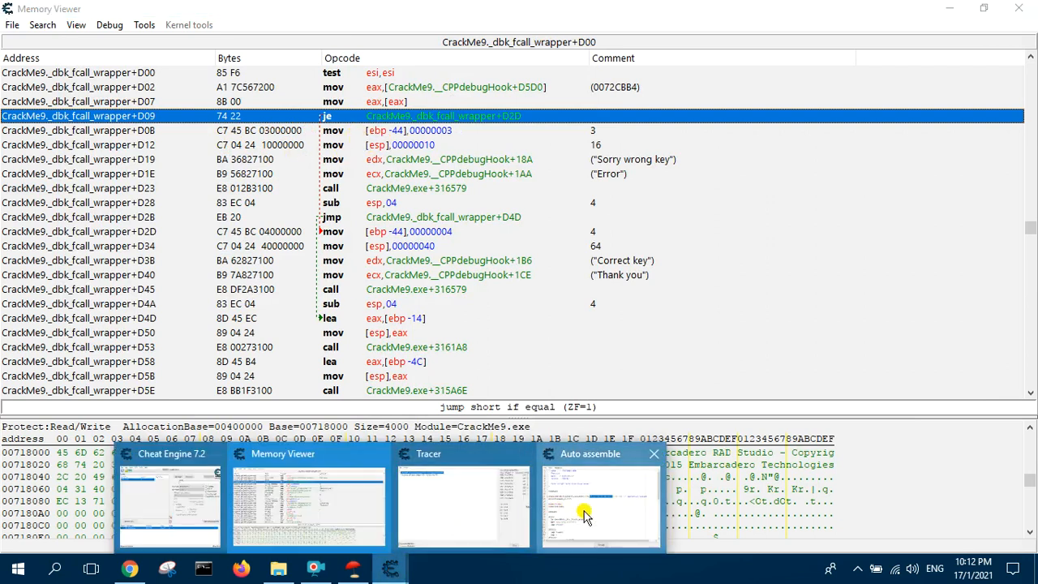
left_click(600, 503)
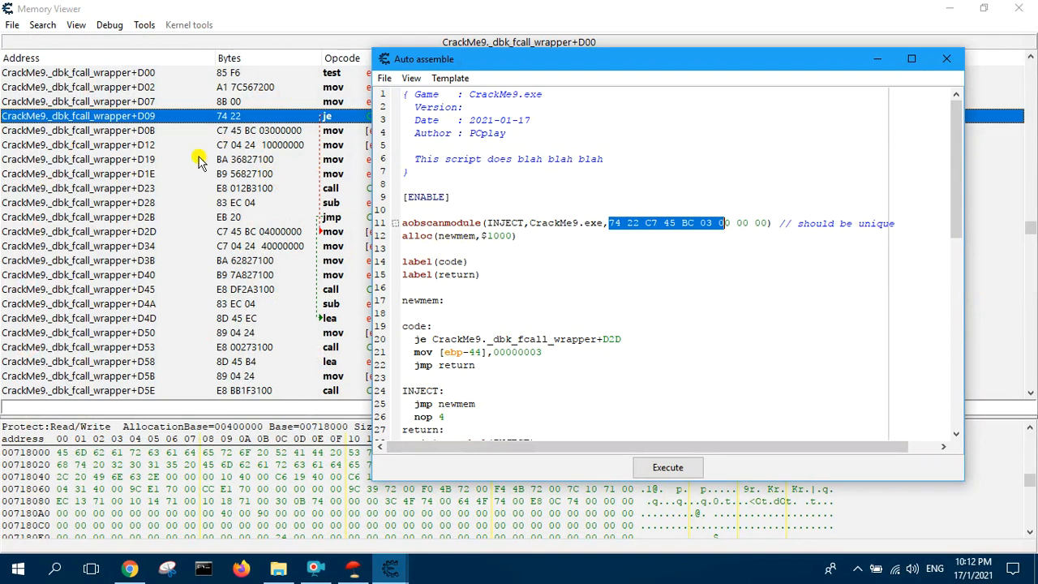
mouse_move(242, 144)
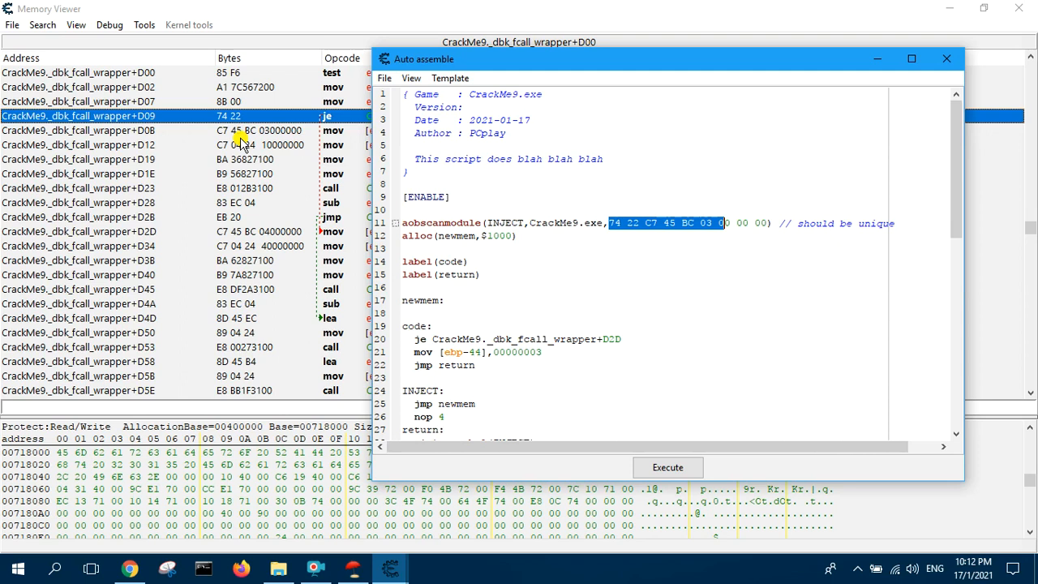
mouse_move(227, 150)
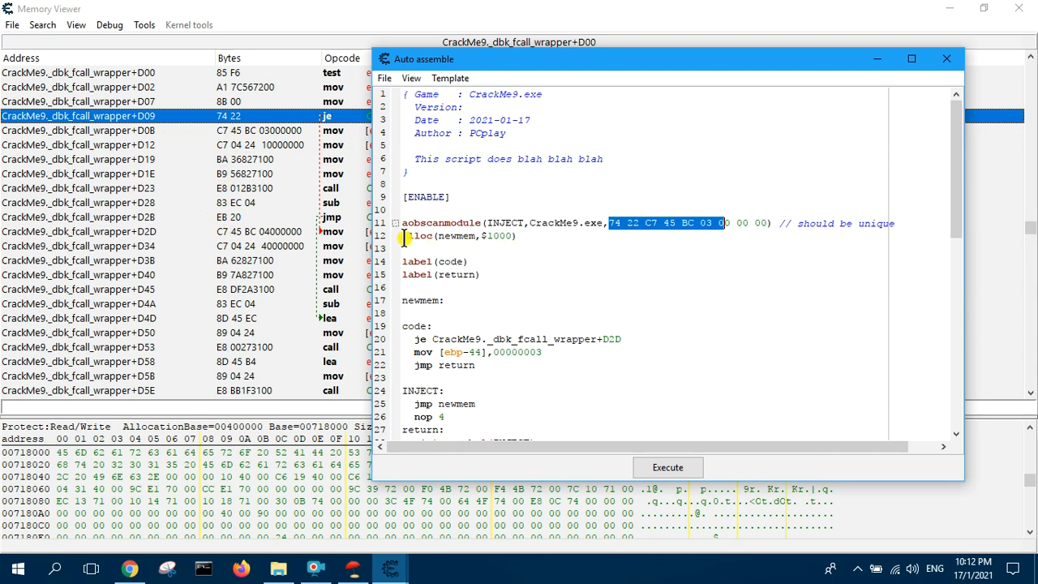
double_click(414, 236)
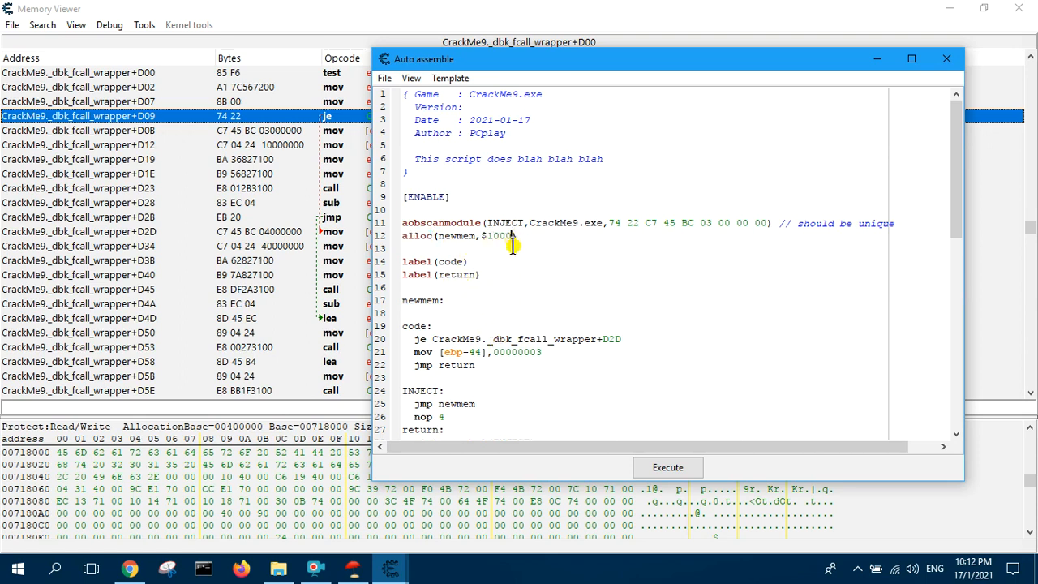
mouse_move(556, 221)
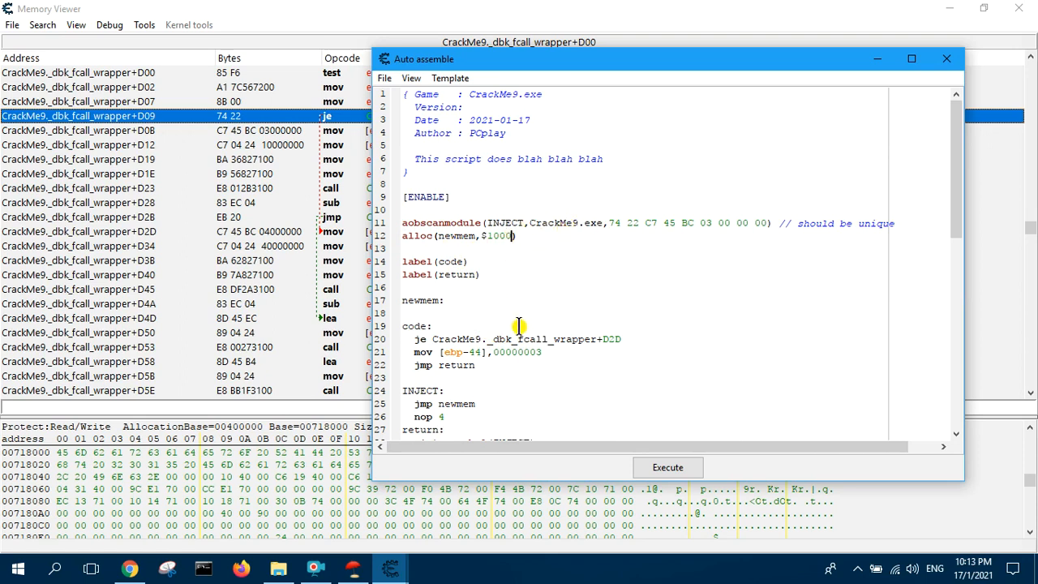
mouse_move(546, 248)
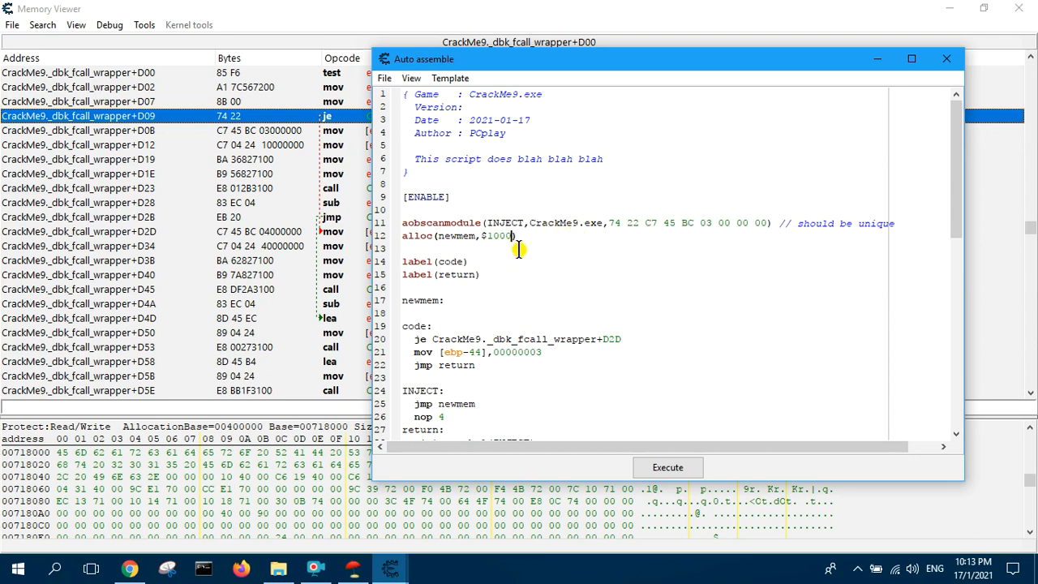
Make the alloc line allocate near CrackMe9.exe and change the copied je to jmp
type(",Cre")
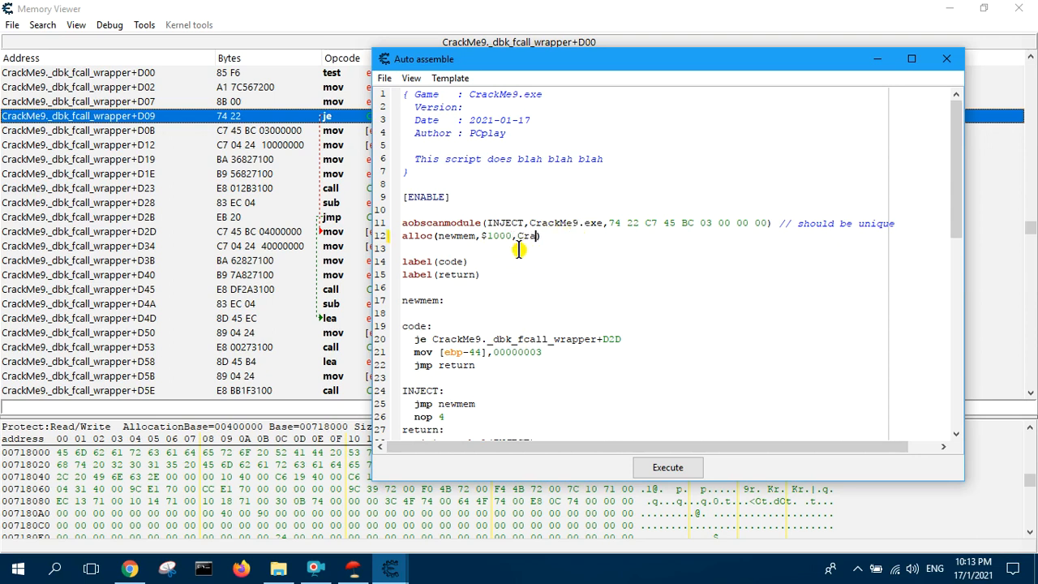
type("ckMe)")
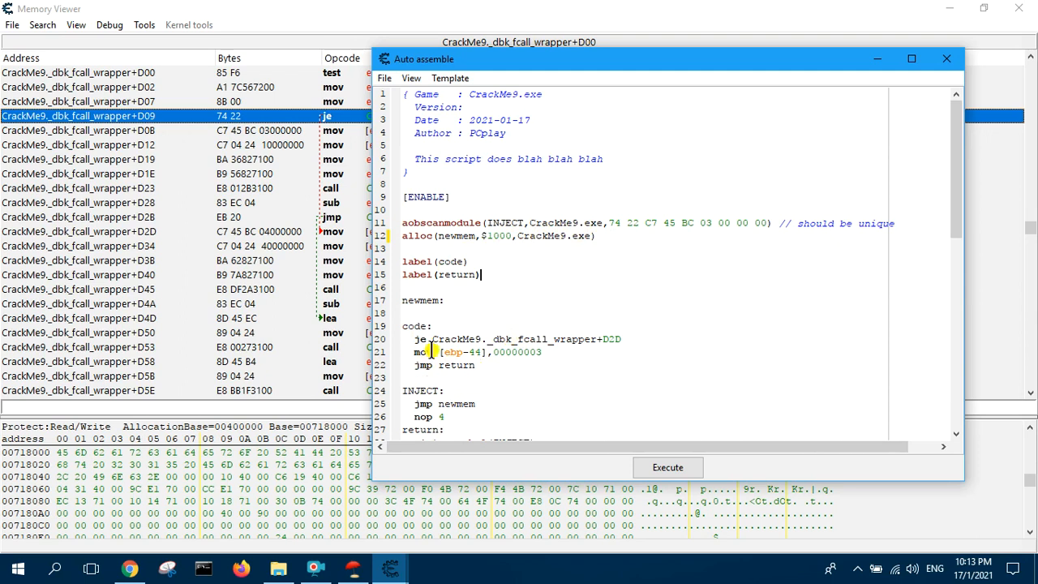
mouse_move(541, 249)
type("mp")
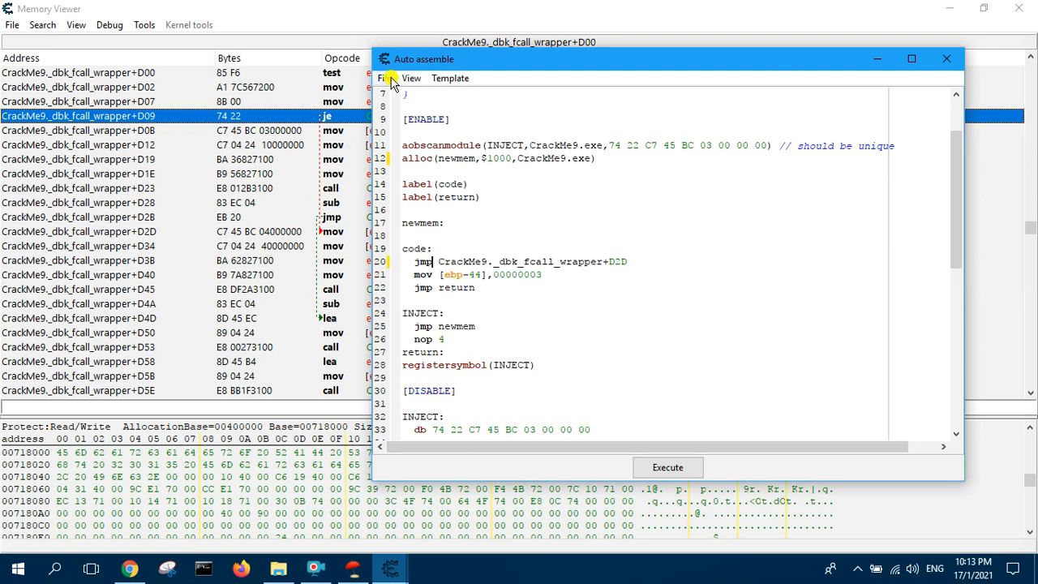
left_click(384, 78)
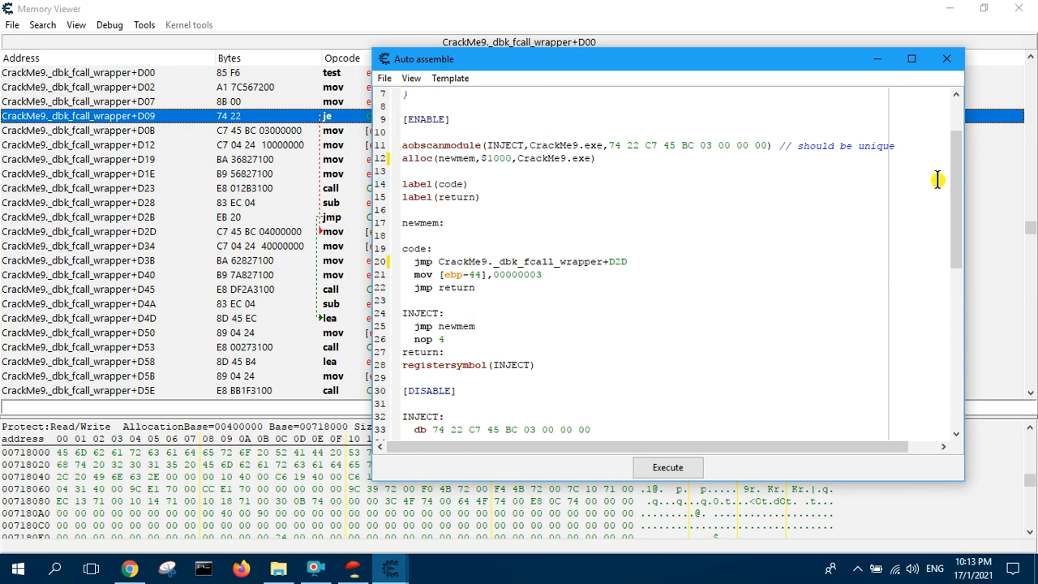
Assign the injection script to the cheat table and rename its entry 'jmp script'
left_click(945, 59)
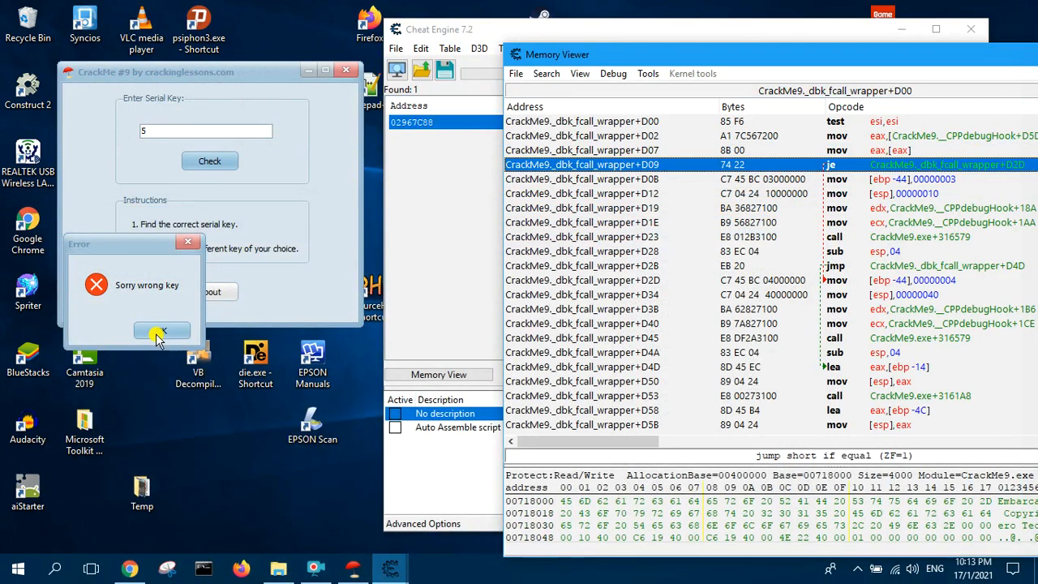
left_click(161, 331)
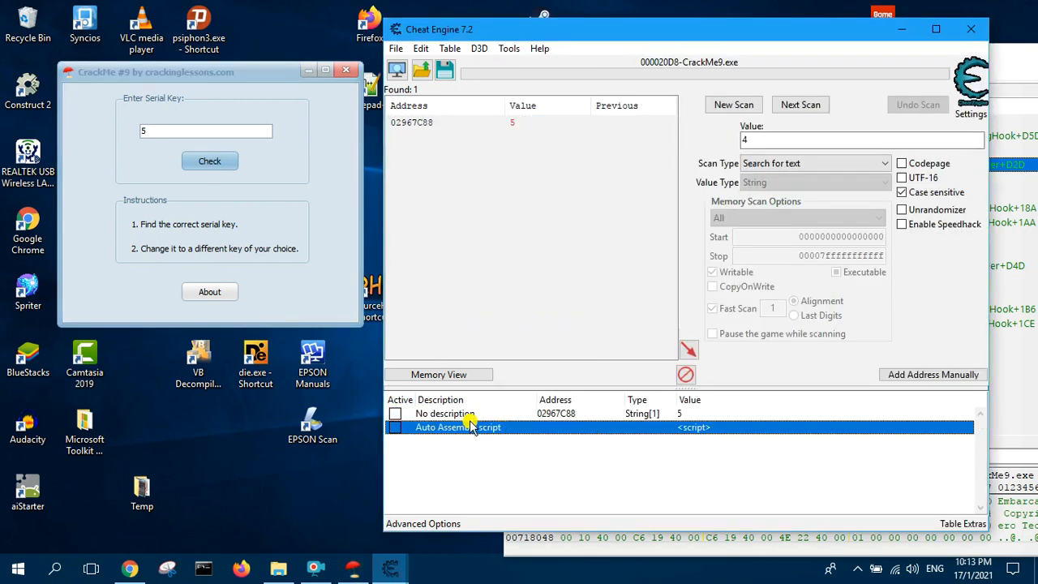
double_click(458, 427)
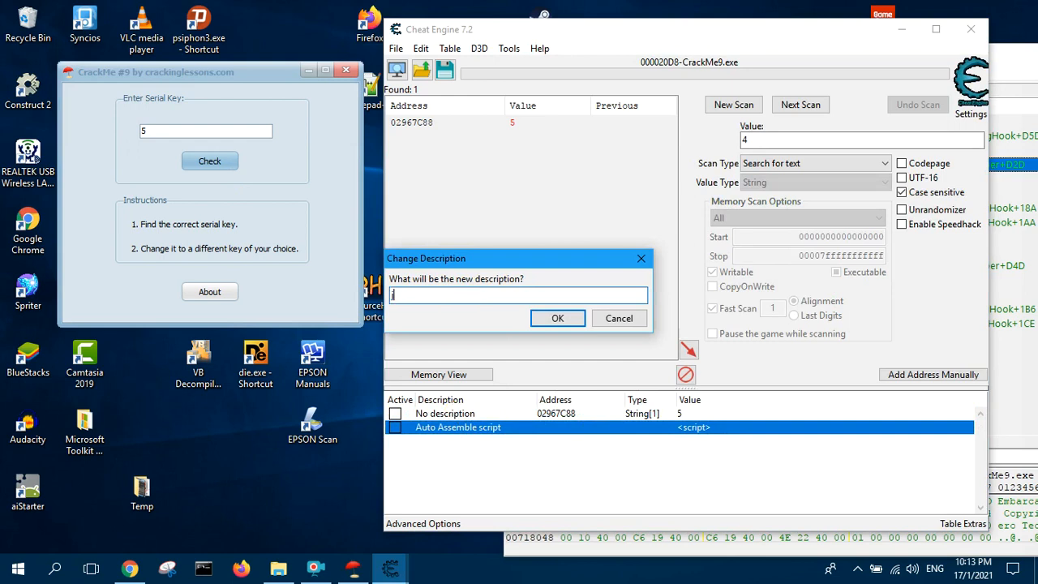
type("mp script")
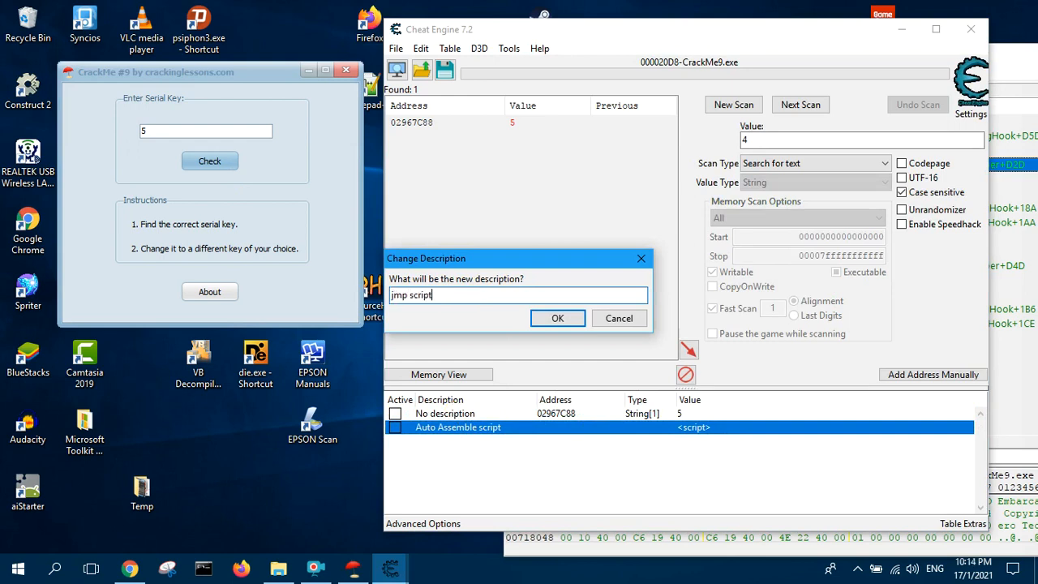
left_click(557, 317)
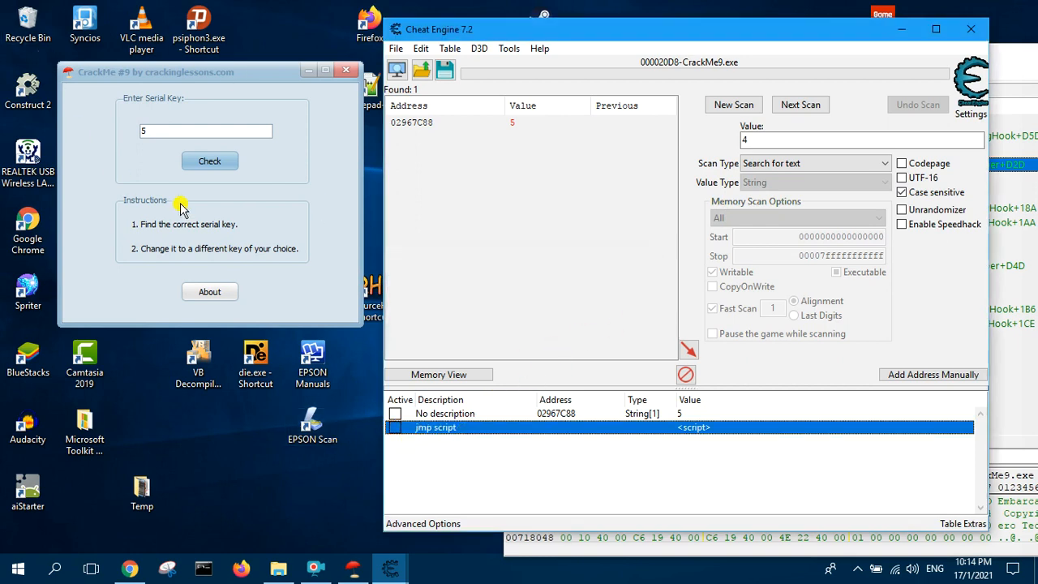
Retest the serial key, then activate the jmp script and inspect the patched jump
left_click(209, 160)
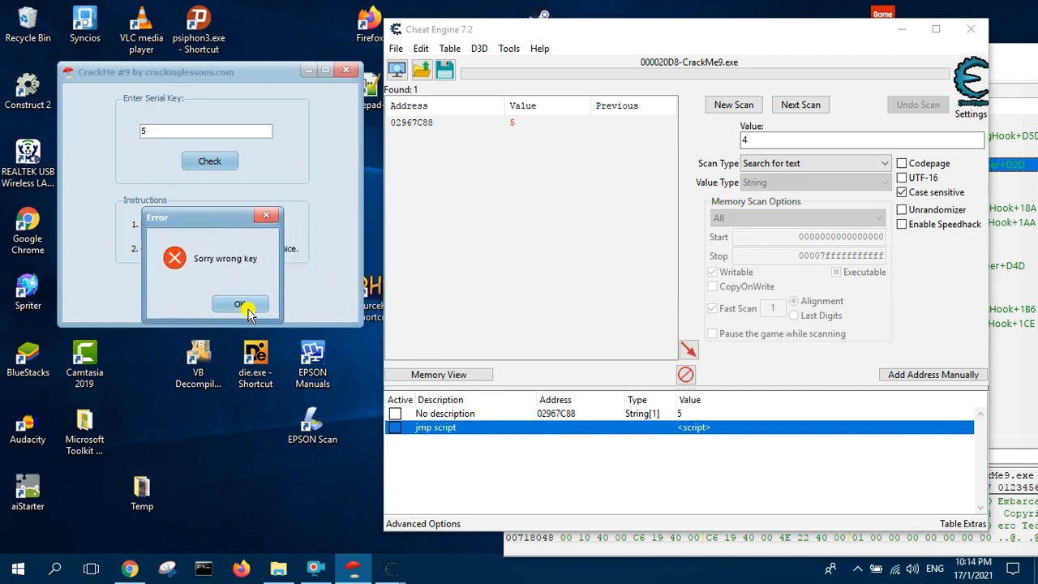
left_click(240, 304)
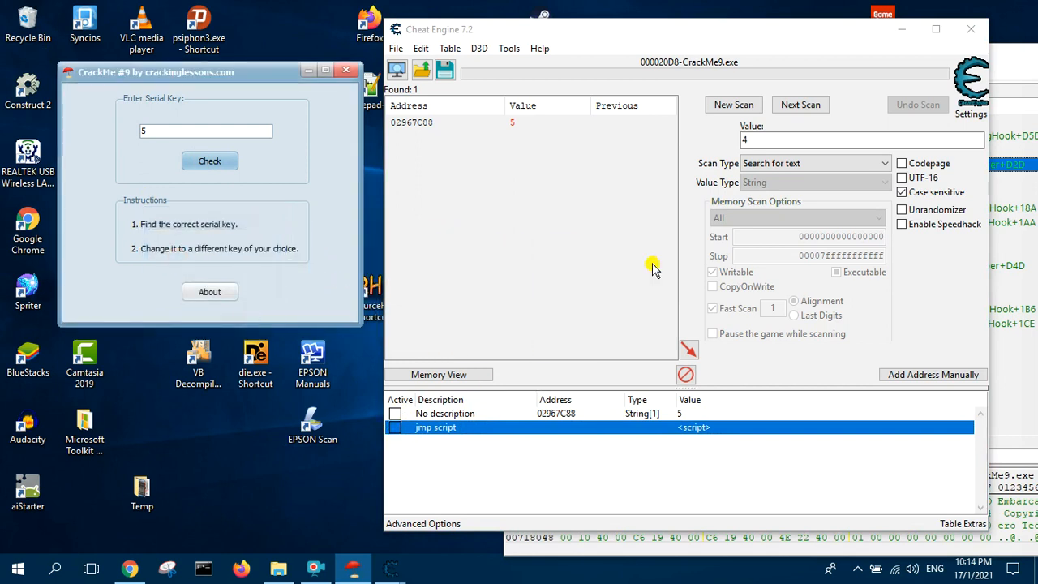
left_click(439, 374)
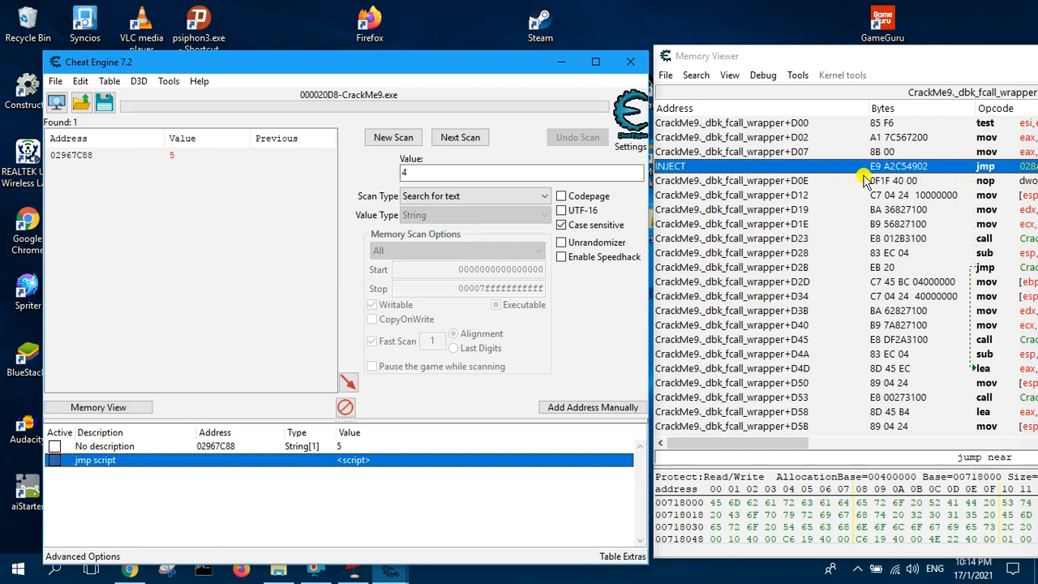
mouse_move(888, 177)
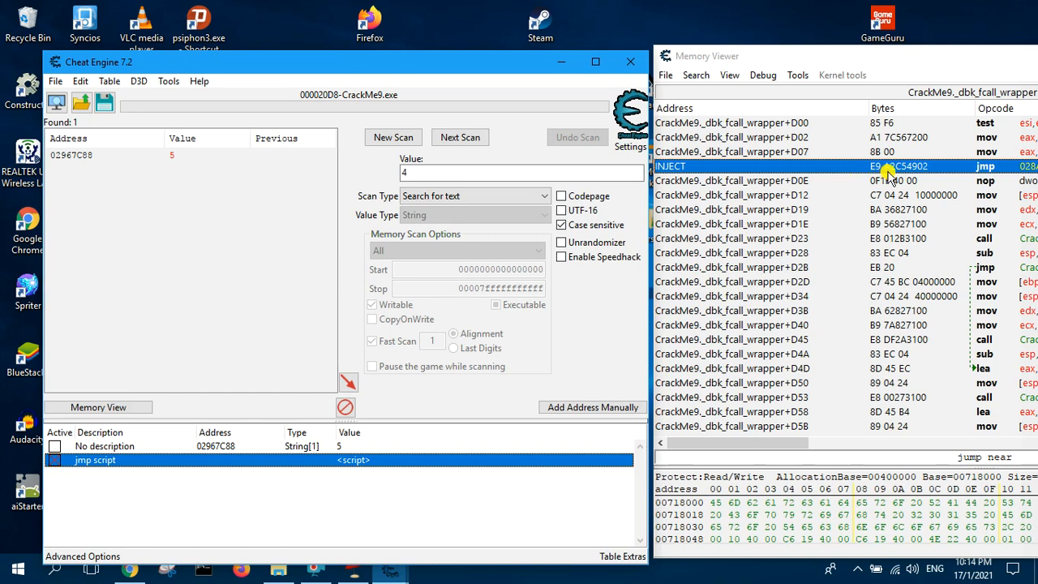
left_click(54, 460)
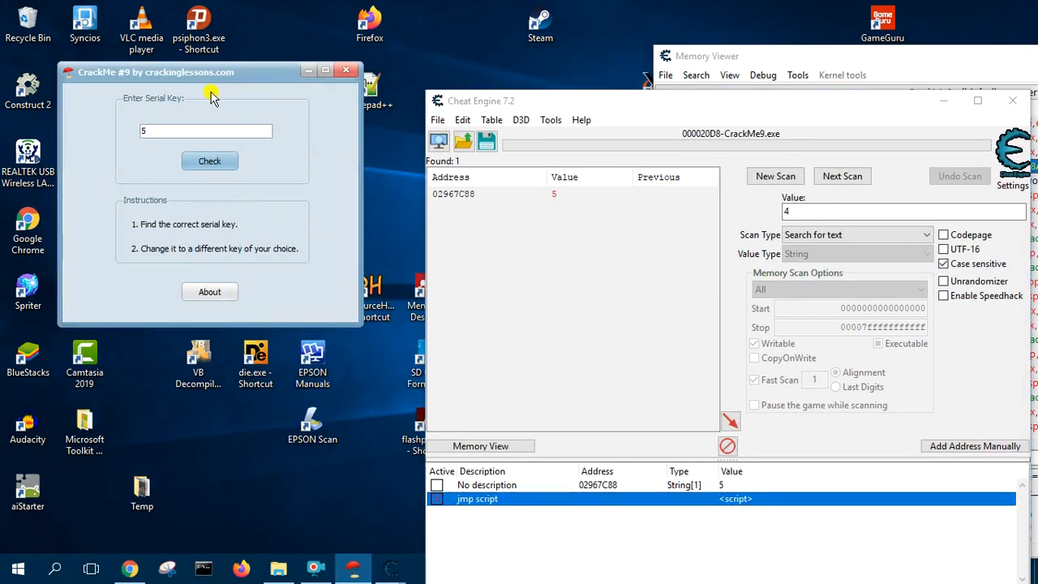
left_click(210, 161)
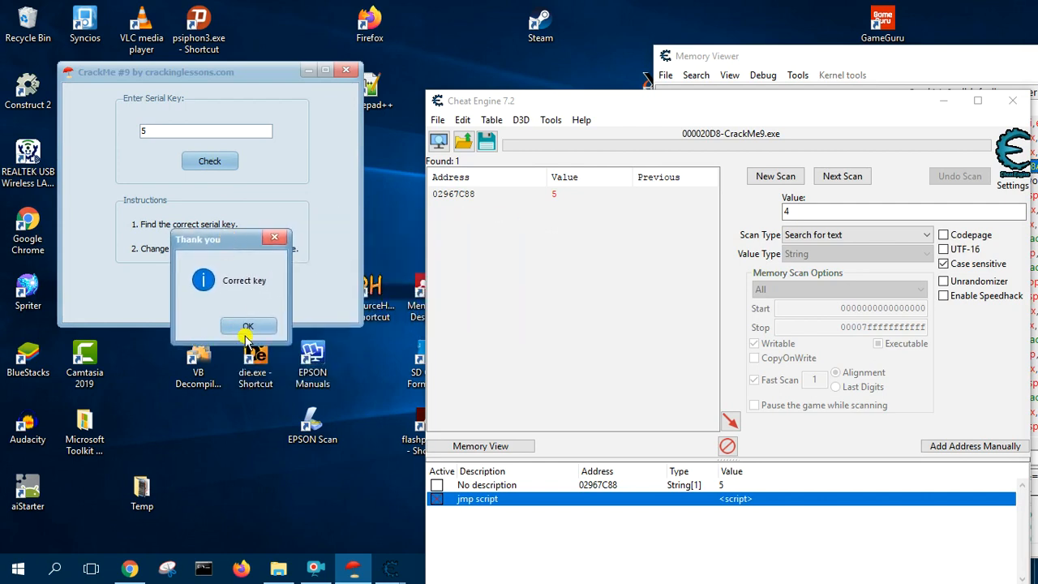
left_click(249, 326)
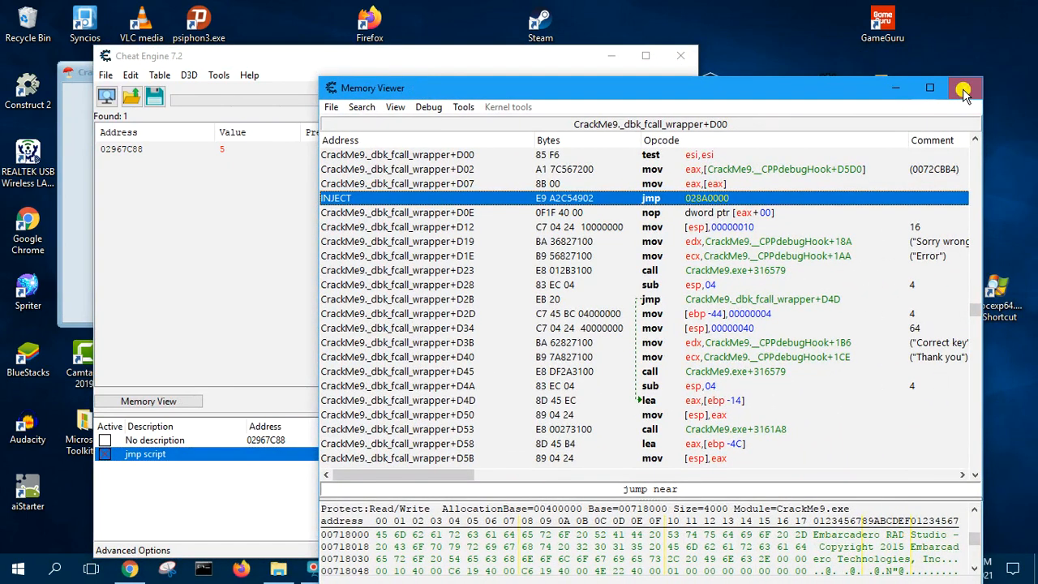
left_click(964, 88)
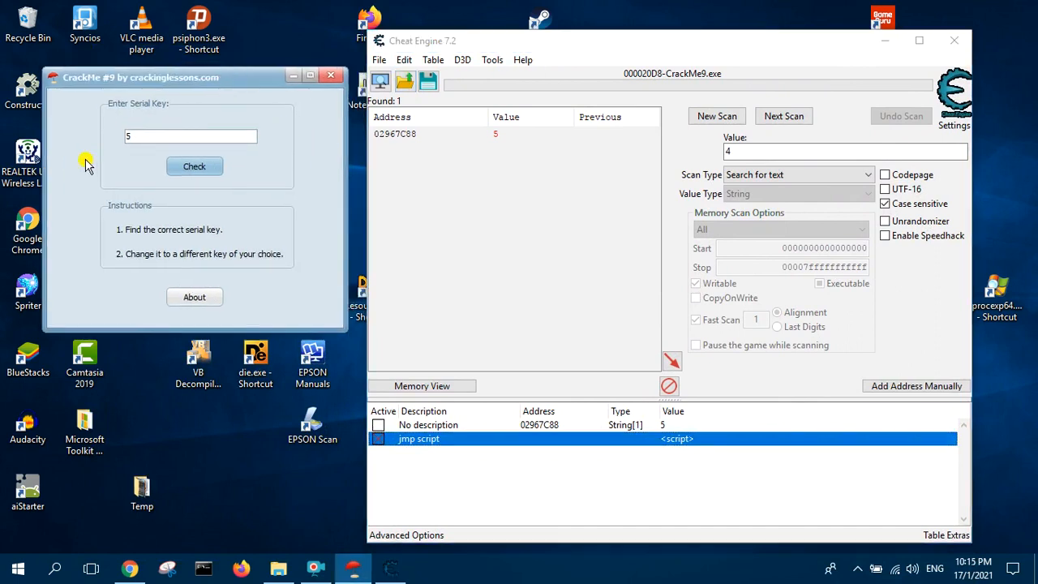
mouse_move(237, 121)
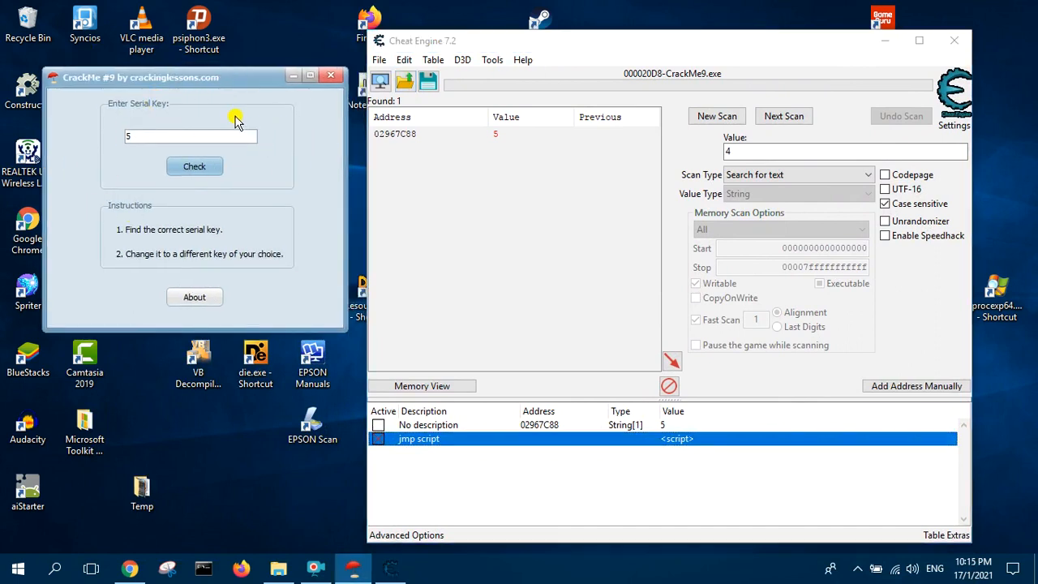
mouse_move(610, 80)
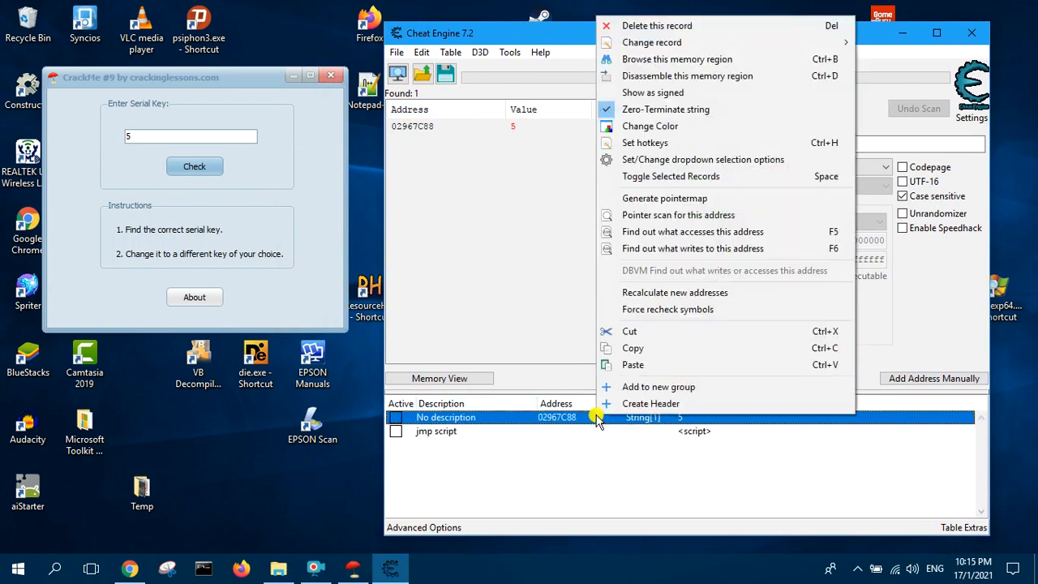
Delete the No description string address record and confirm the deletion
left_click(656, 25)
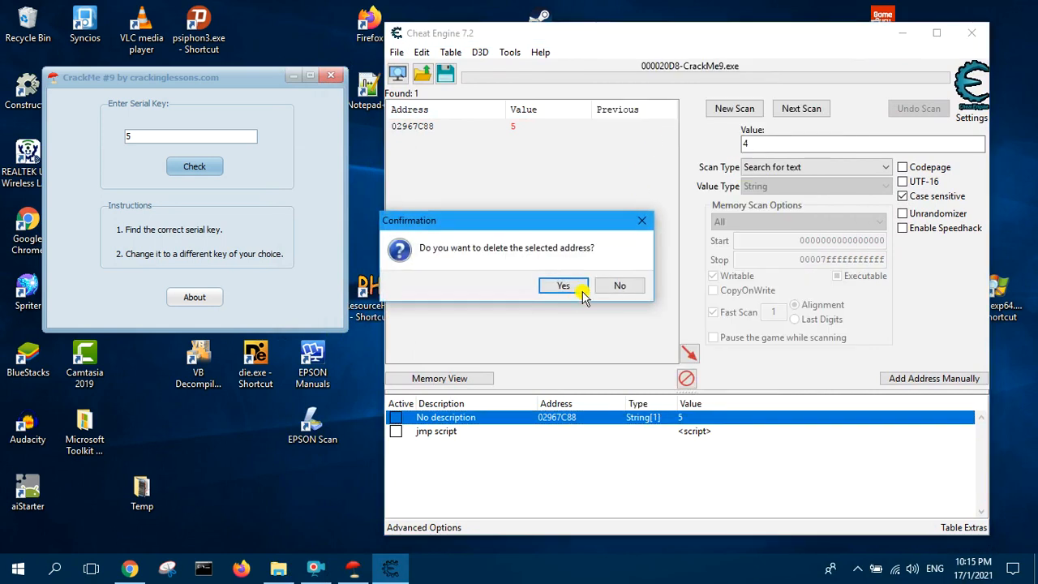
left_click(563, 286)
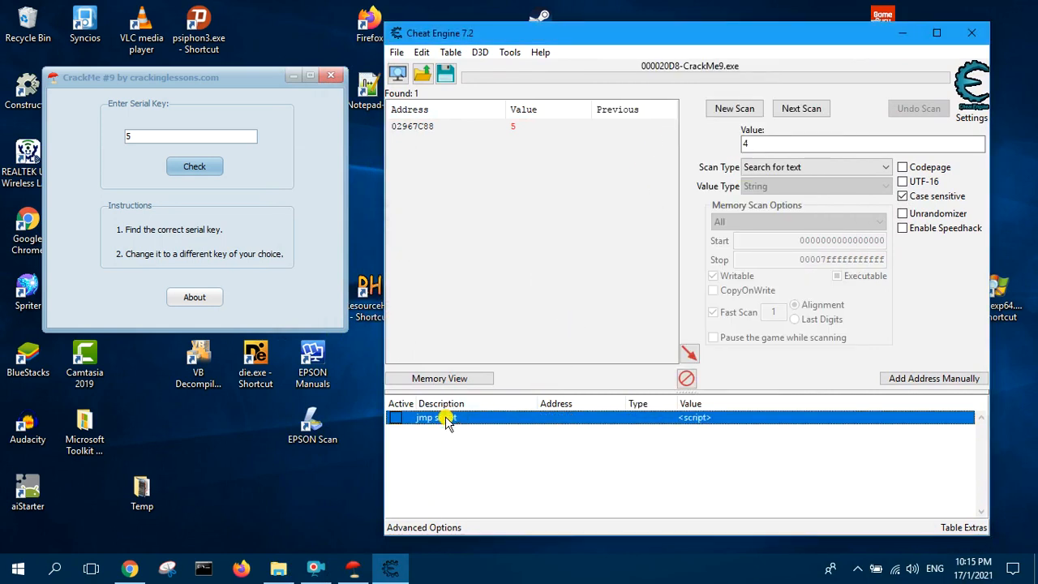
right_click(437, 417)
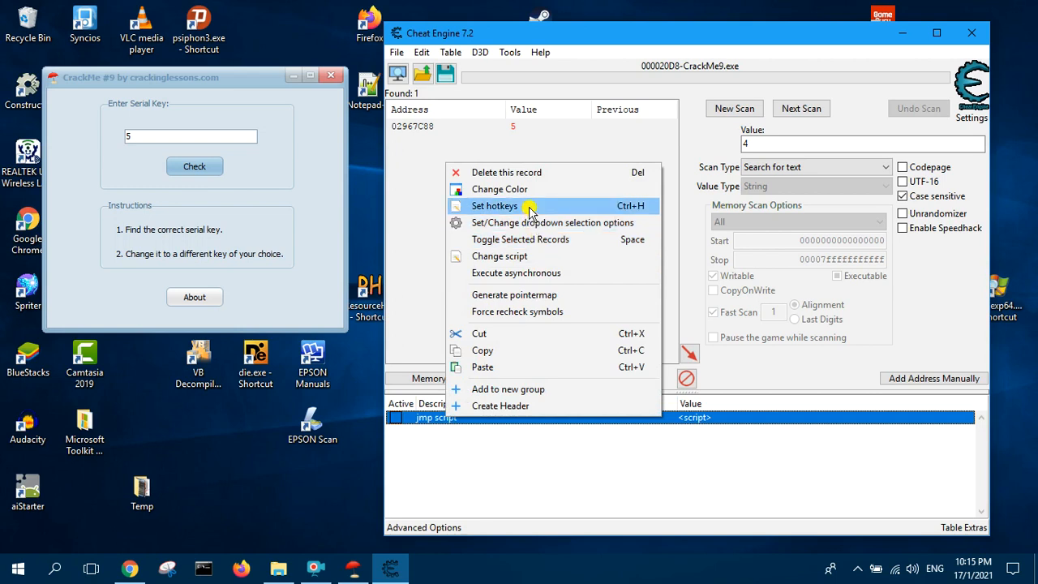
Create an Alt+1 hotkey that enables the script, described 'Activate Script', with activate sound
left_click(494, 205)
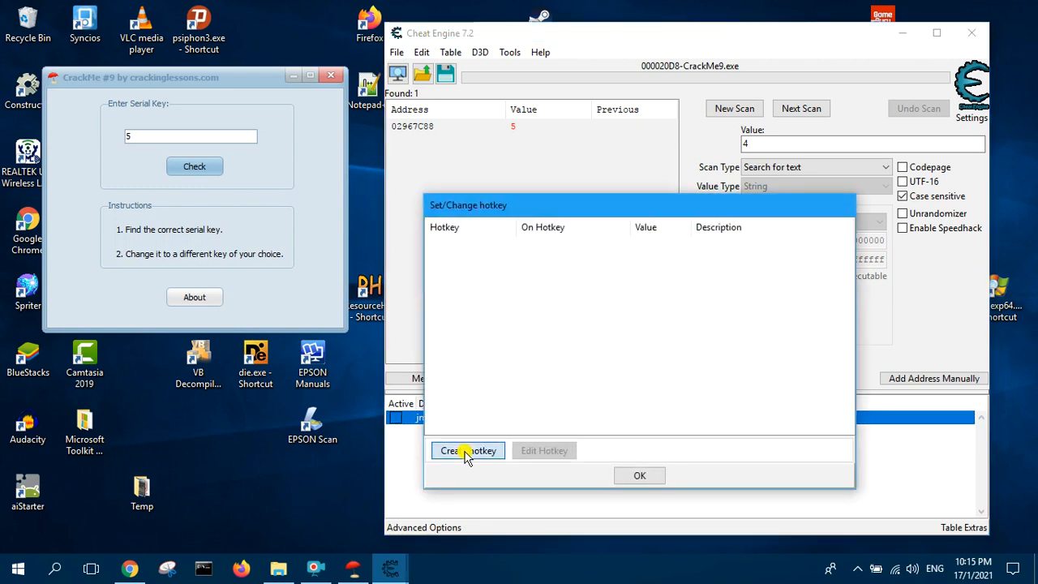
left_click(467, 450)
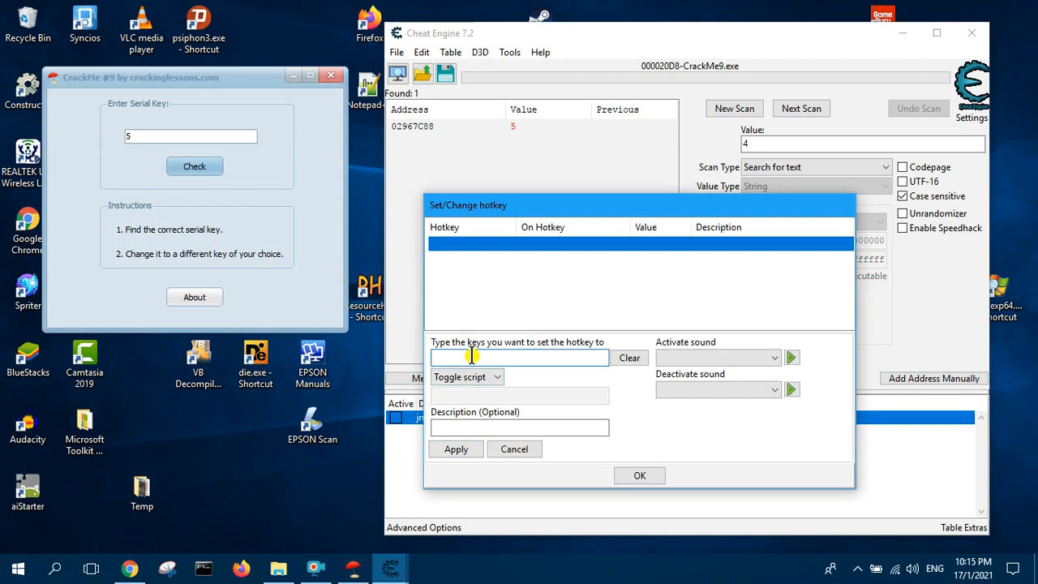
key("Alt")
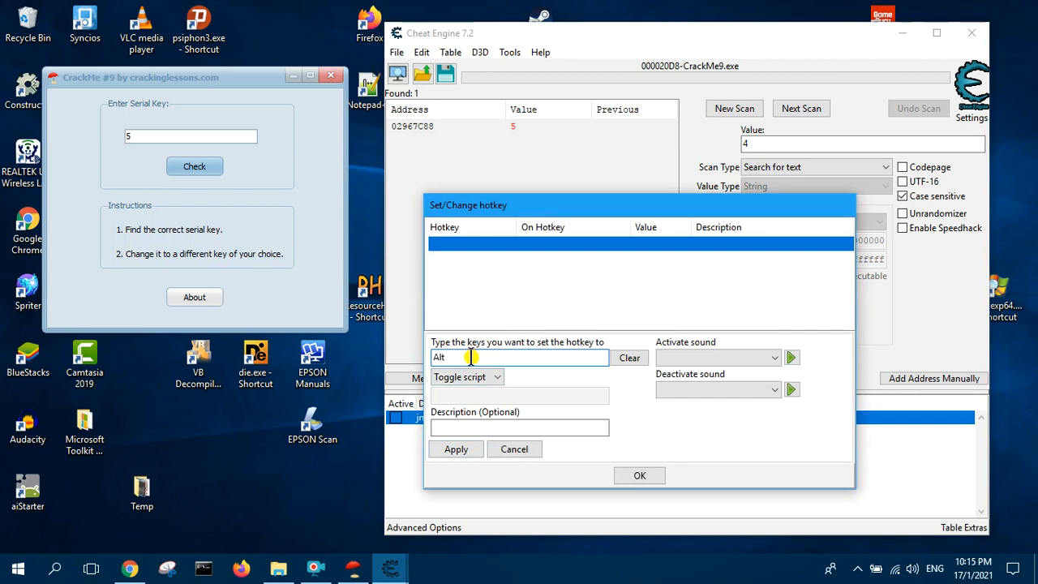
key("1")
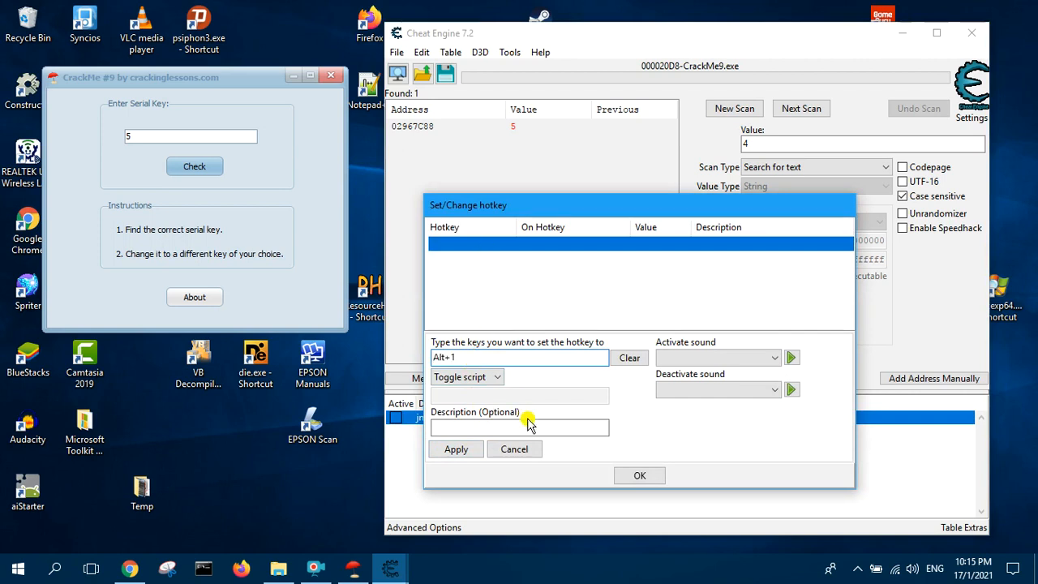
left_click(497, 376)
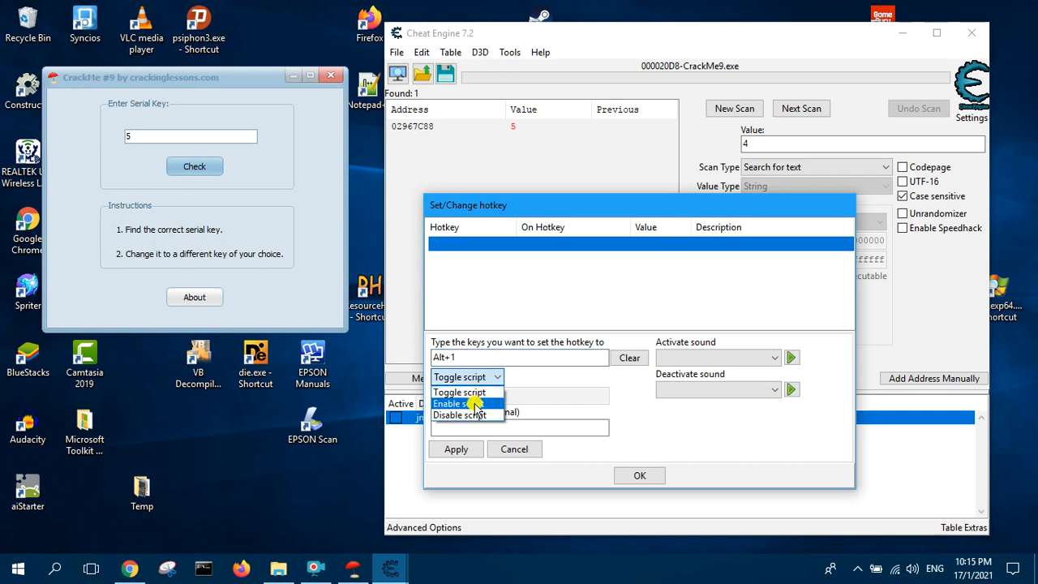
left_click(459, 403)
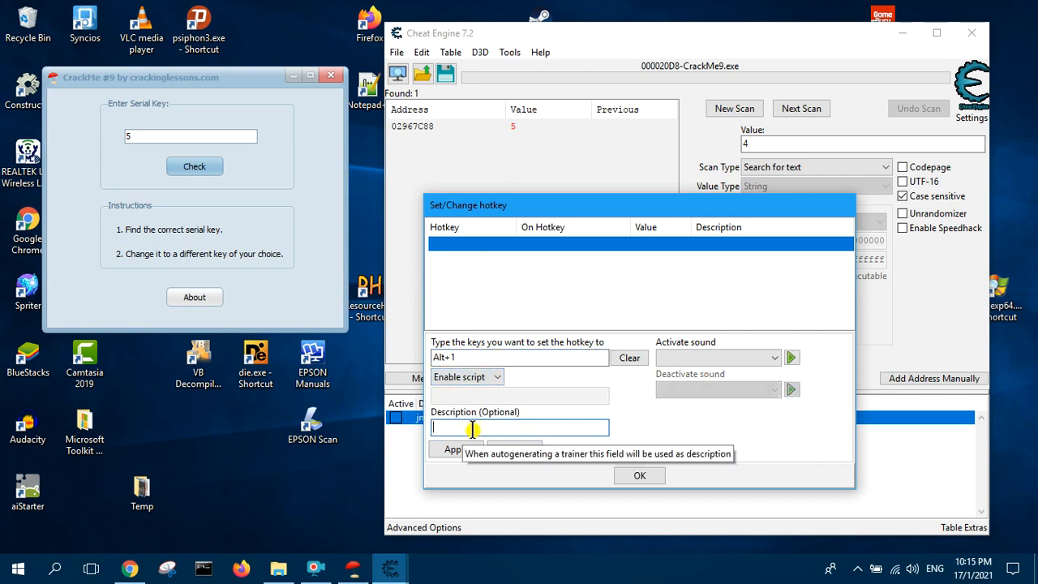
type("Activate Script")
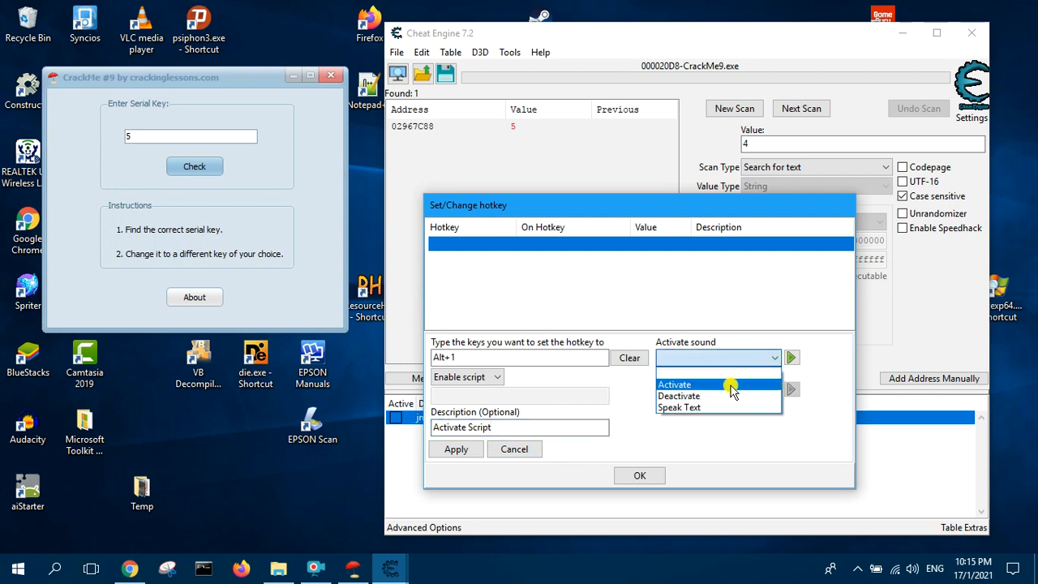
left_click(675, 385)
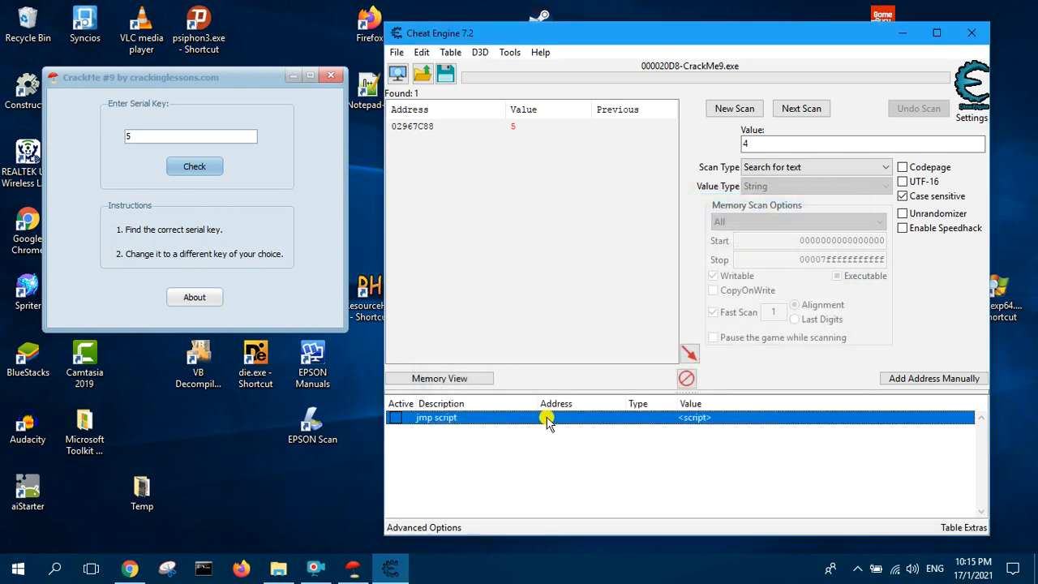
Start a second hotkey on the jmp script using Alt+2 to disable it
right_click(547, 418)
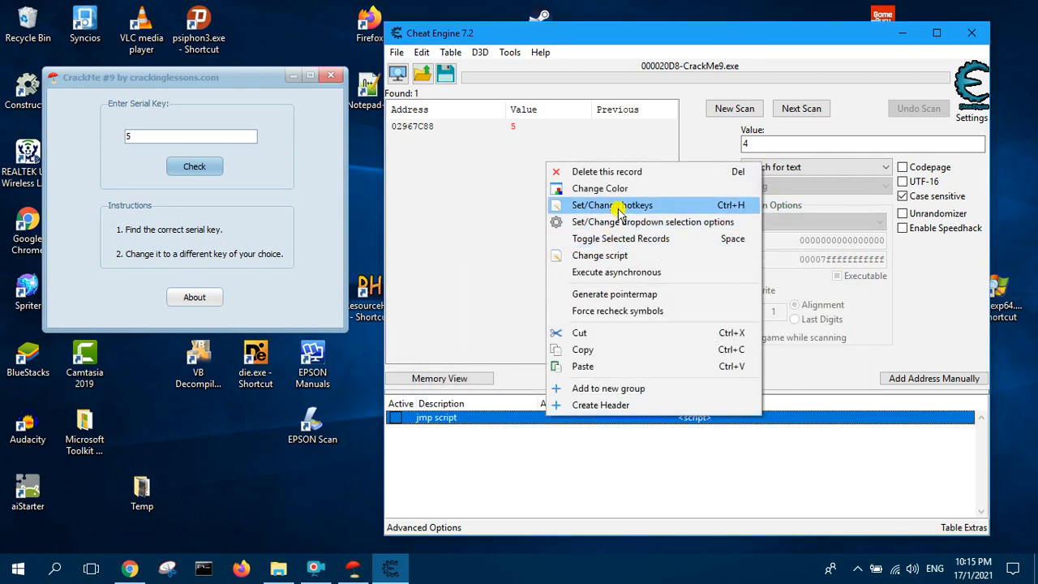
left_click(610, 204)
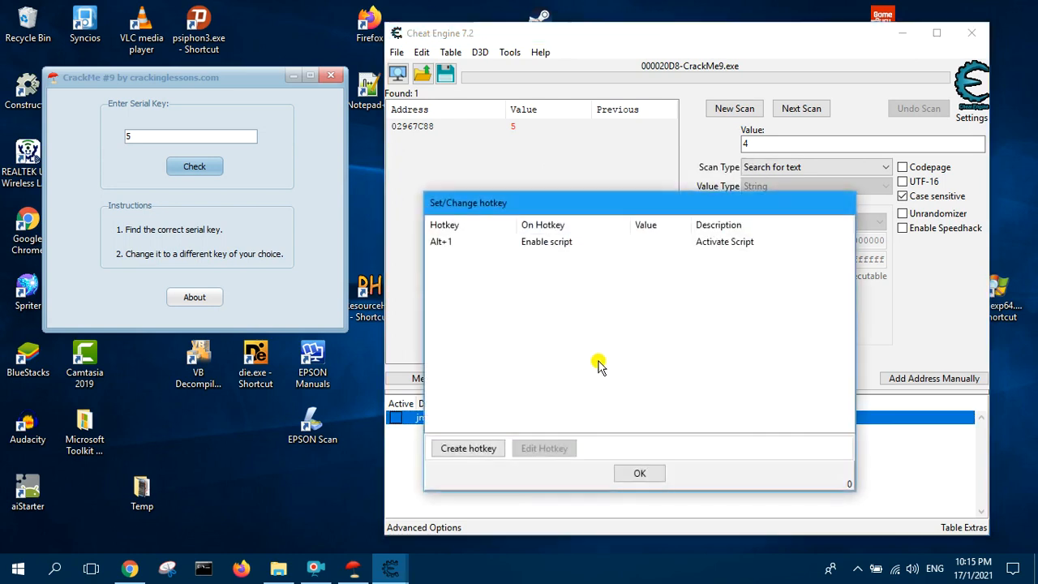
left_click(468, 448)
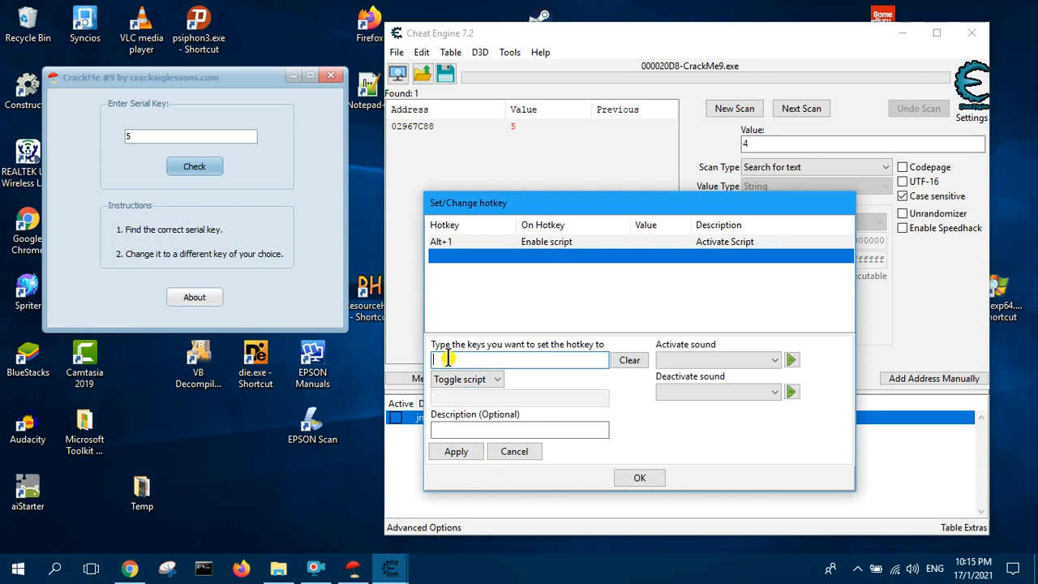
type("Alt+2")
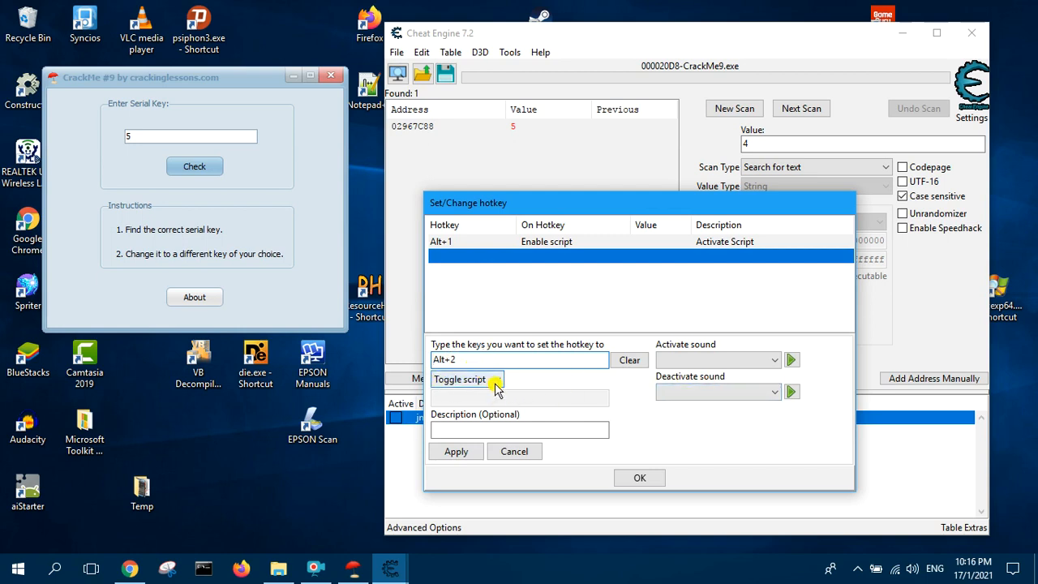
left_click(497, 378)
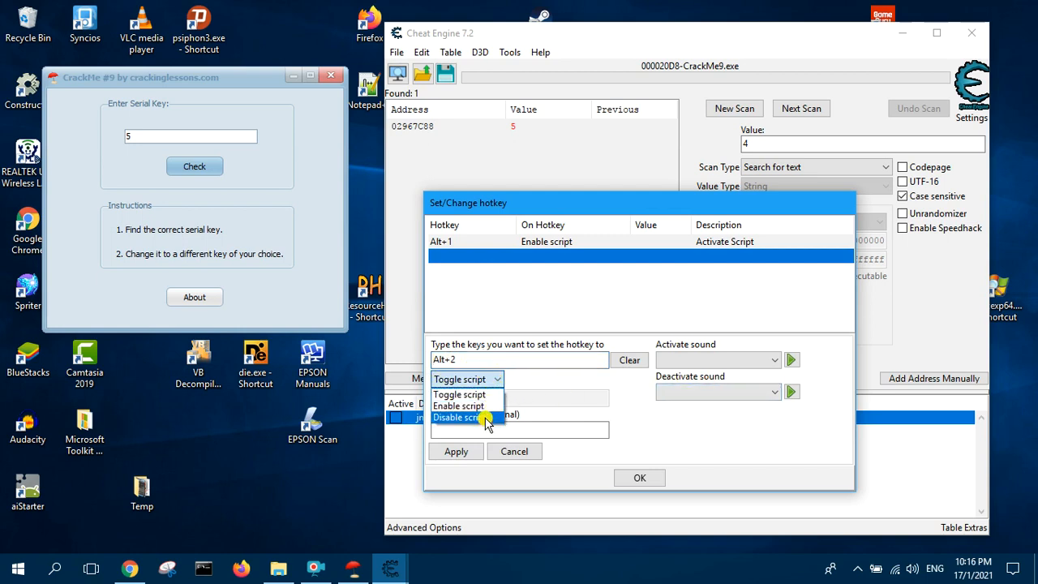
left_click(460, 417)
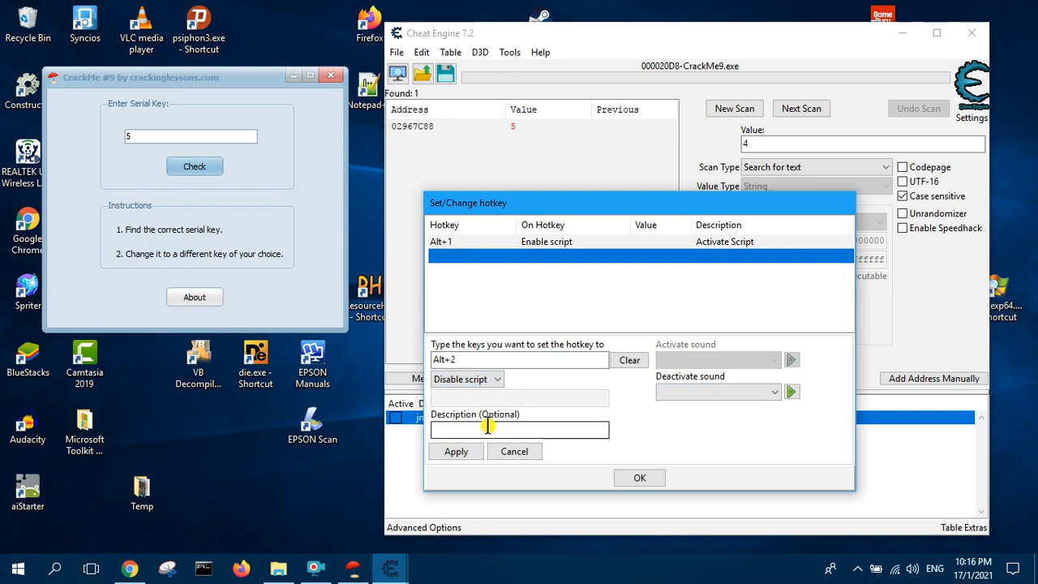
Describe the hotkey 'Deactivate Script', pick the deactivation sound, and save it
type("D")
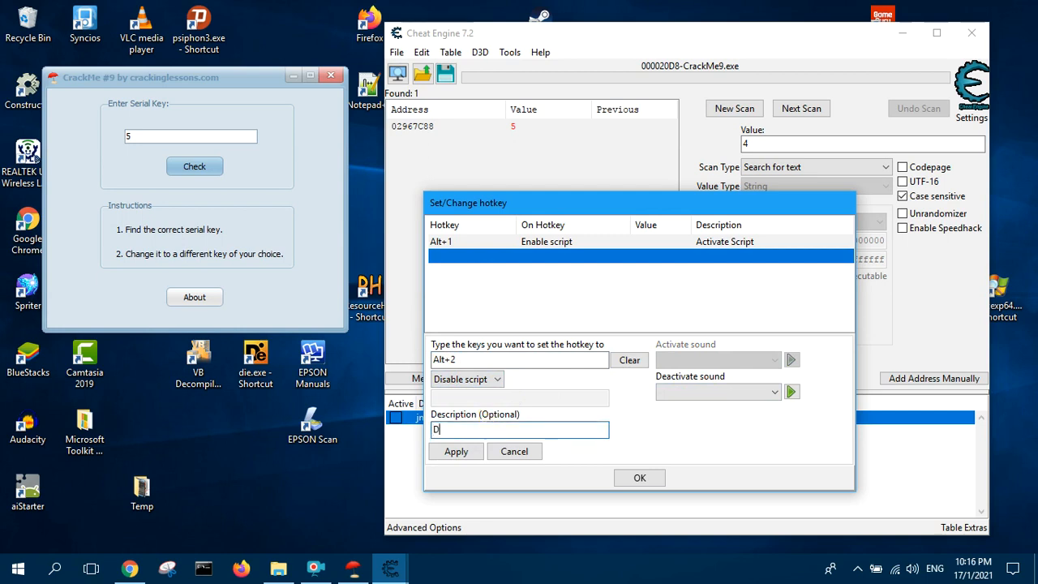
type("eactiv")
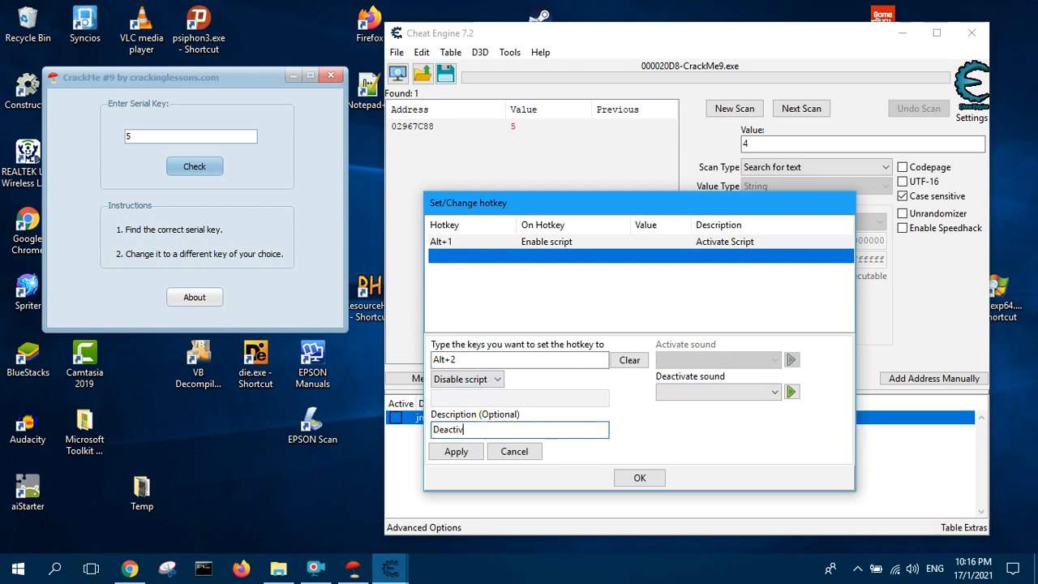
type("ate")
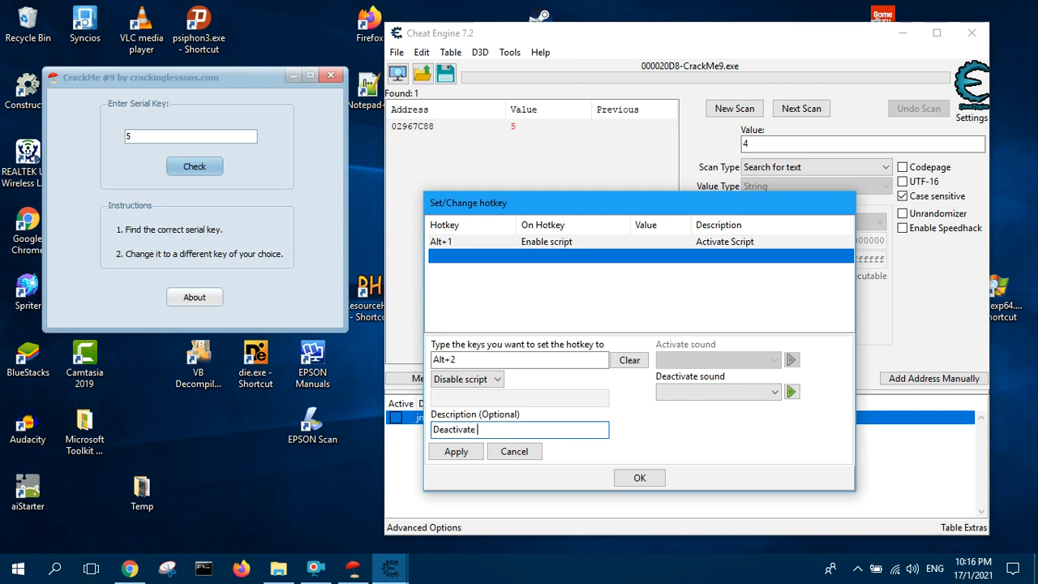
type("Script")
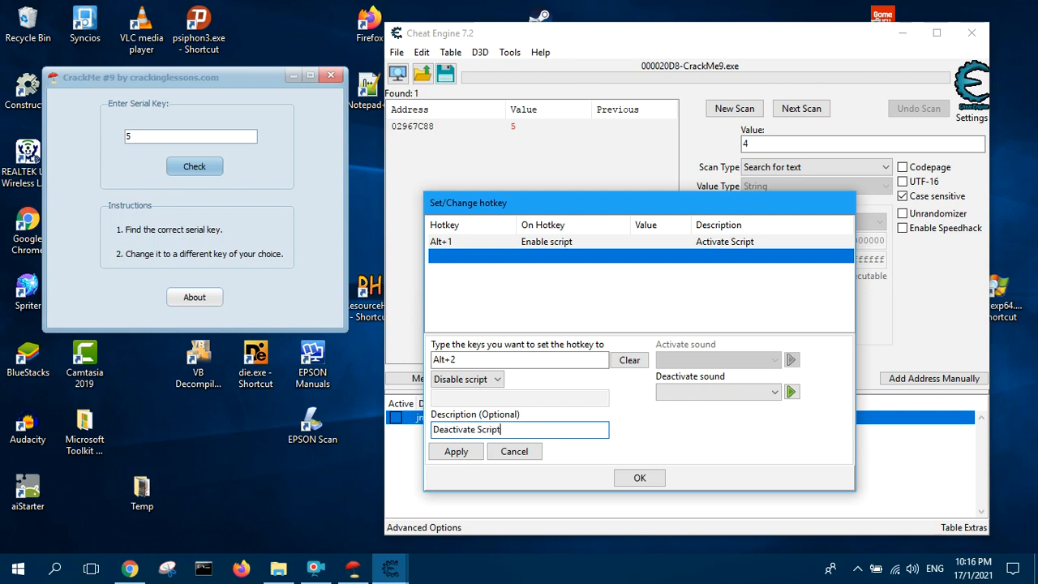
left_click(717, 392)
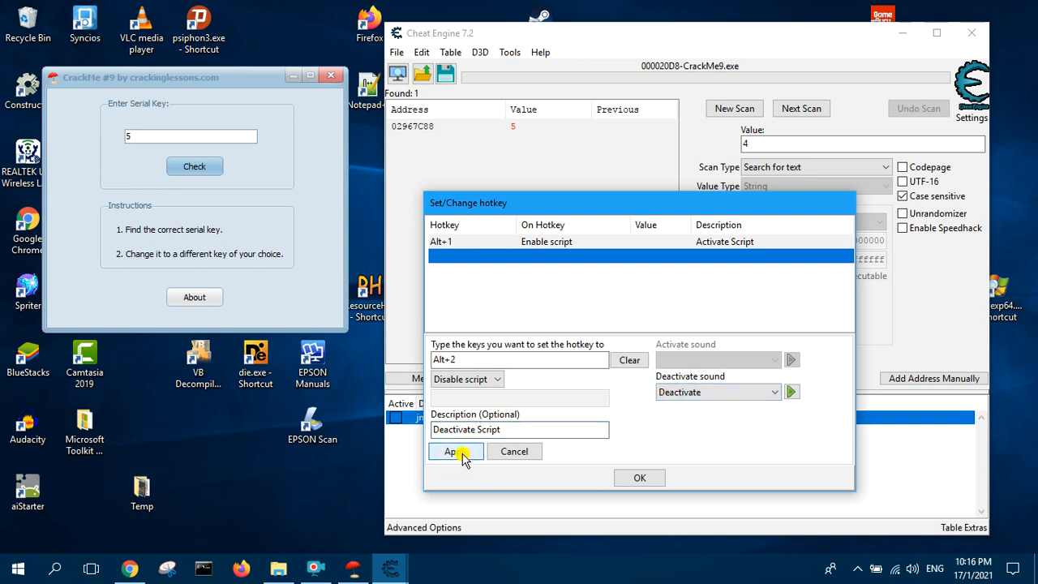
left_click(451, 451)
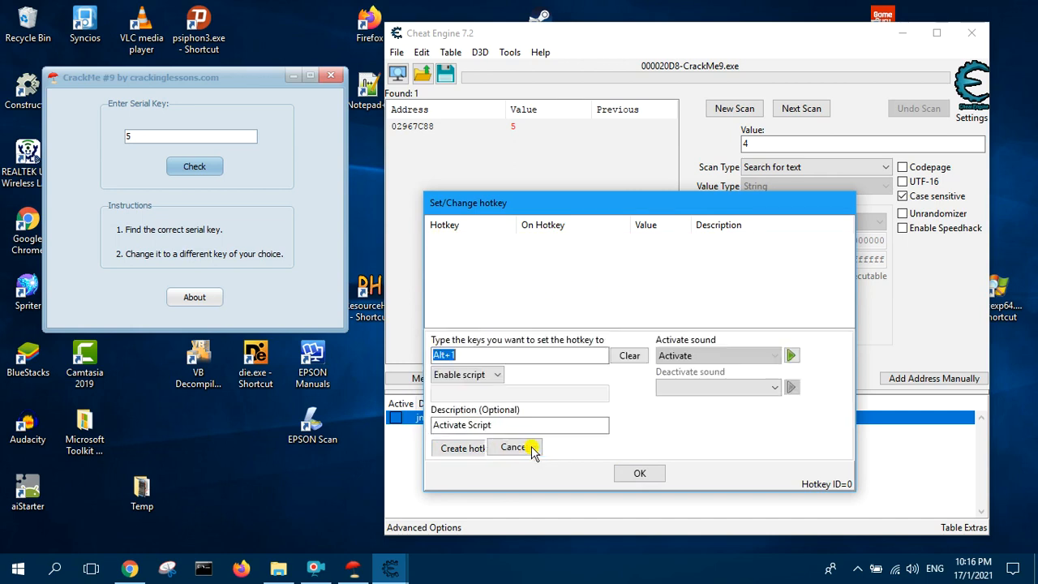
Reopen the Alt+2 hotkey entry to verify its settings, then close the form
left_click(462, 447)
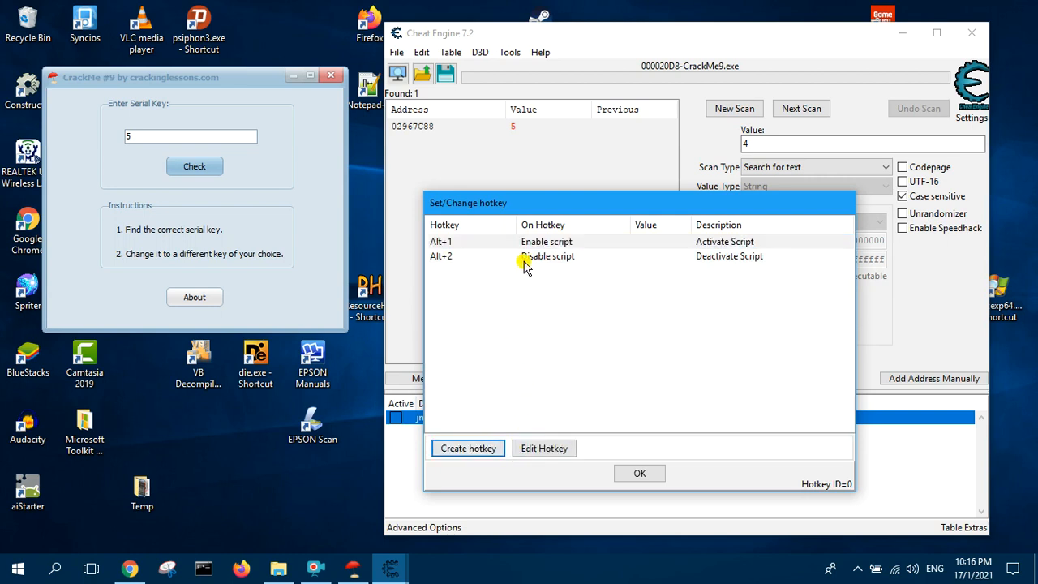
left_click(547, 255)
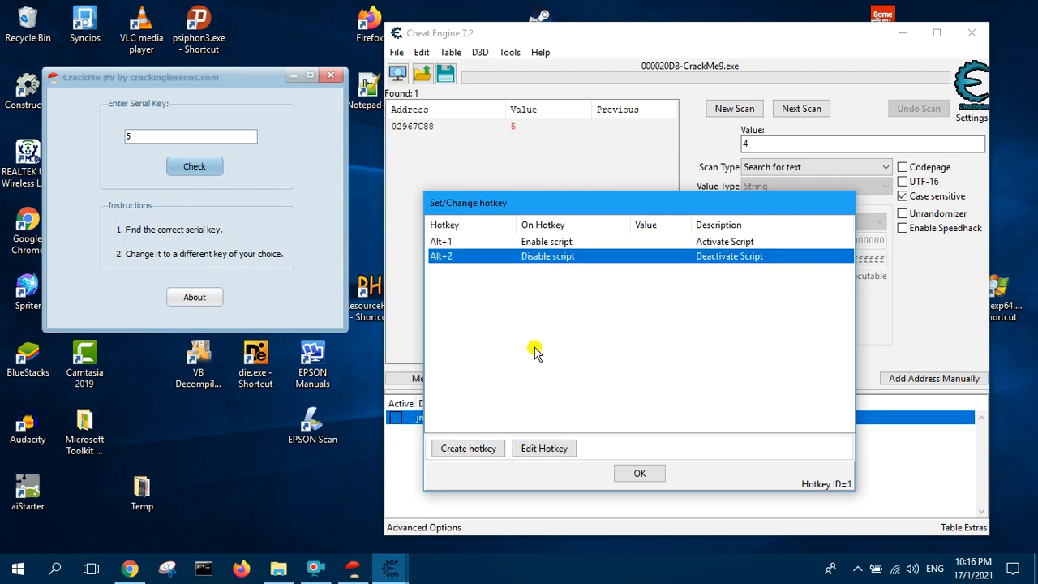
left_click(544, 447)
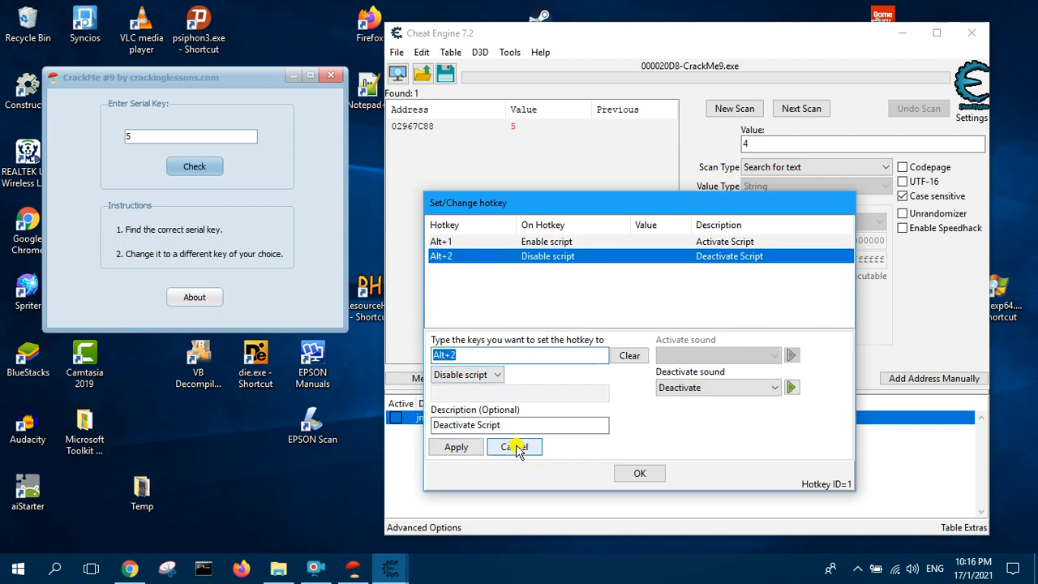
left_click(514, 447)
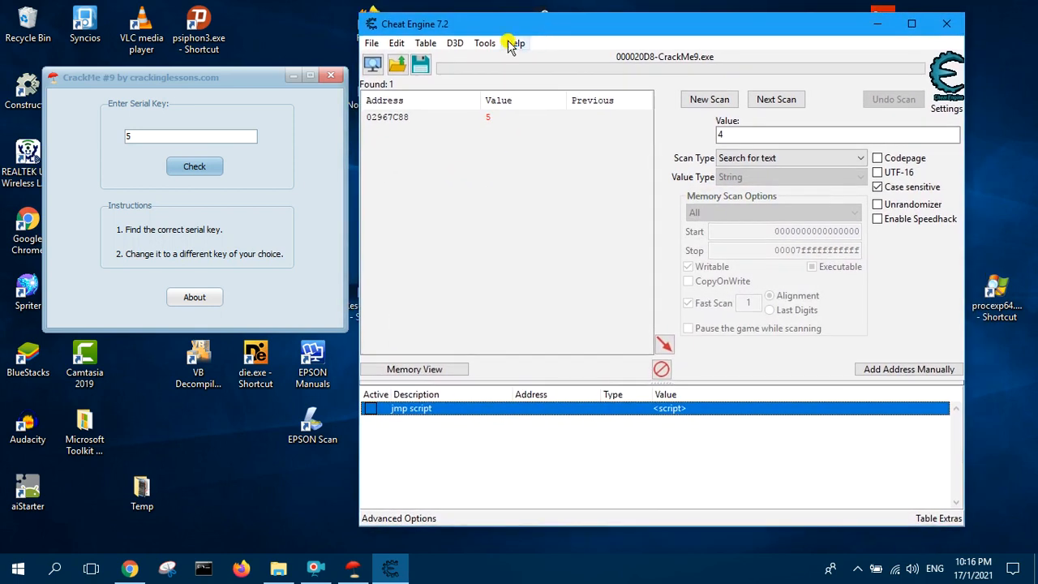
Generate a generic trainer Lua script from the current cheat table
left_click(370, 43)
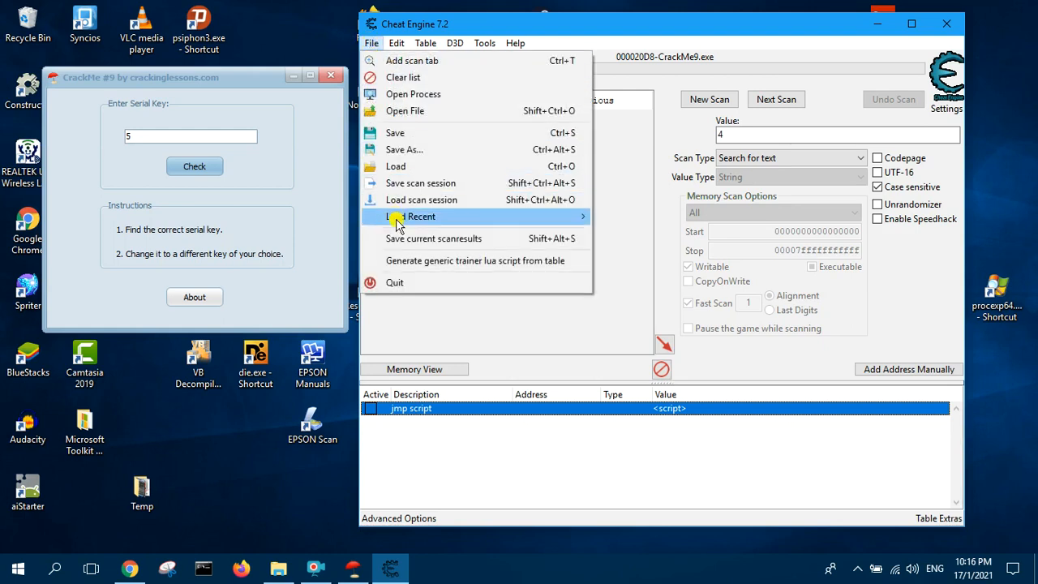
mouse_move(486, 260)
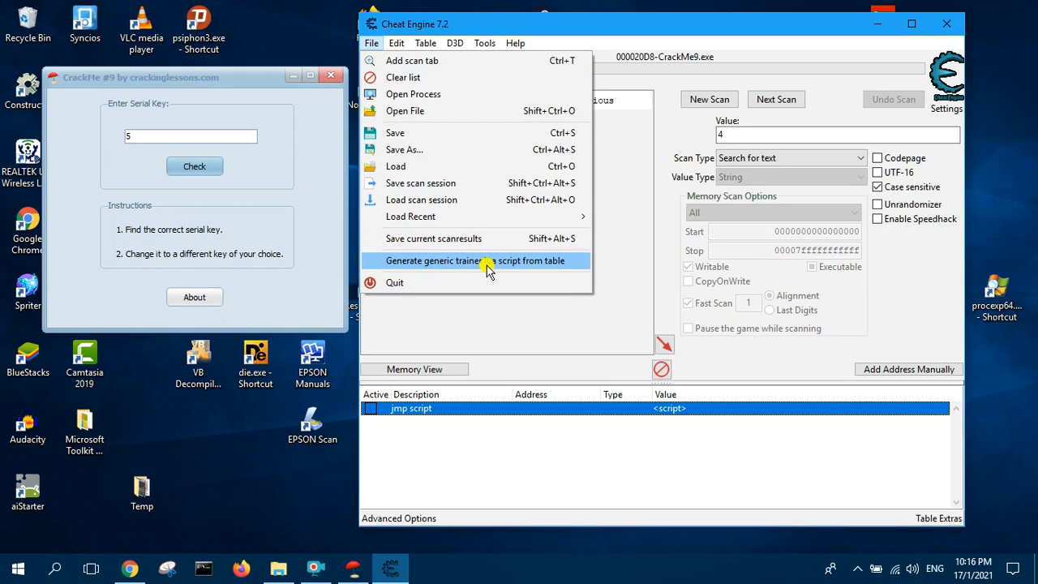
left_click(462, 260)
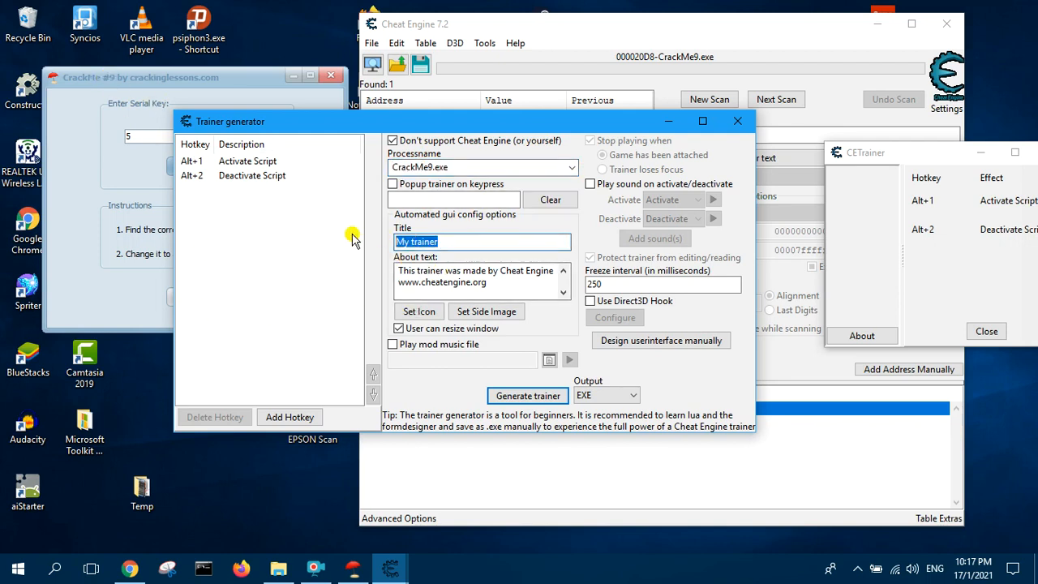
Title the trainer 'CrackMe 9 Trainer', credit crackinglessons.com in About, and disable resizing
type("CrackMe 9 T")
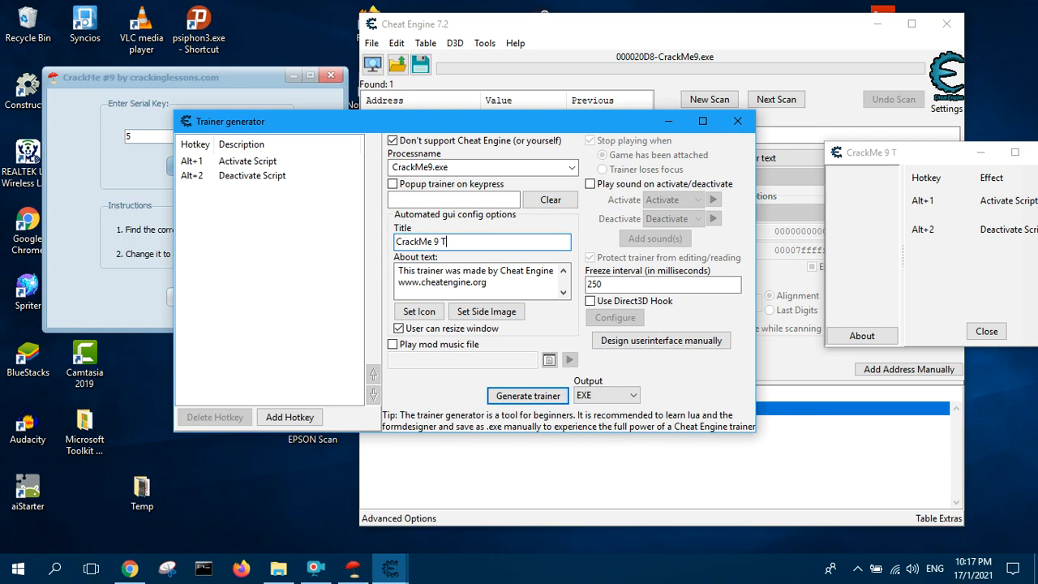
type("rainer")
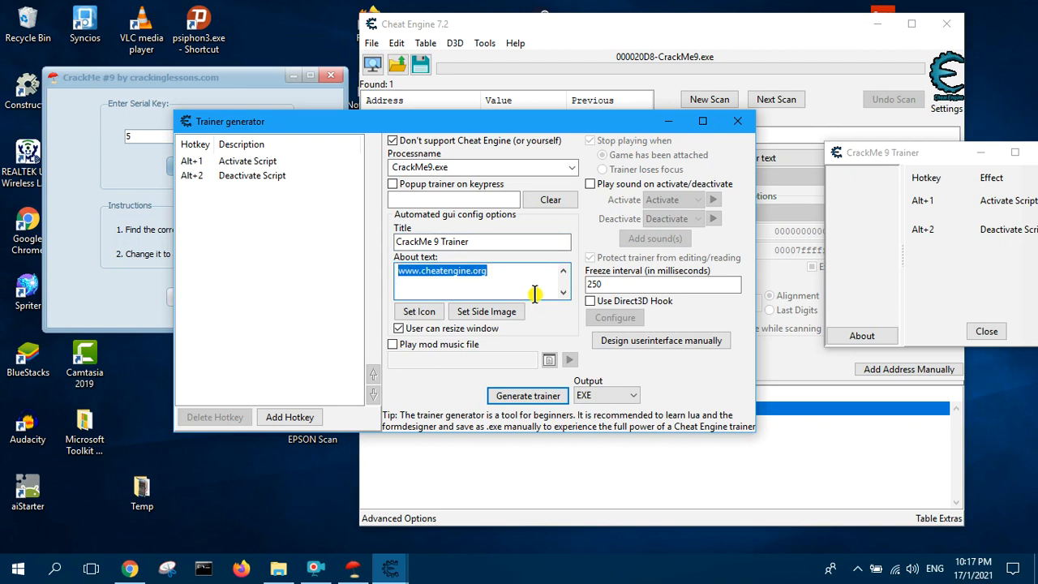
type("This trainer was made by crackinglessons.com")
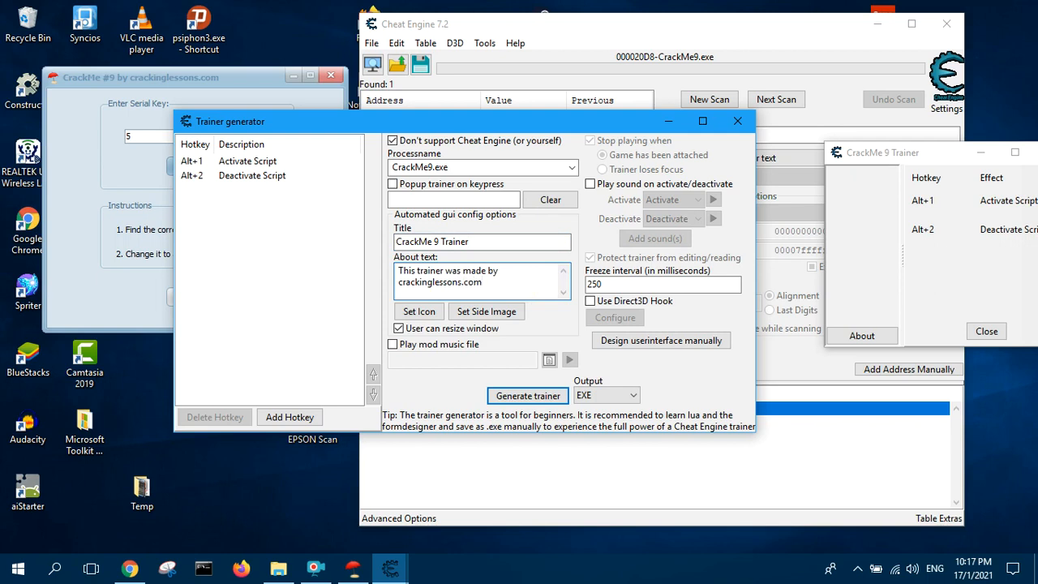
left_click(398, 328)
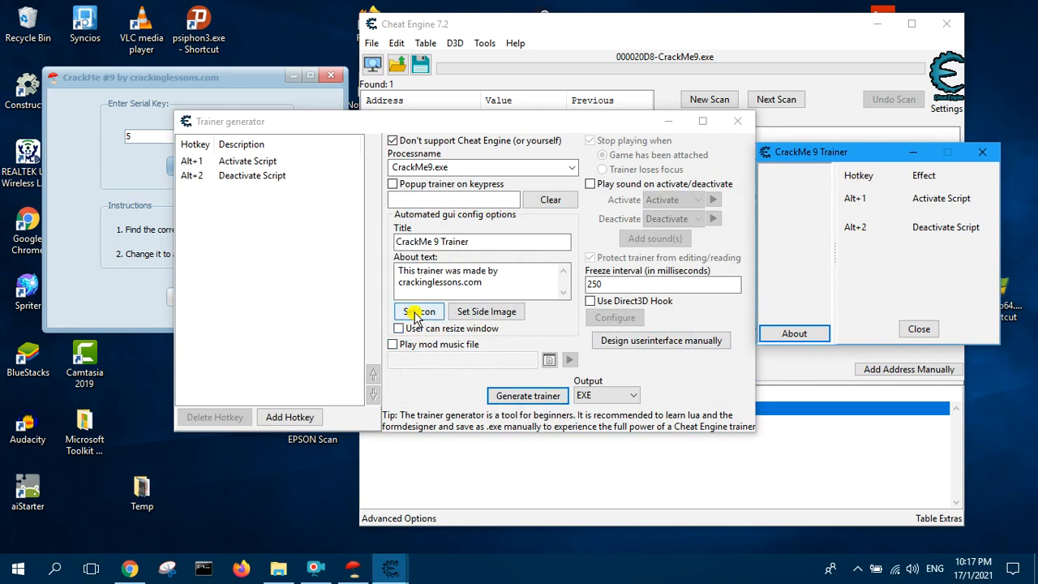
Set the trainer icon by browsing to C:\crackmes\CrackMe9 and choosing dog.ico
left_click(419, 312)
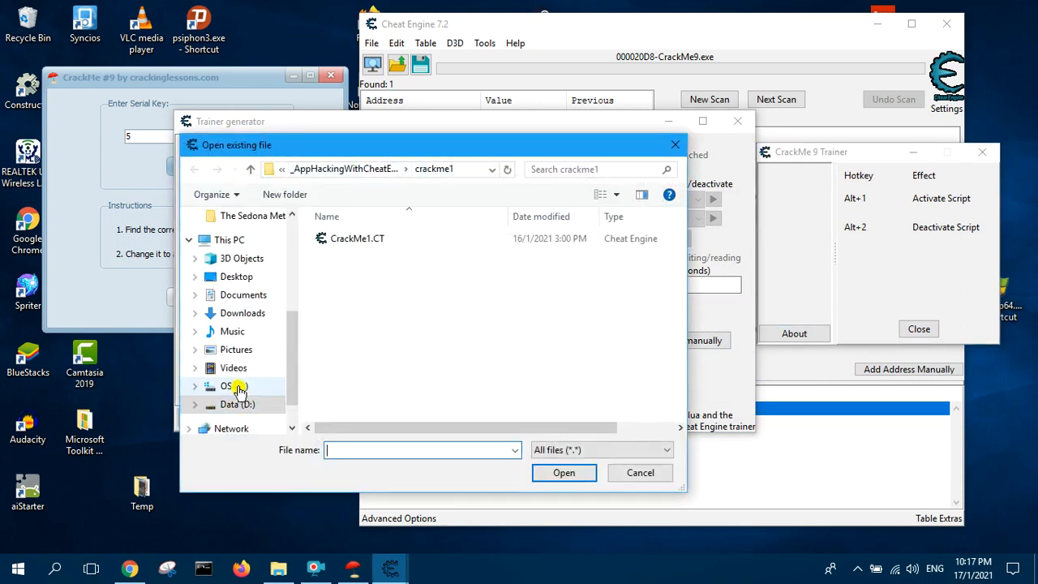
left_click(234, 386)
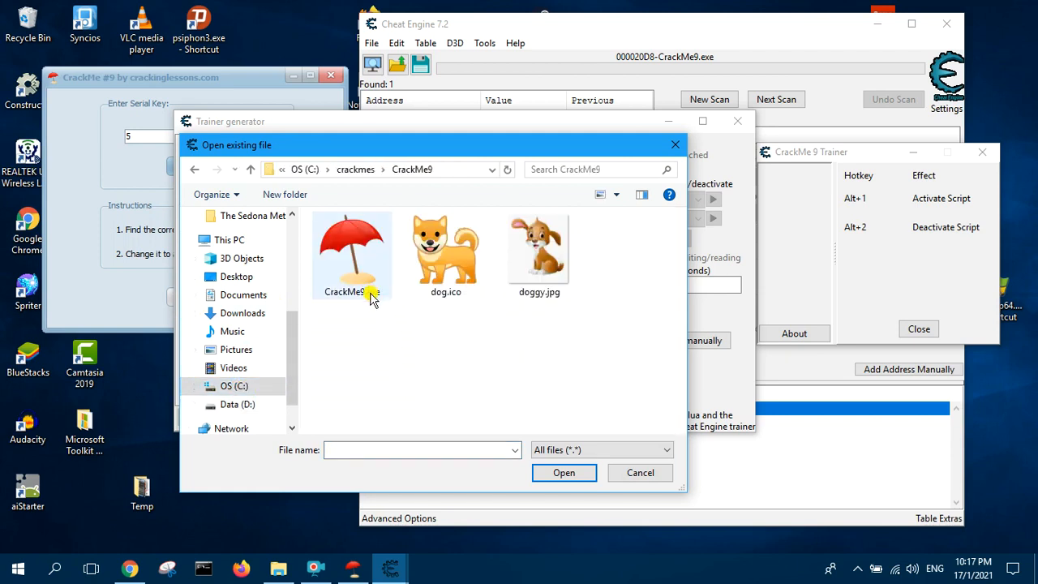
left_click(445, 247)
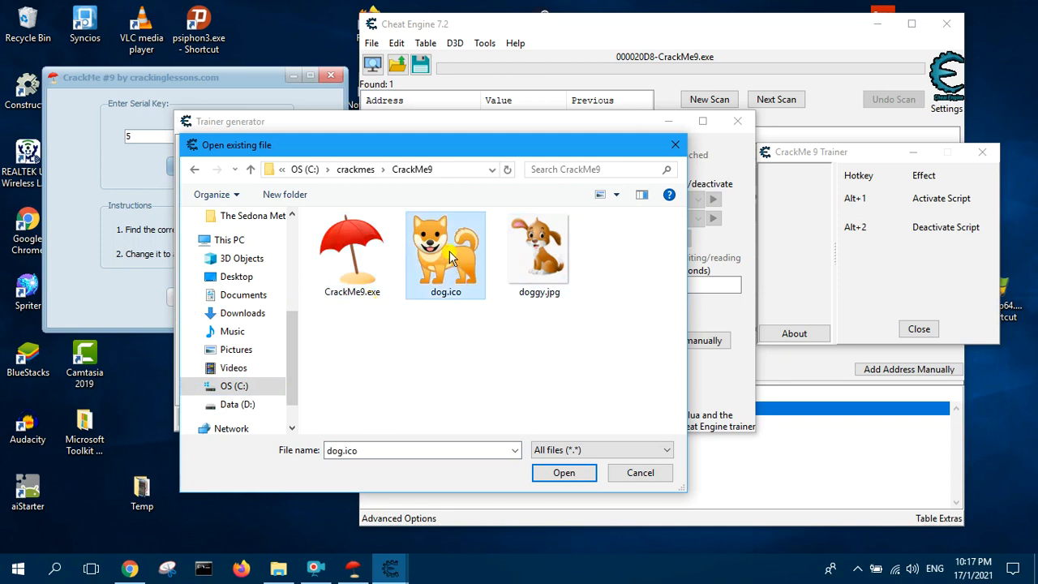
mouse_move(453, 278)
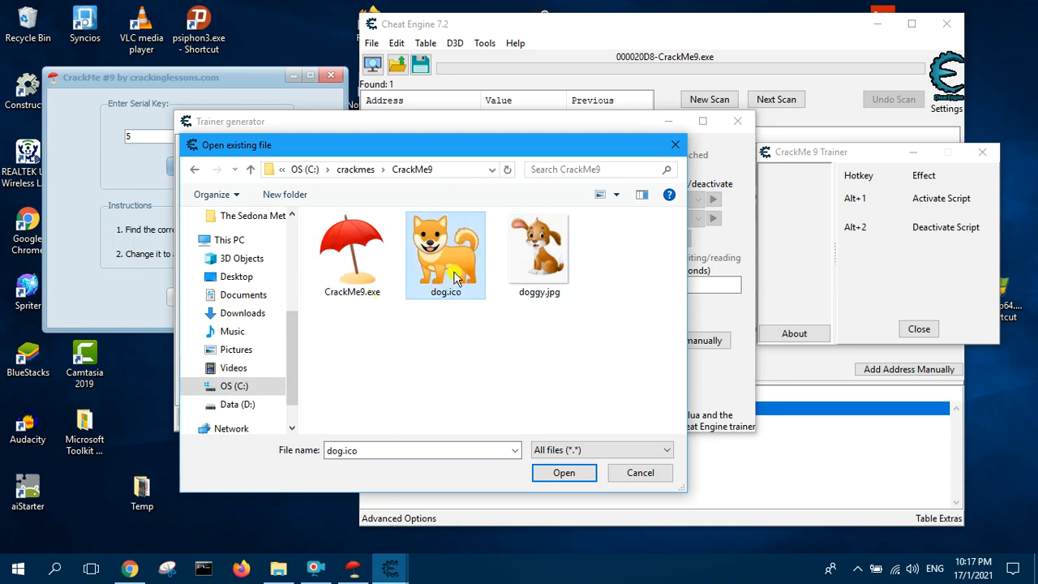
mouse_move(608, 465)
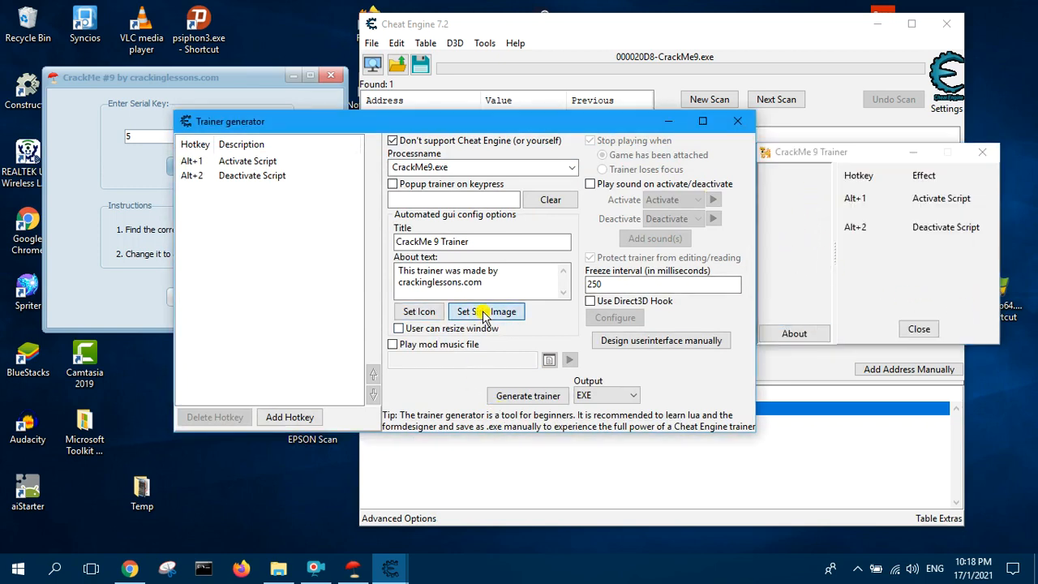
Set doggy.jpg from the CrackMe9 folder as the trainer's side image
left_click(487, 311)
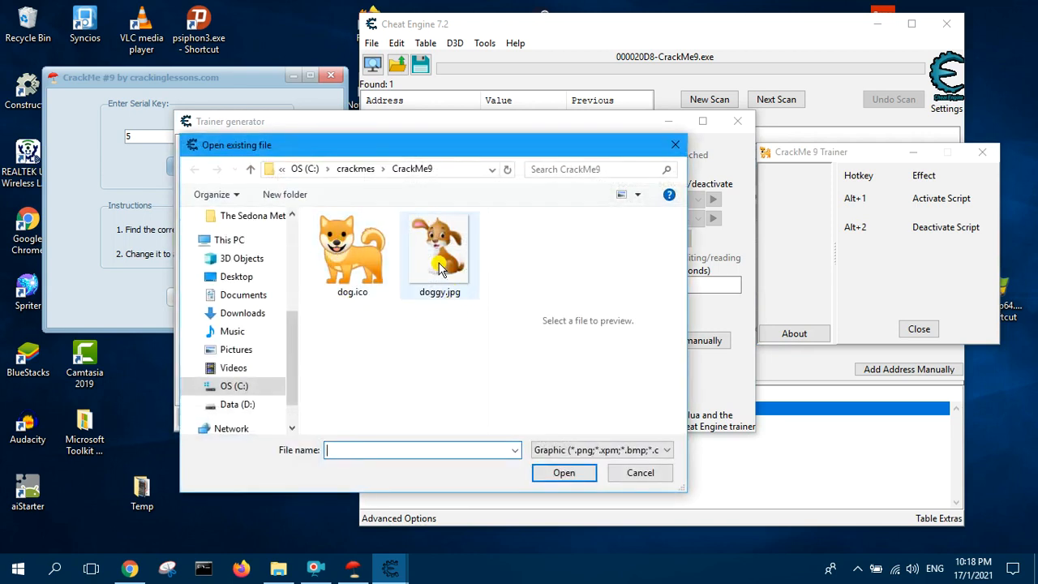
left_click(440, 252)
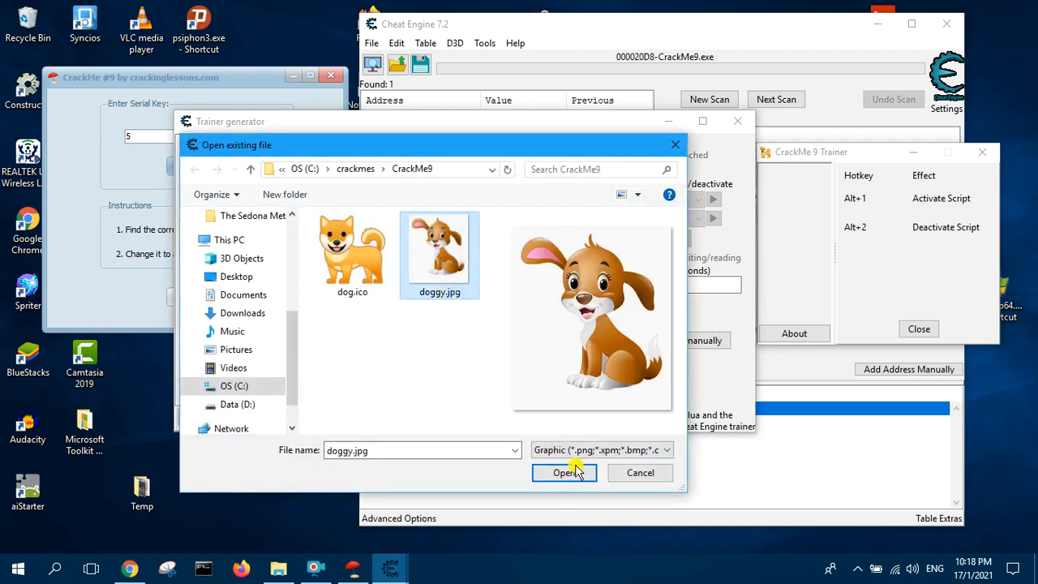
left_click(565, 473)
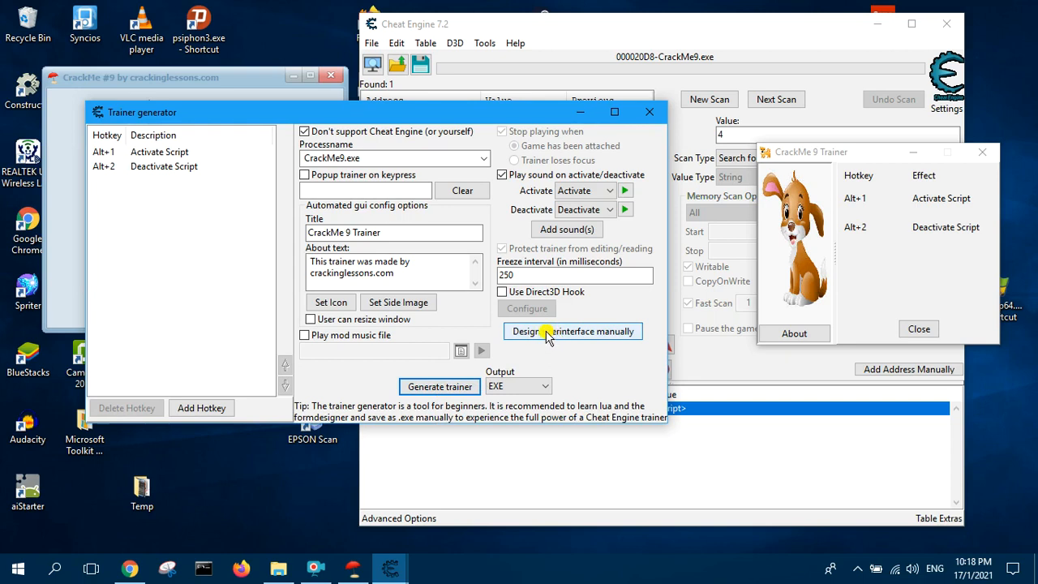
In the Form Designer, select the Deactivate Script row and edit its position properties
left_click(573, 331)
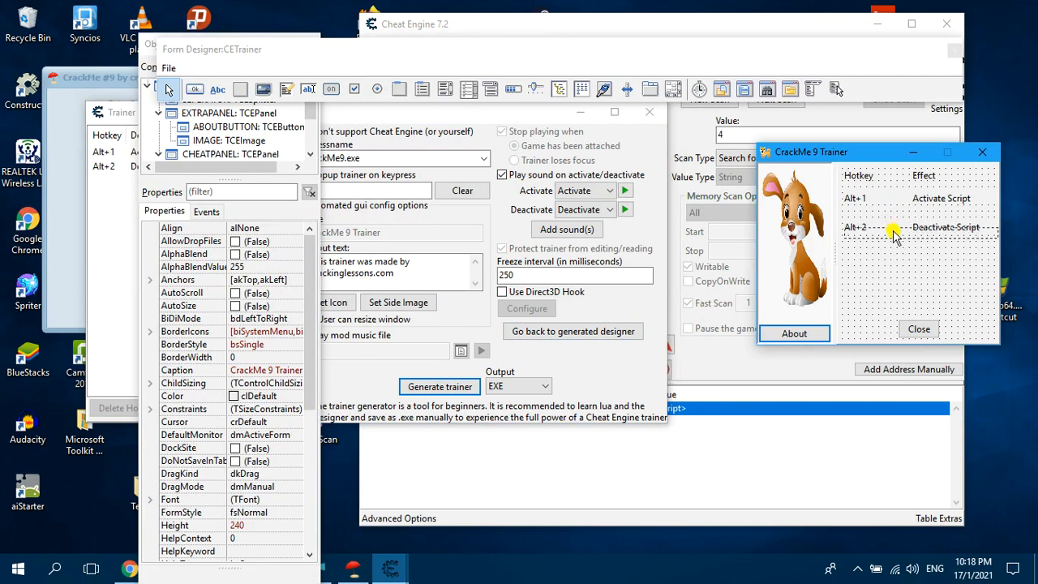
left_click(892, 235)
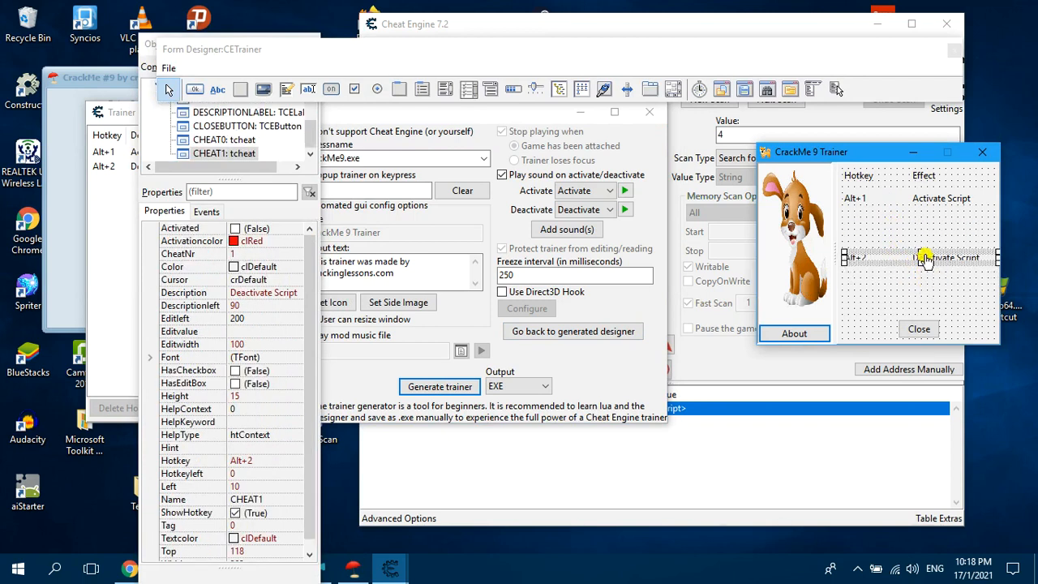
mouse_move(931, 287)
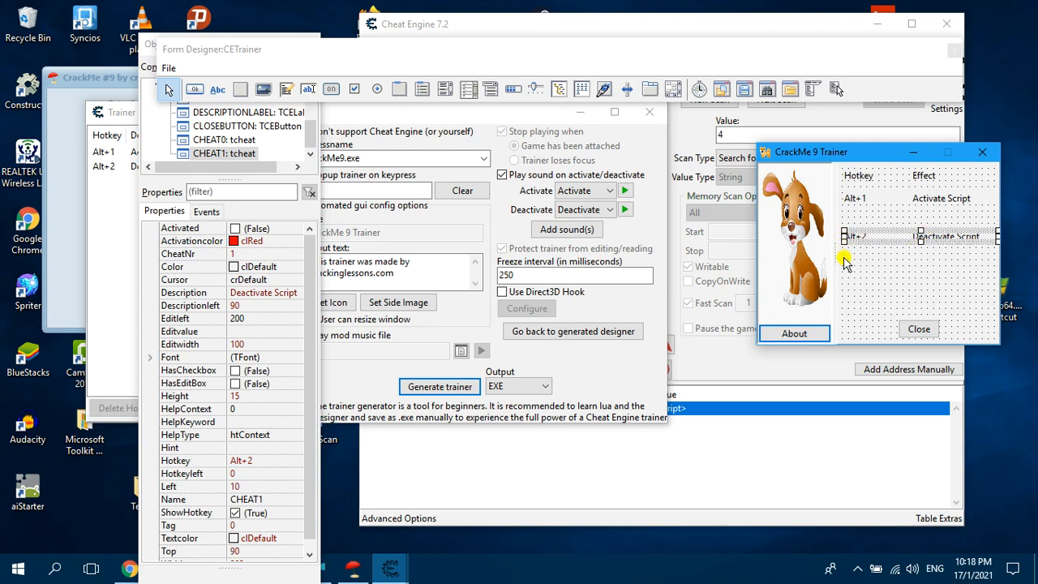
mouse_move(917, 238)
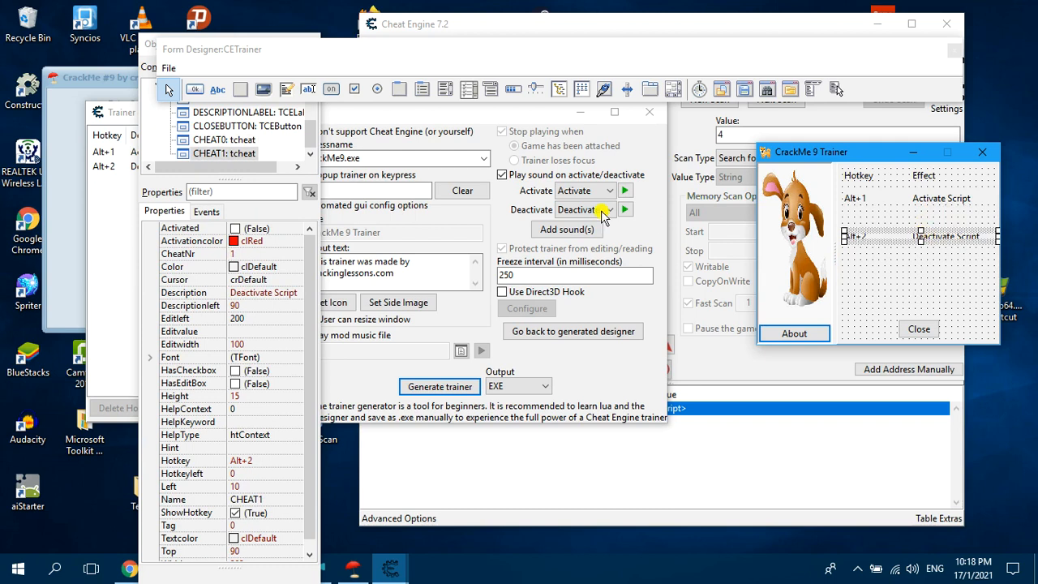
mouse_move(251, 142)
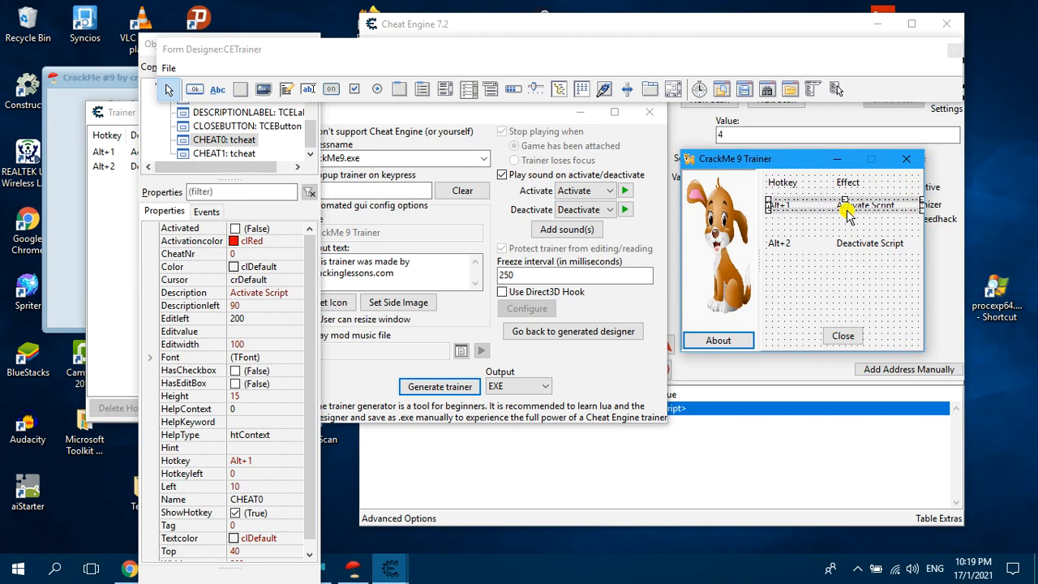
left_click(869, 242)
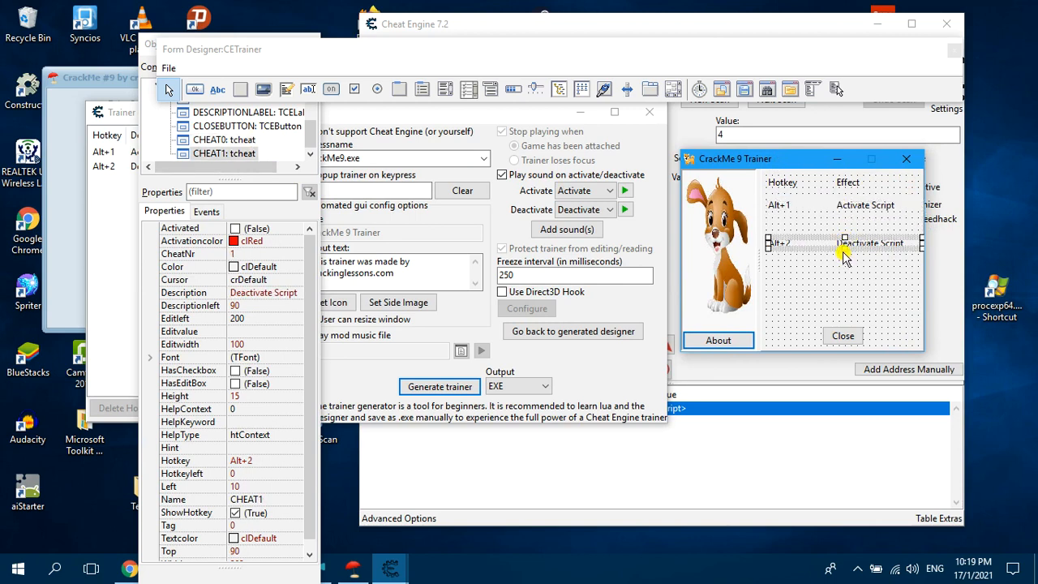
mouse_move(801, 268)
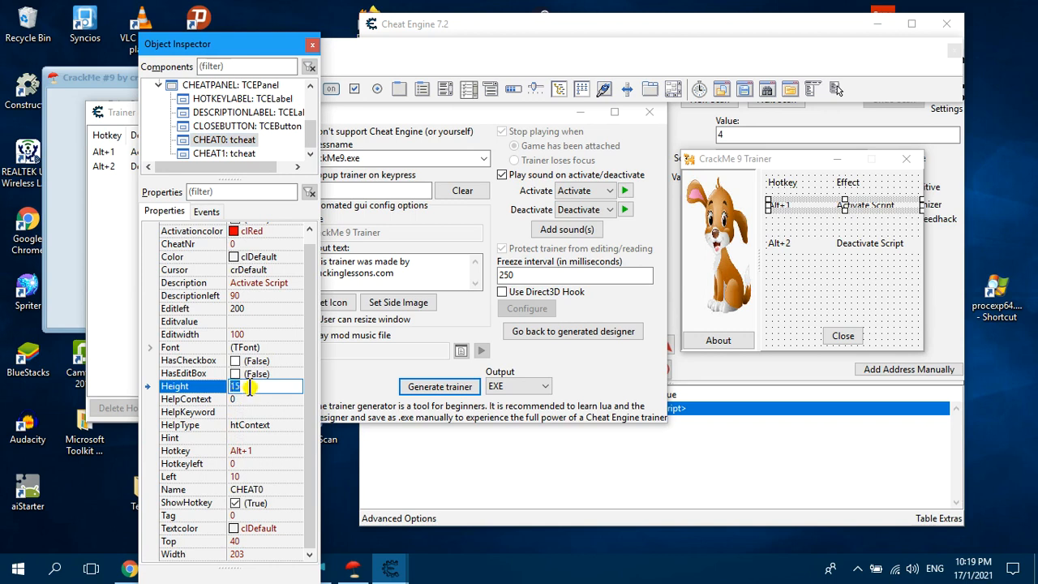
mouse_move(685, 235)
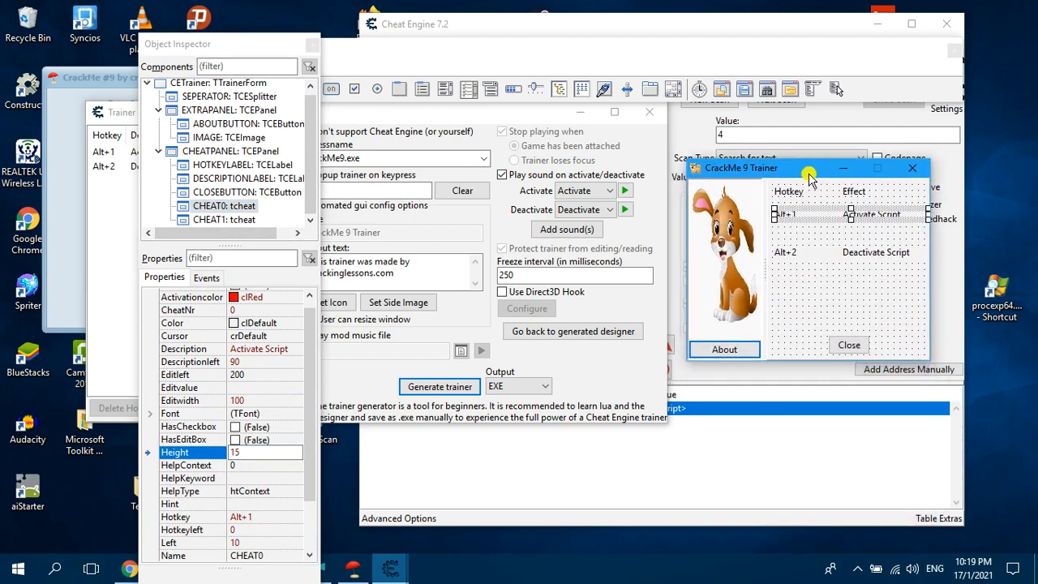
mouse_move(777, 226)
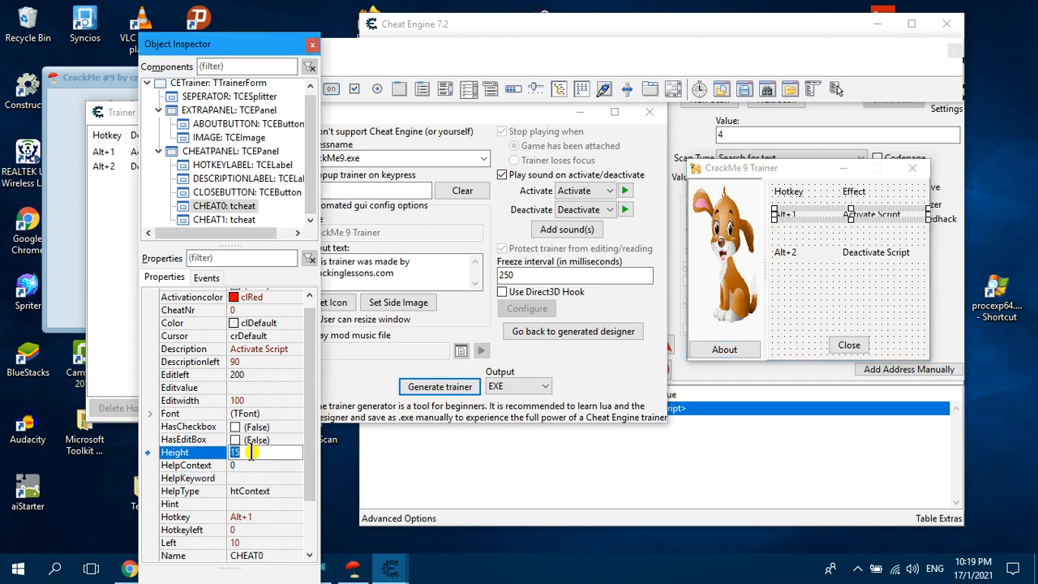
type("2")
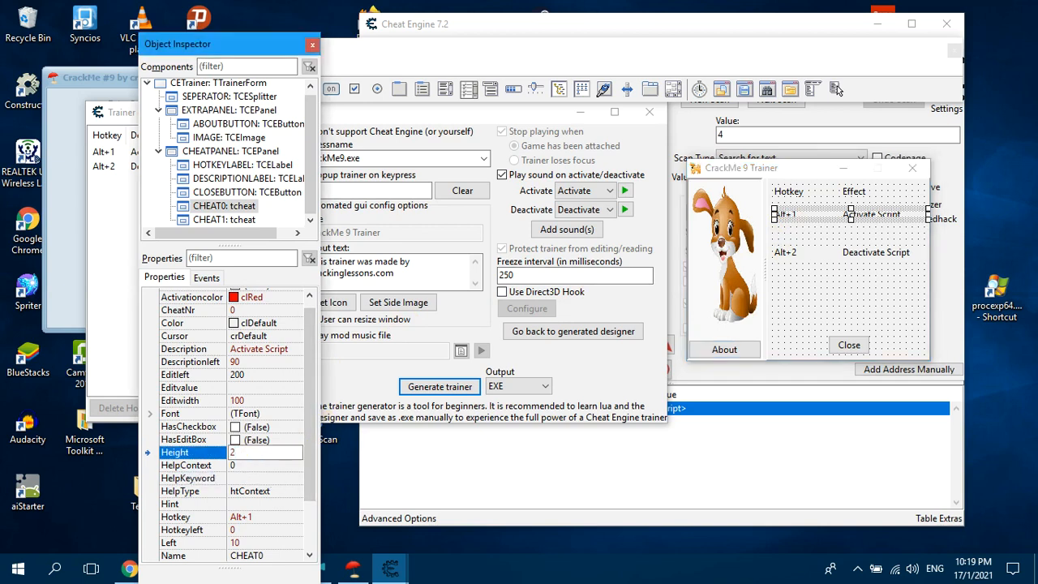
type("25")
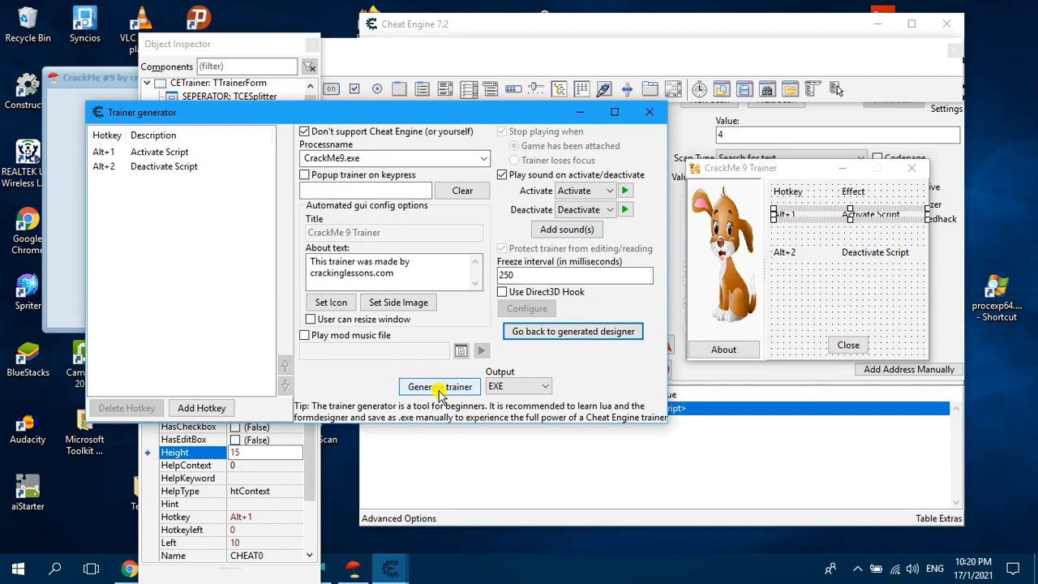
mouse_move(556, 373)
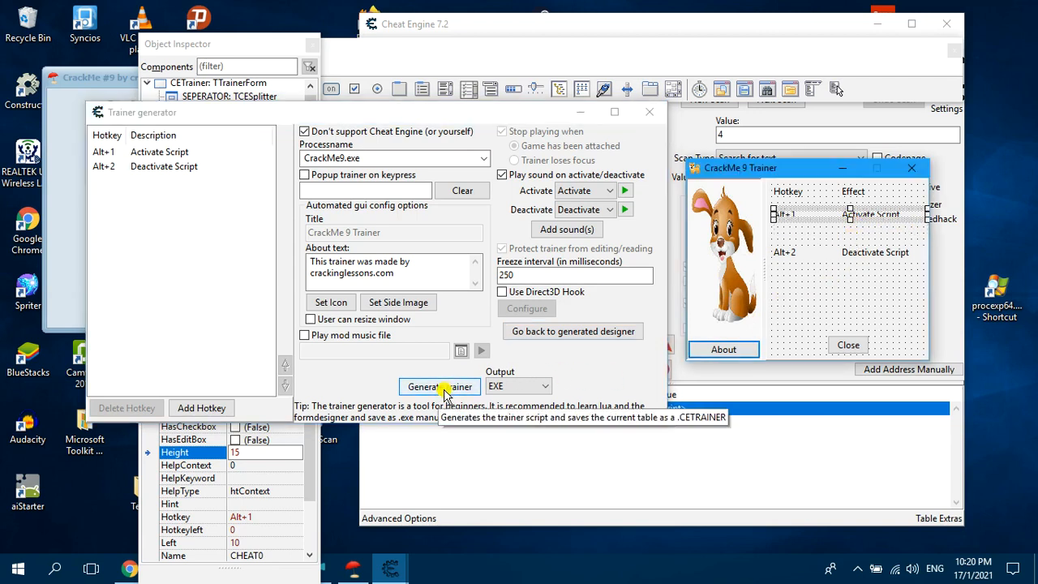
Start generating the trainer EXE, saving it under a 'Crack…' name in the CrackMe9 folder
left_click(439, 386)
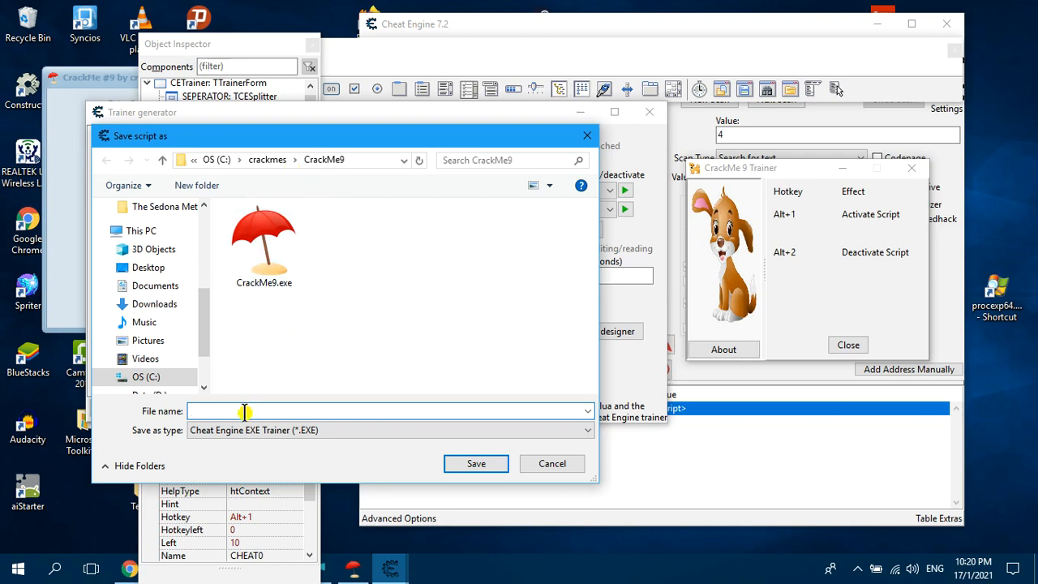
type("Crackme9 trainer")
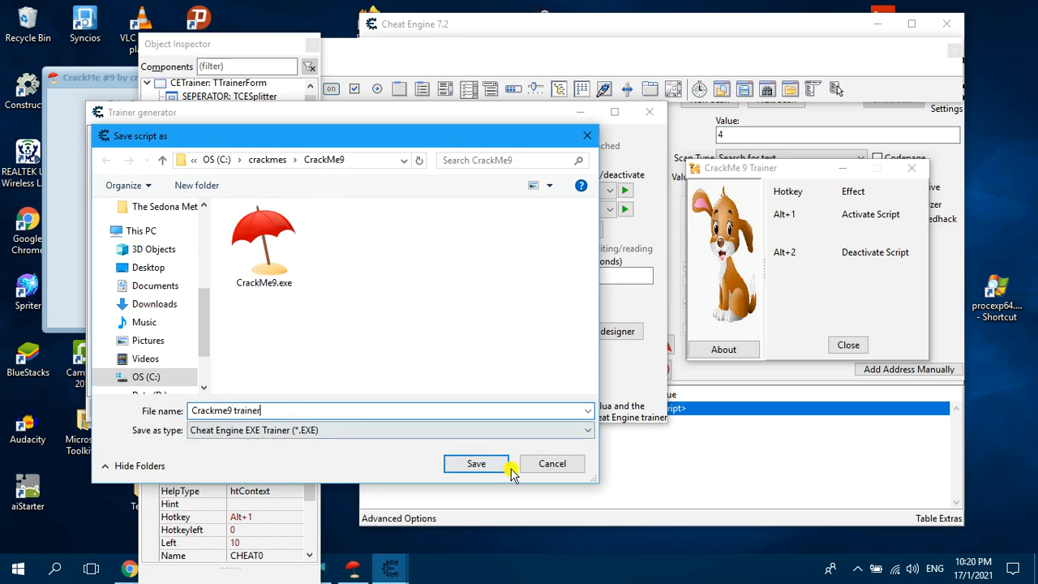
left_click(476, 463)
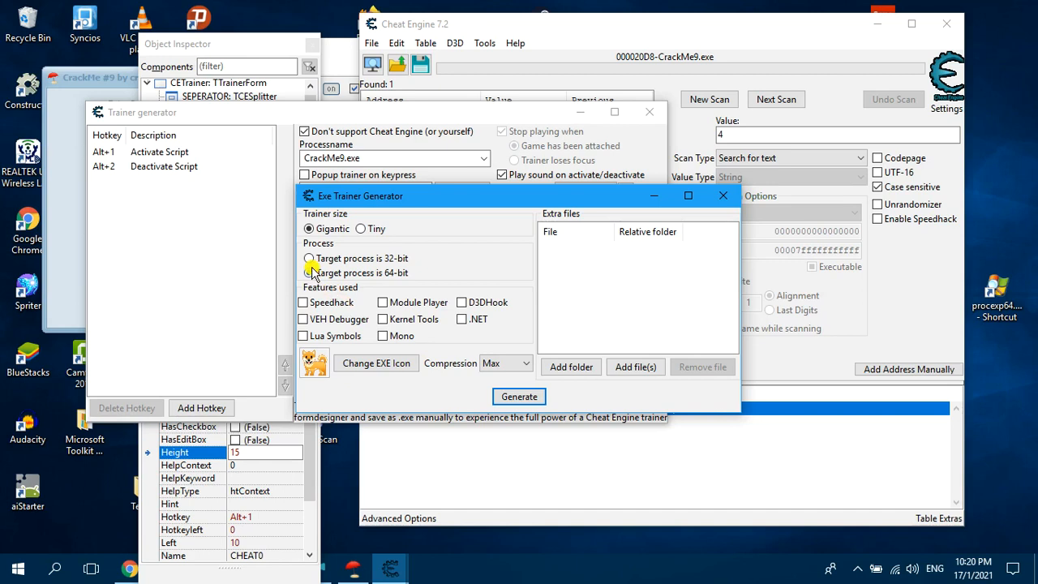
Mark the target as 32-bit, use dog.ico as icon, build, and confirm success
left_click(309, 258)
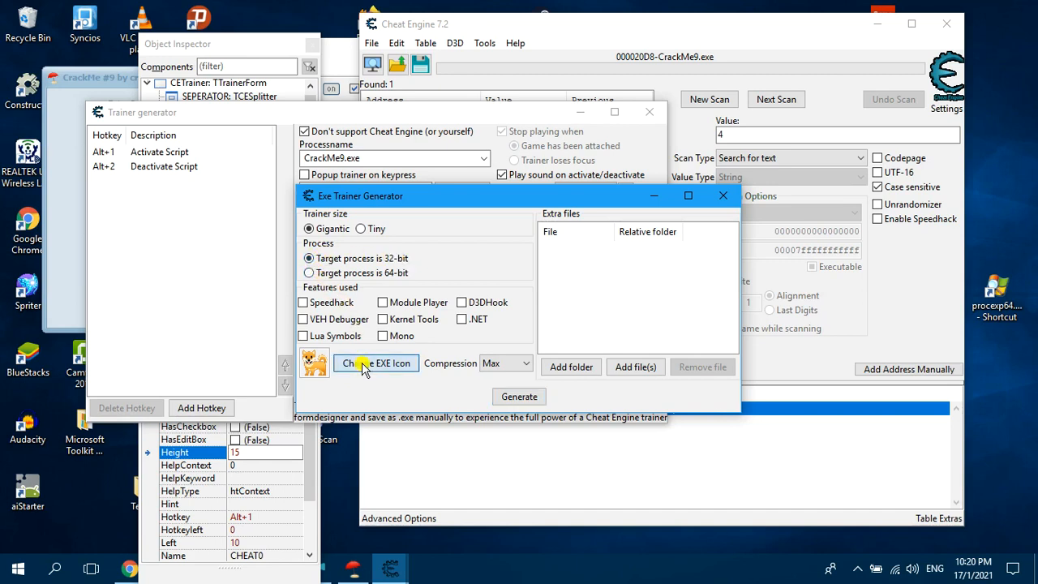
left_click(376, 362)
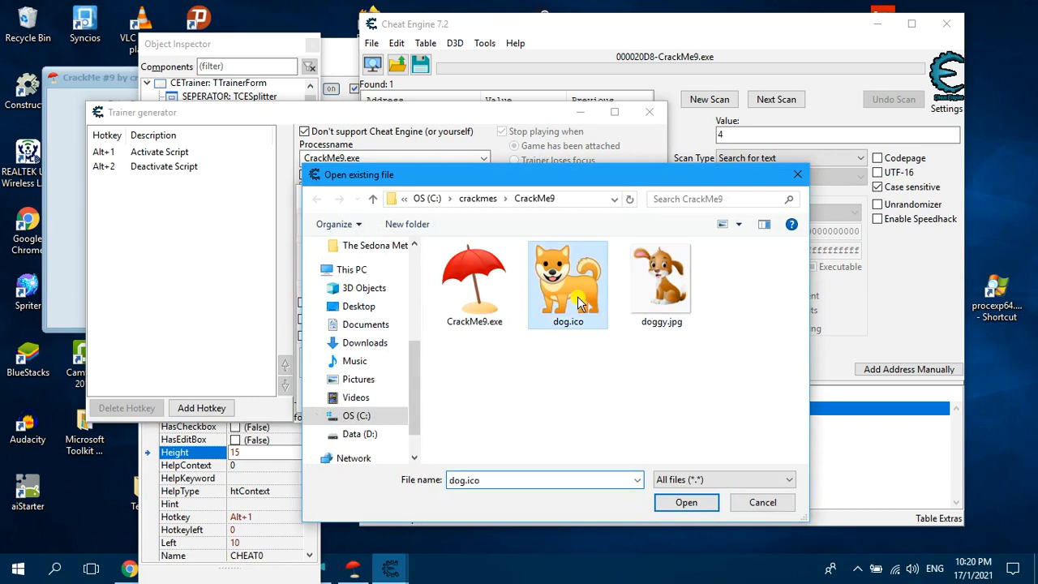
left_click(685, 502)
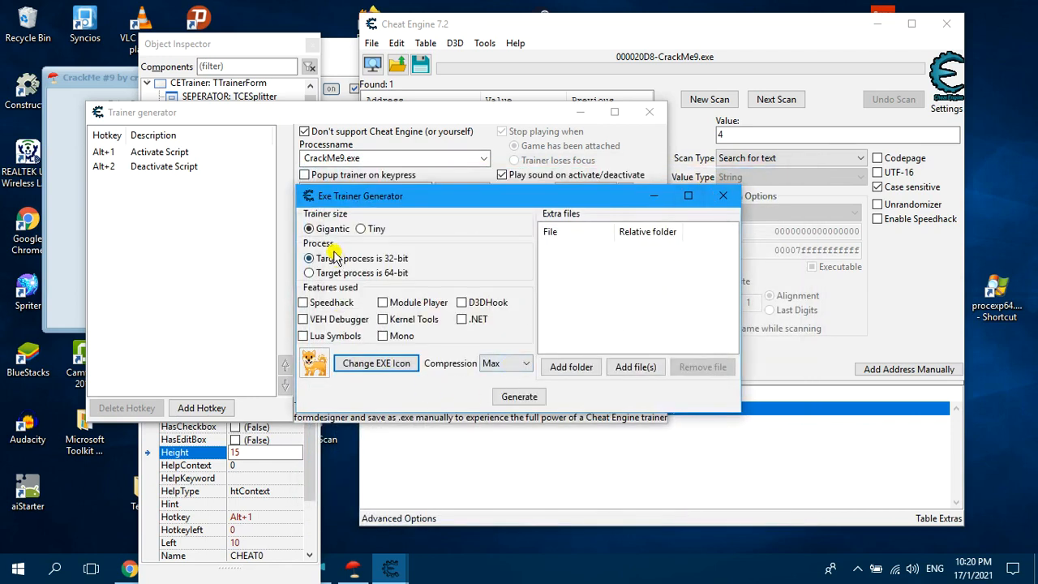
left_click(518, 396)
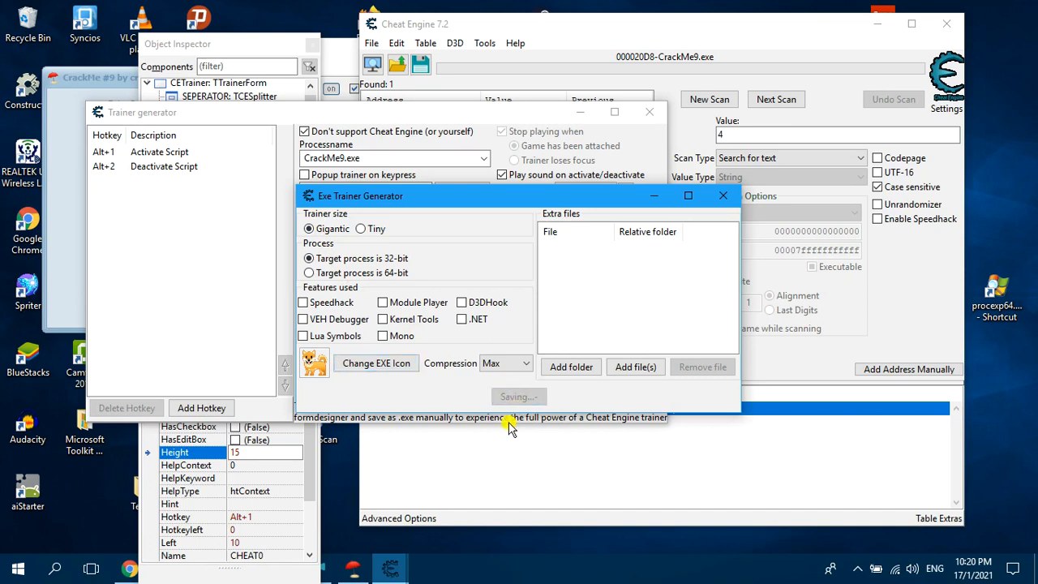
mouse_move(482, 499)
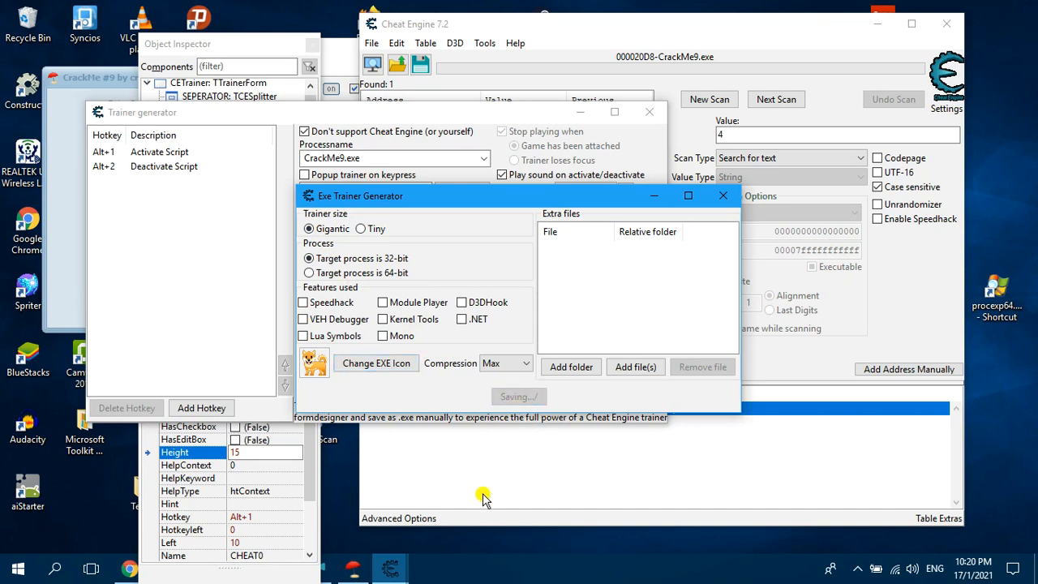
left_click(519, 397)
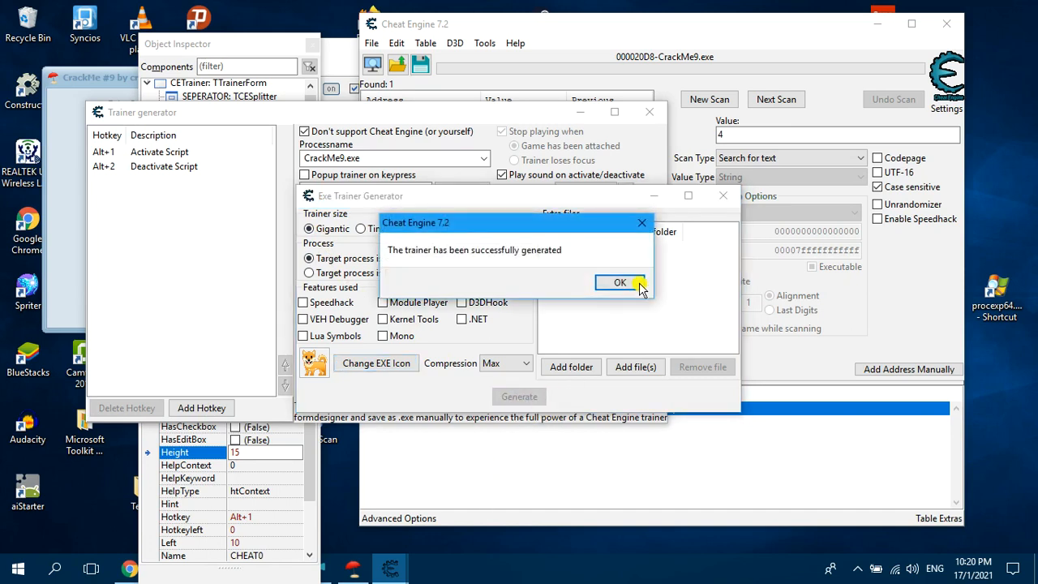
left_click(619, 282)
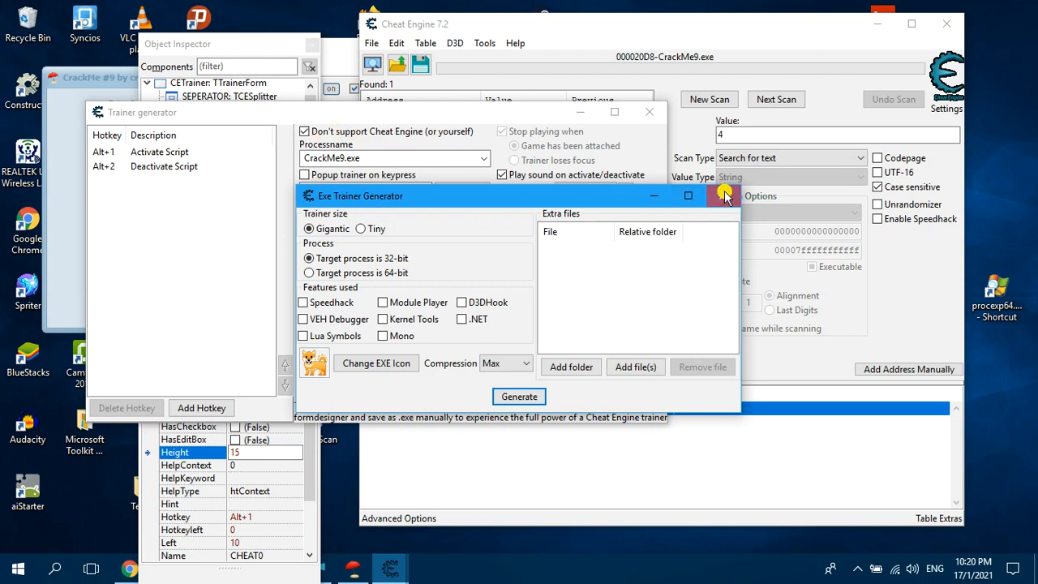
Save the form design as crackme9.FRM in CrackMe9 and close the trainer generator windows
left_click(724, 195)
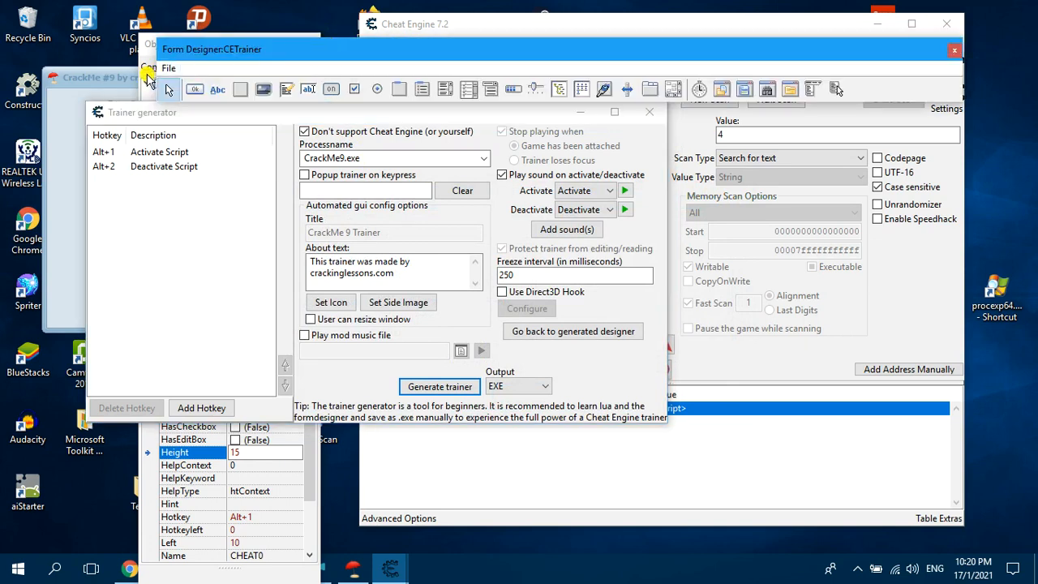
left_click(168, 68)
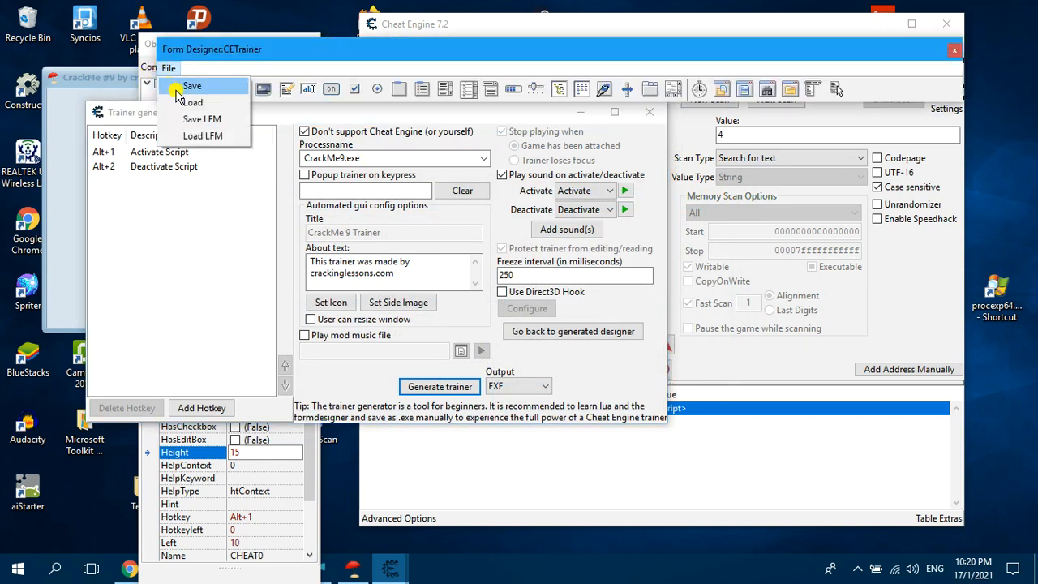
left_click(192, 85)
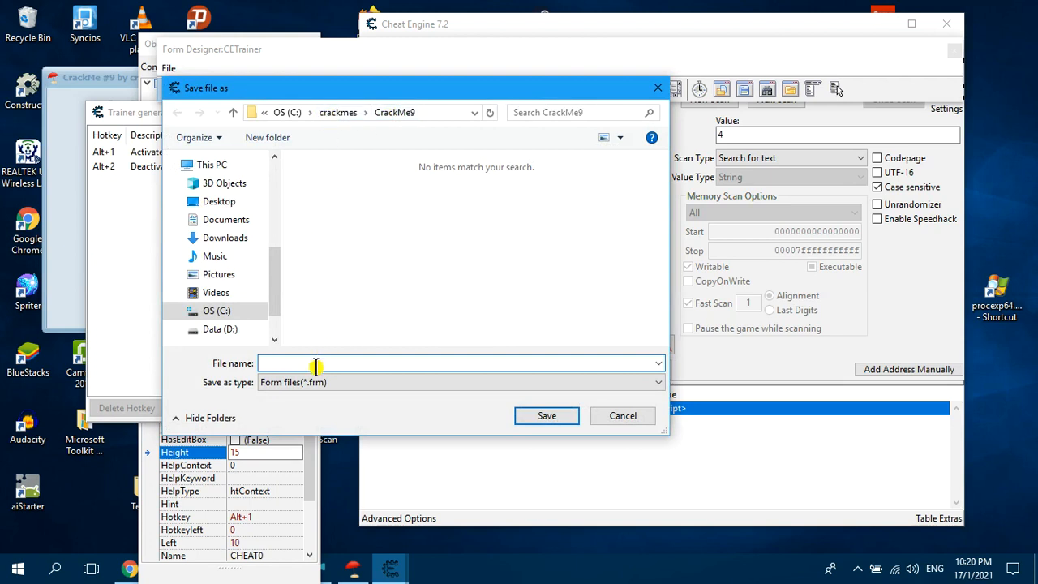
type("crackinglessons.com")
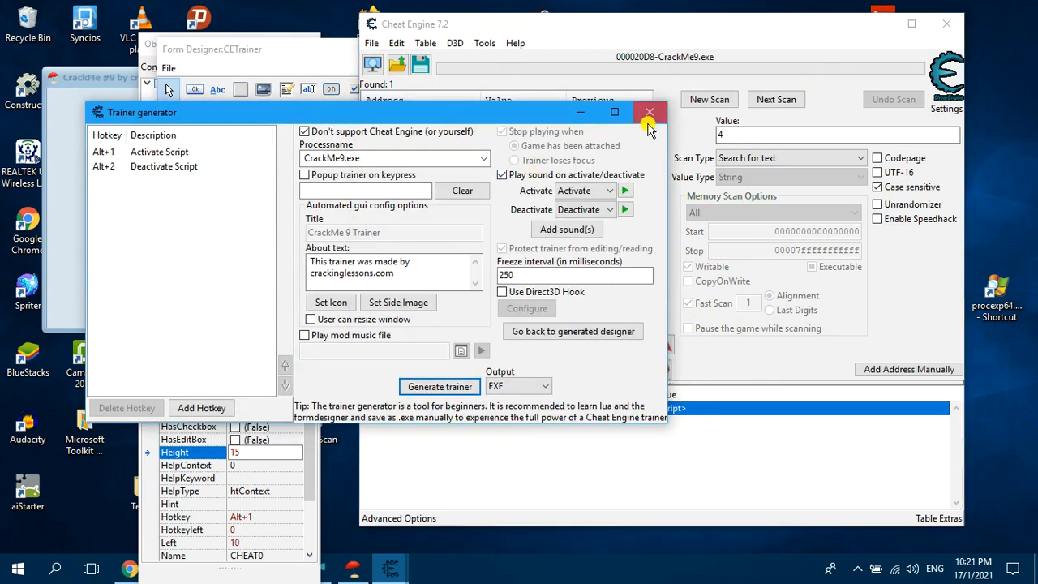
left_click(649, 111)
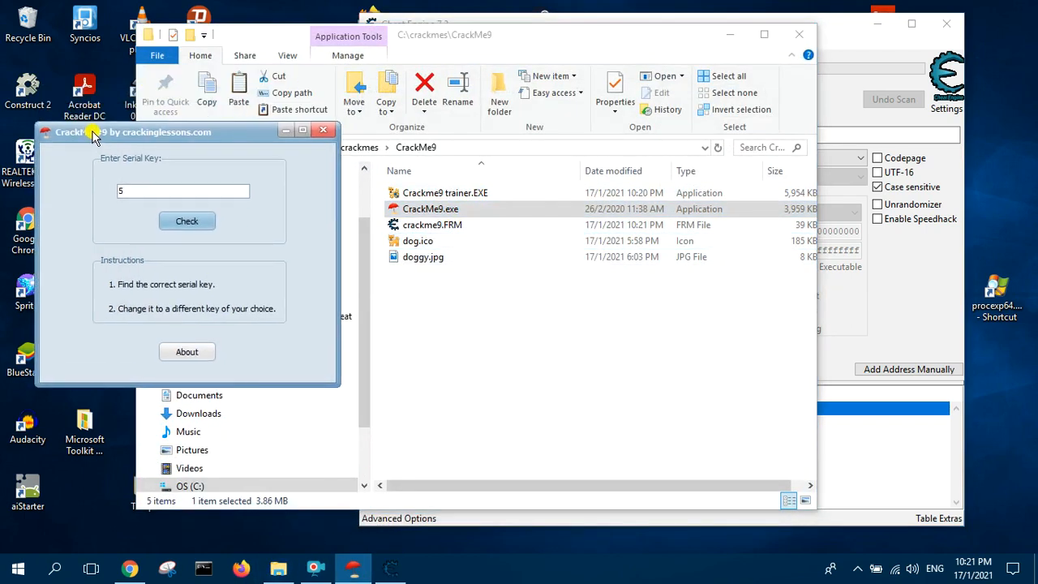
Launch Crackme9 trainer.EXE from CrackMe9, inspect its dog image and hotkeys, then close it
left_click(445, 193)
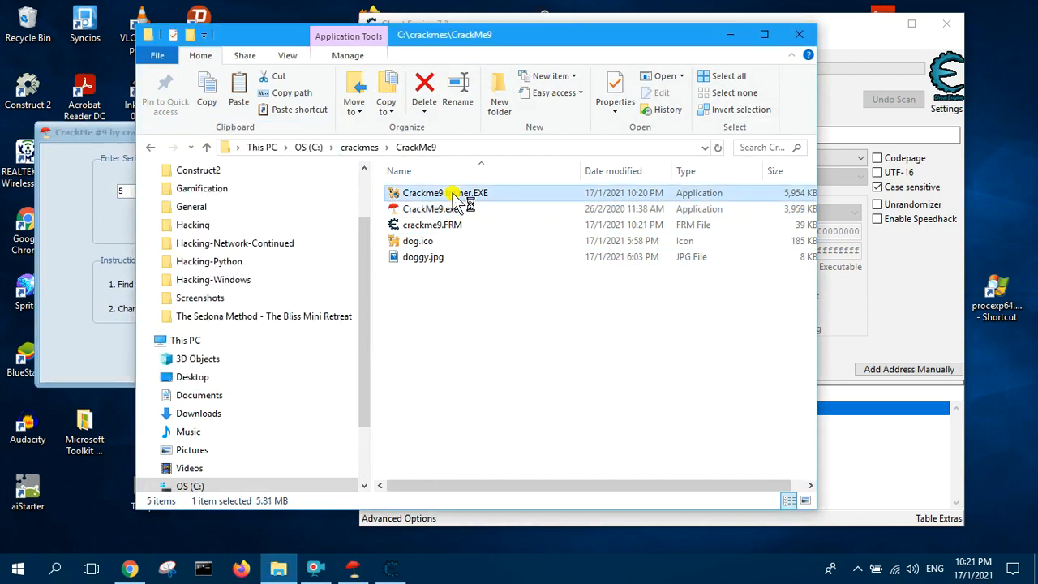
double_click(422, 192)
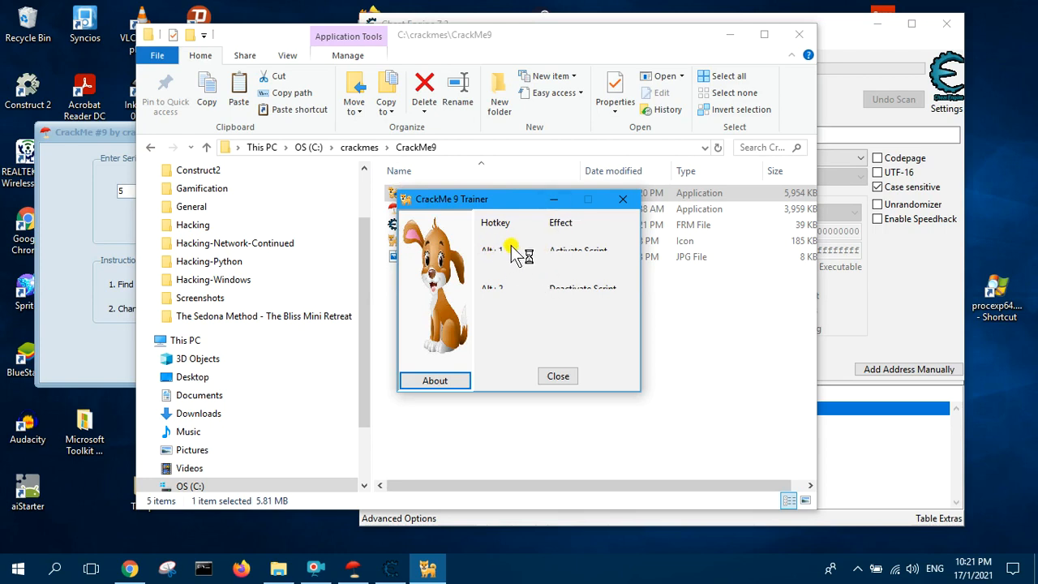
mouse_move(584, 249)
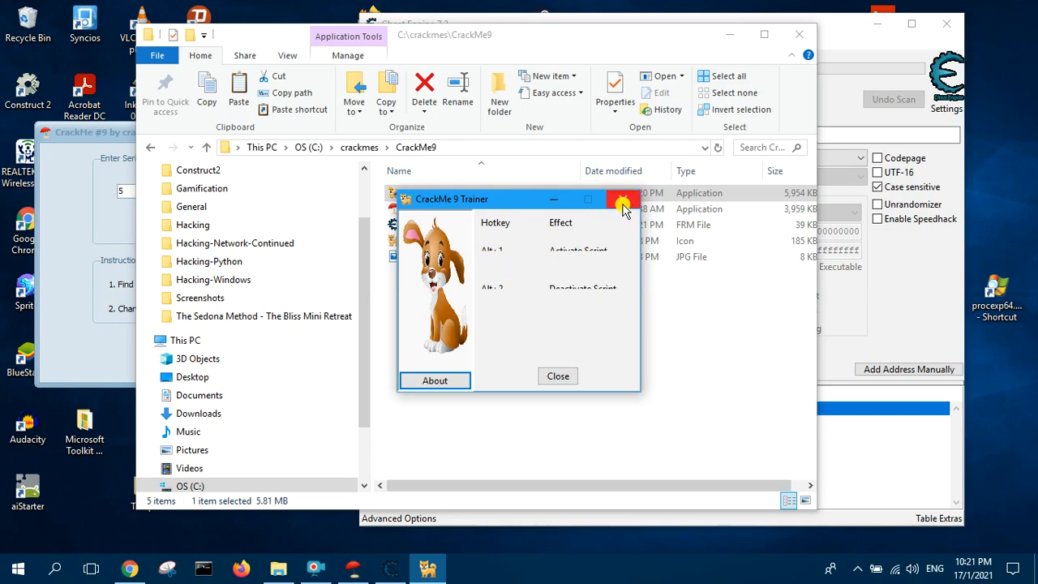
left_click(624, 200)
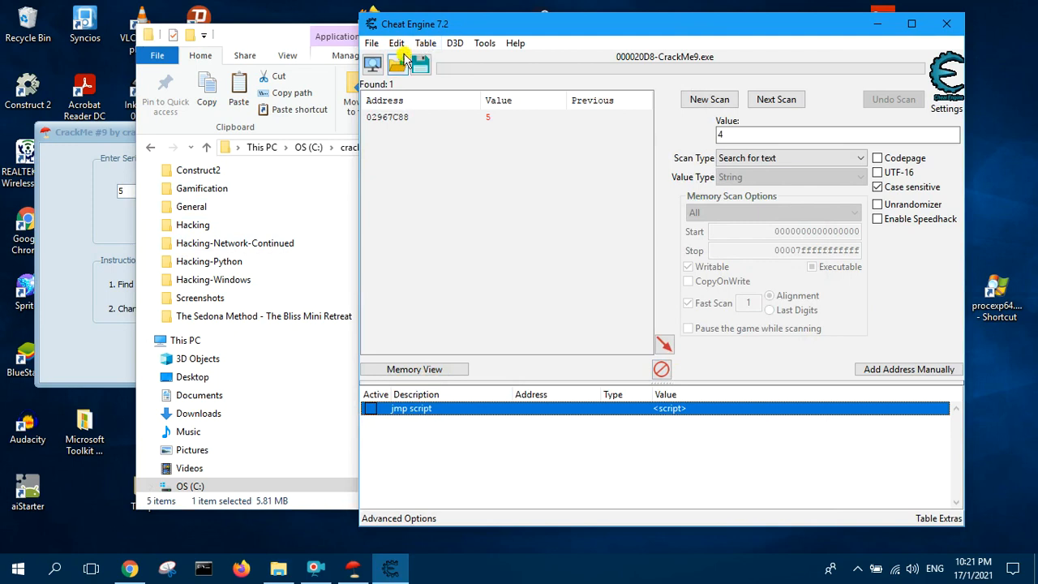
Regenerate the generic trainer script from the table and reopen the CrackMe 9 Trainer layout
left_click(370, 43)
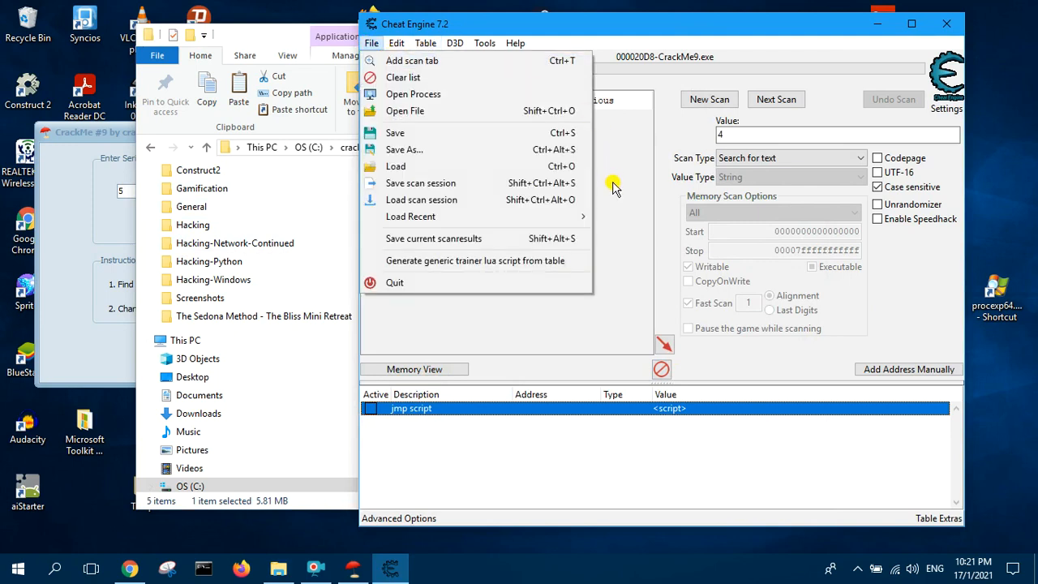
left_click(475, 260)
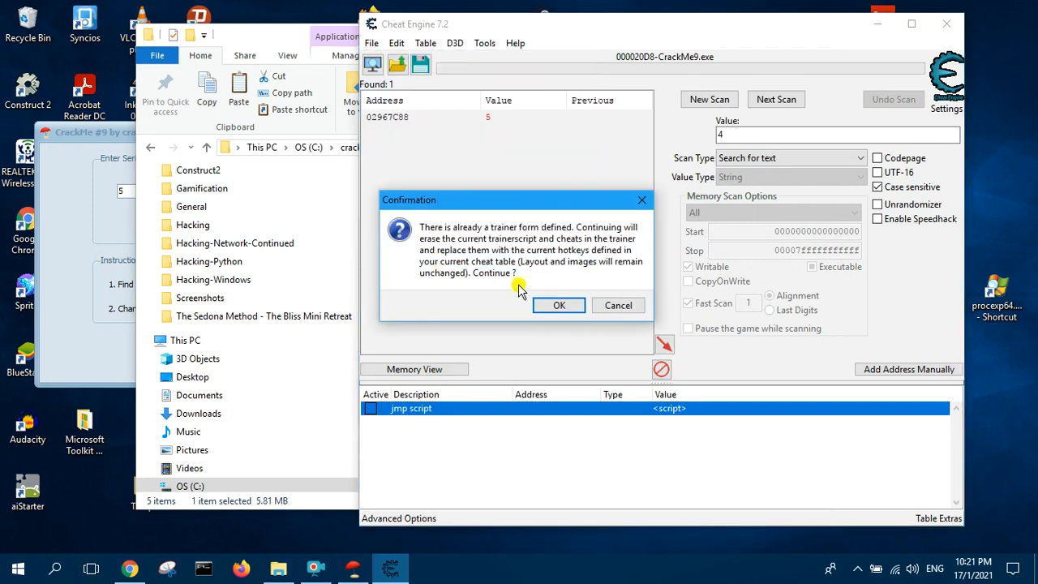
left_click(559, 305)
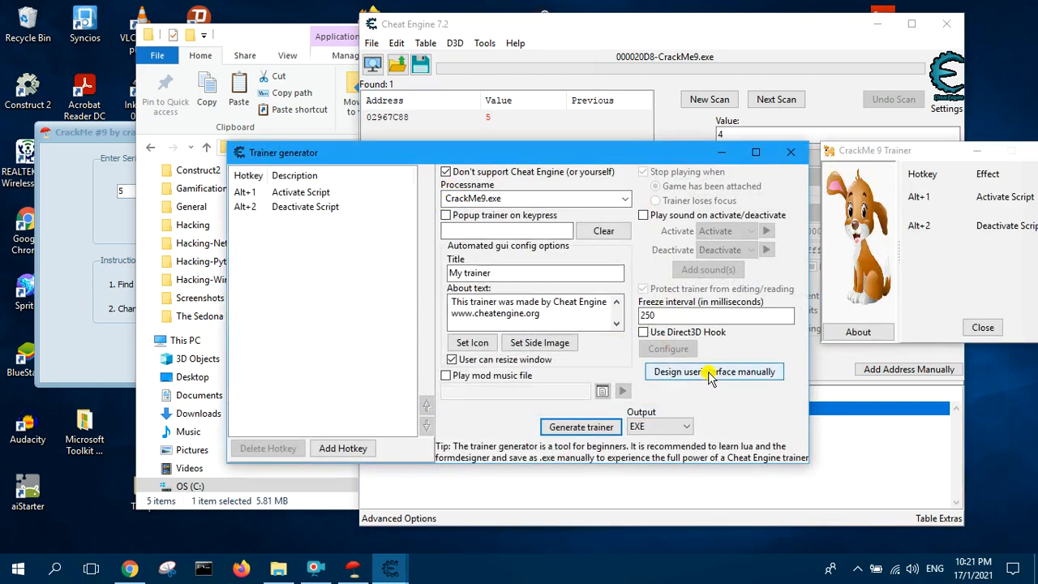
left_click(714, 371)
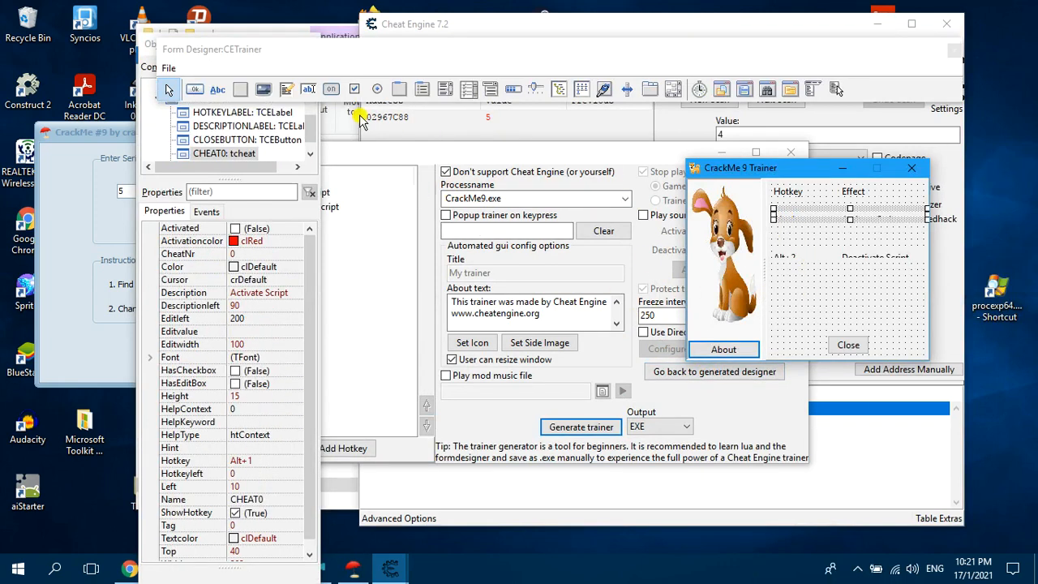
Move the Alt+2 Deactivate Script row lower, evenly spaced beneath Activate Script
left_click(168, 67)
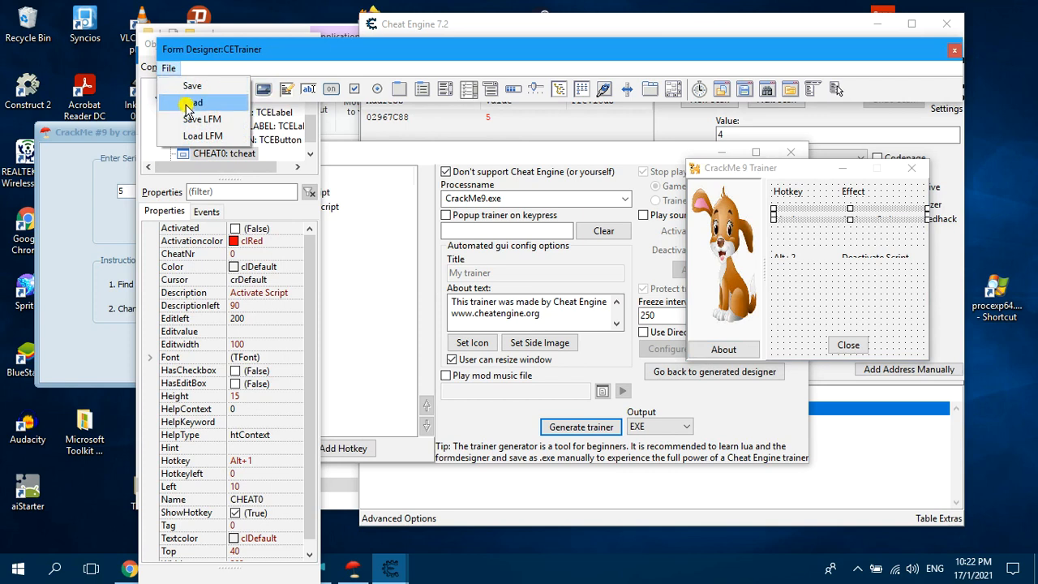
left_click(198, 102)
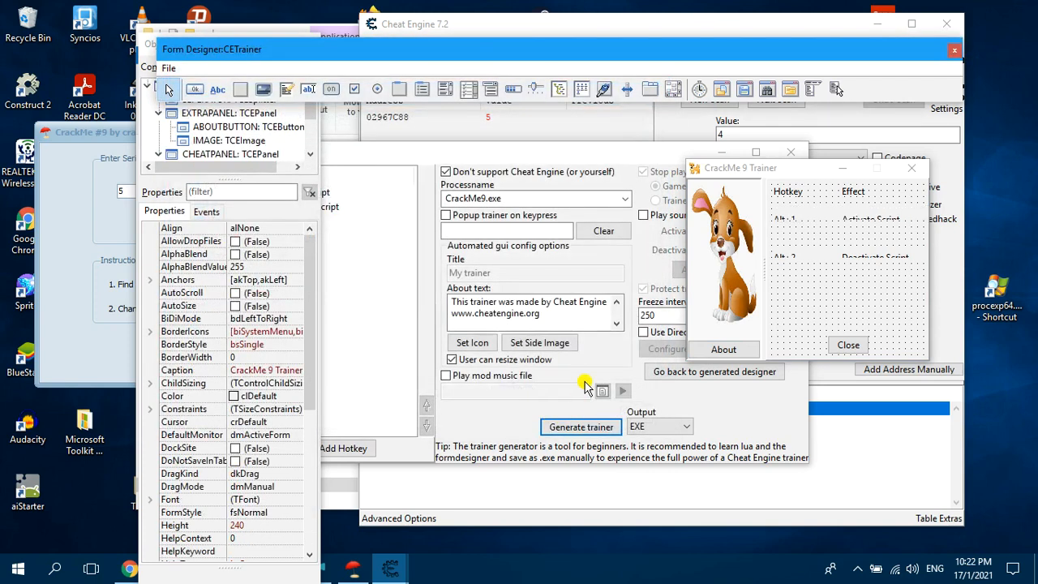
left_click(844, 252)
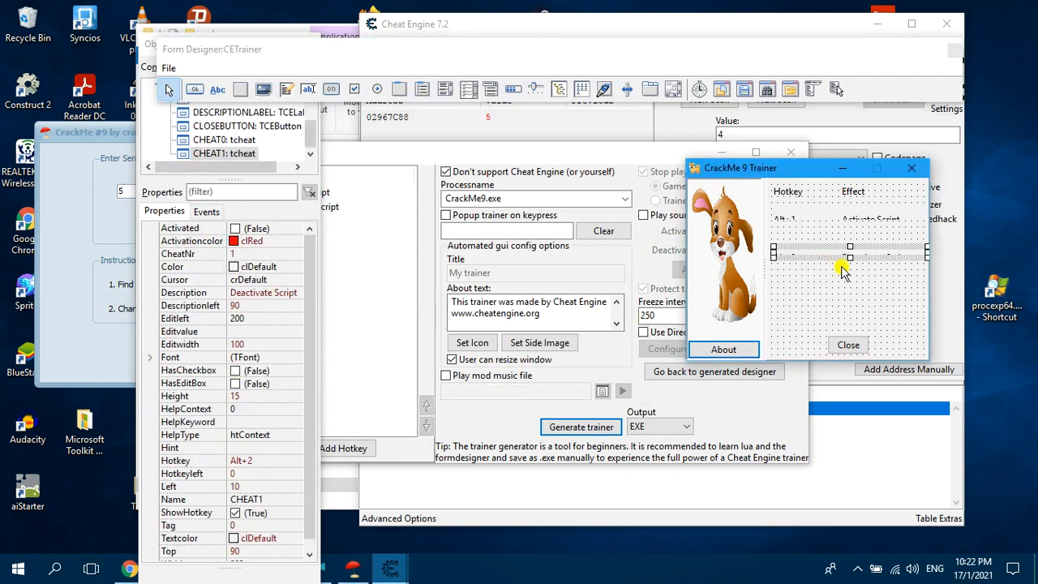
left_click(876, 258)
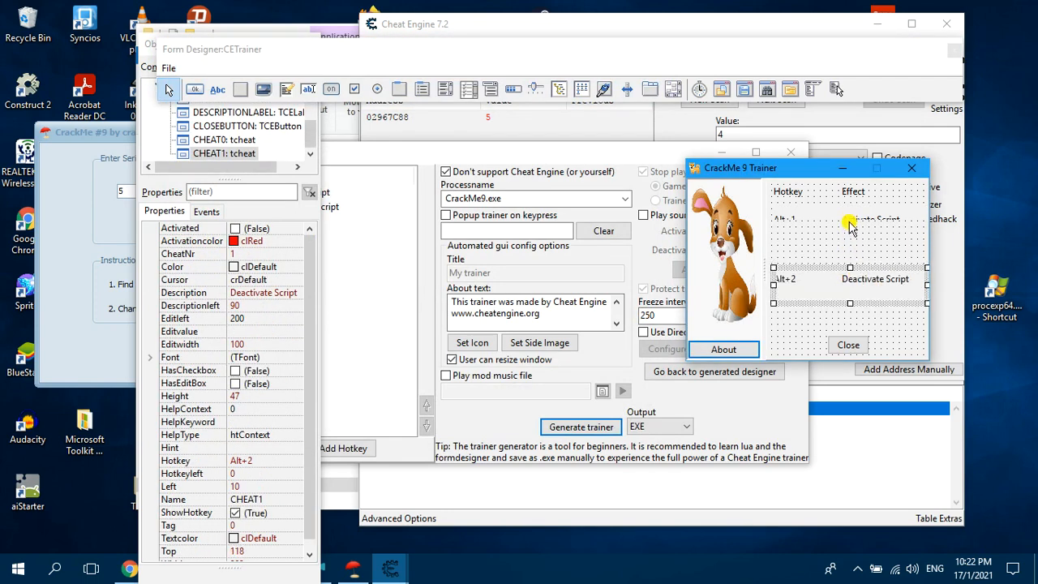
left_click(849, 219)
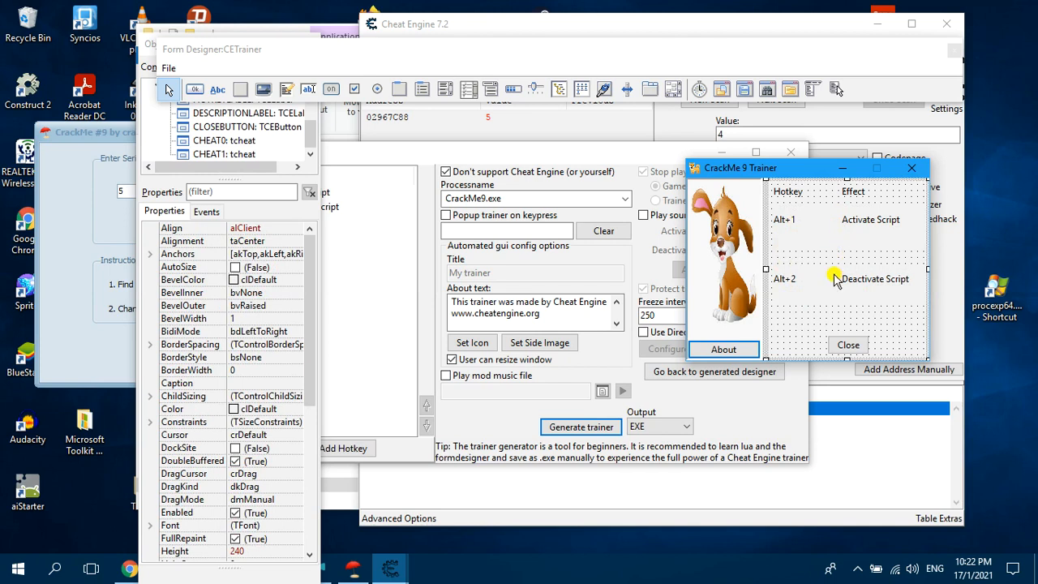
left_click(169, 67)
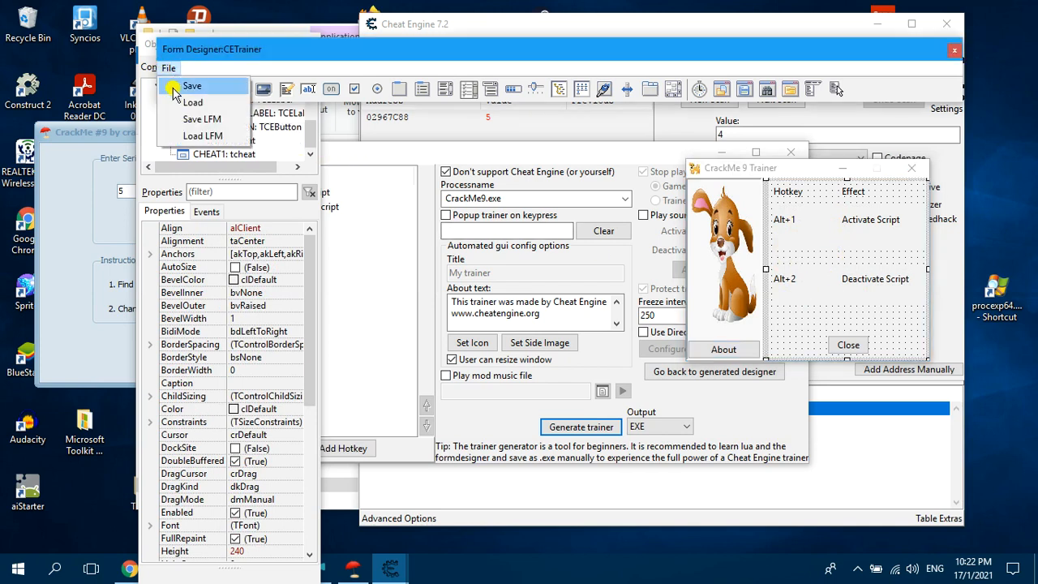
Overwrite crackme9.FRM with the rearranged form design
left_click(192, 85)
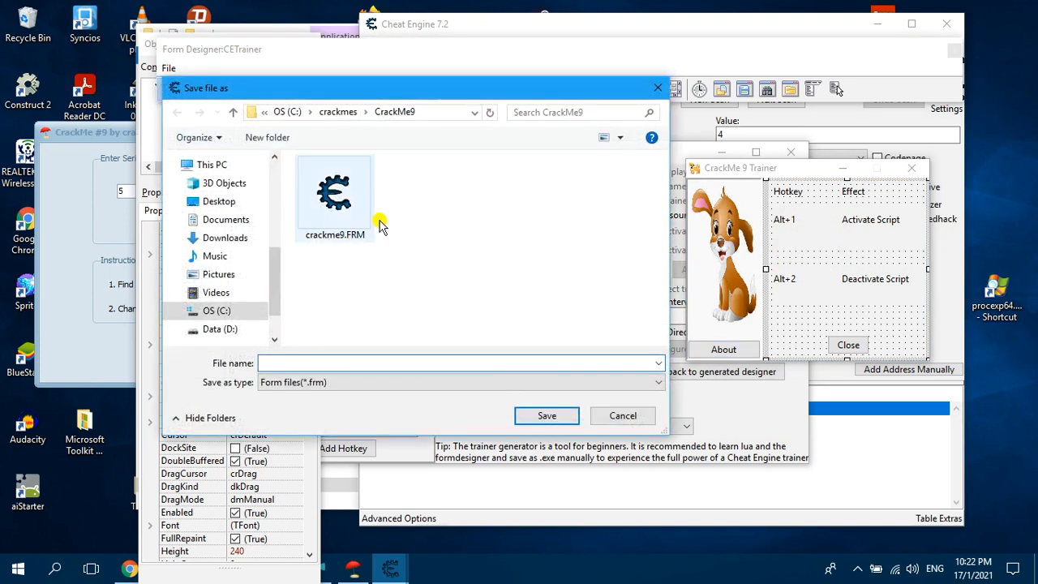
left_click(622, 415)
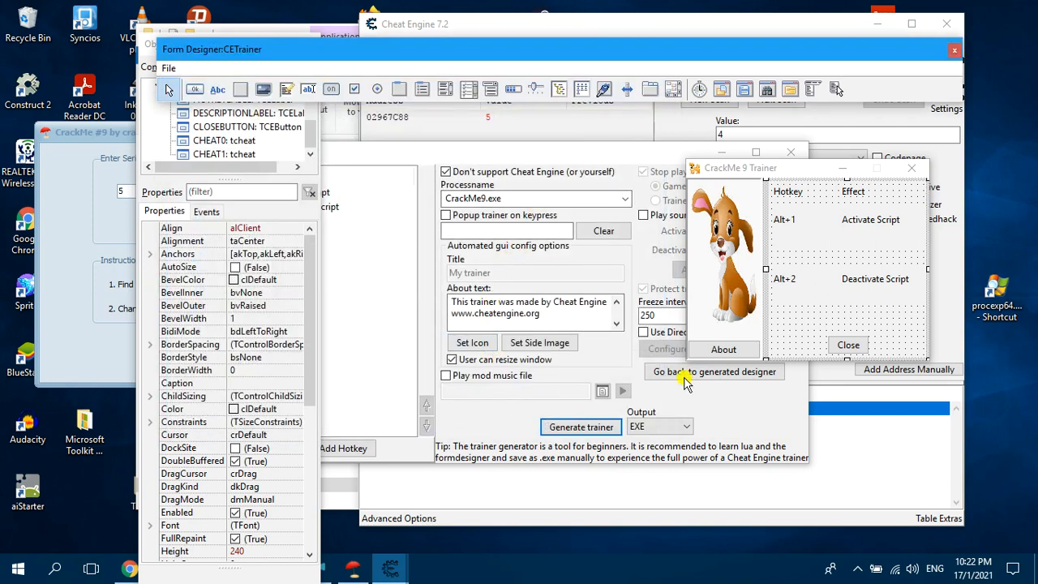
Rewrite the about text as 'This trainer was made by crackinglessons.com' and enable activate/deactivate sounds
left_click(713, 372)
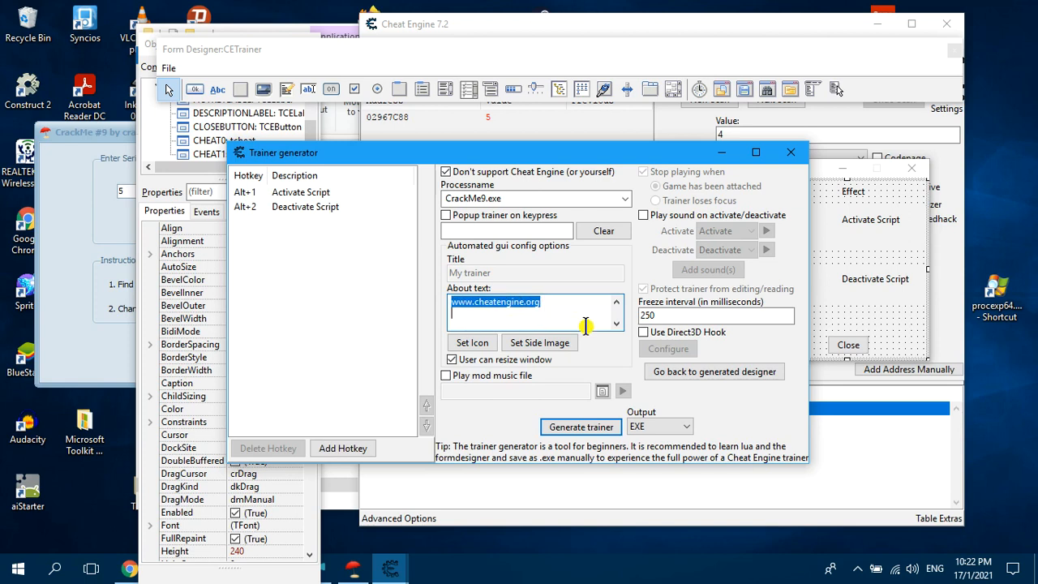
type("This trainer was made by Ccrac")
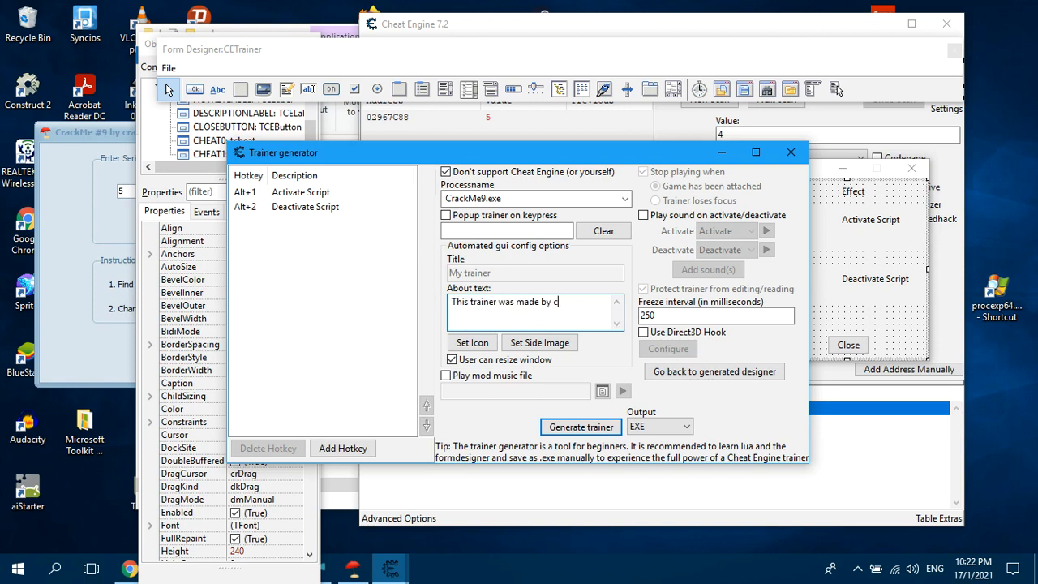
type("rackinglessons.com")
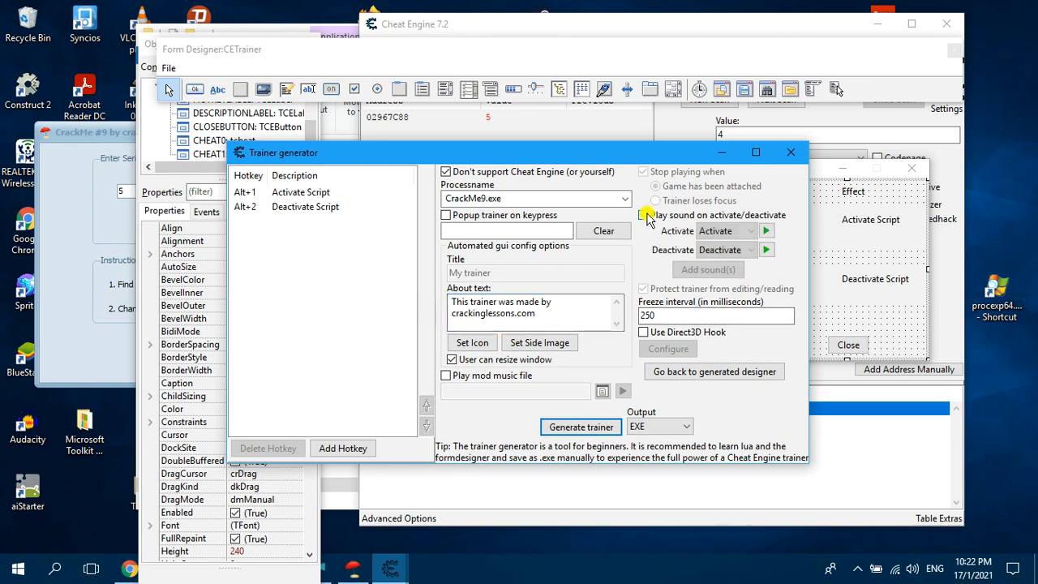
left_click(644, 215)
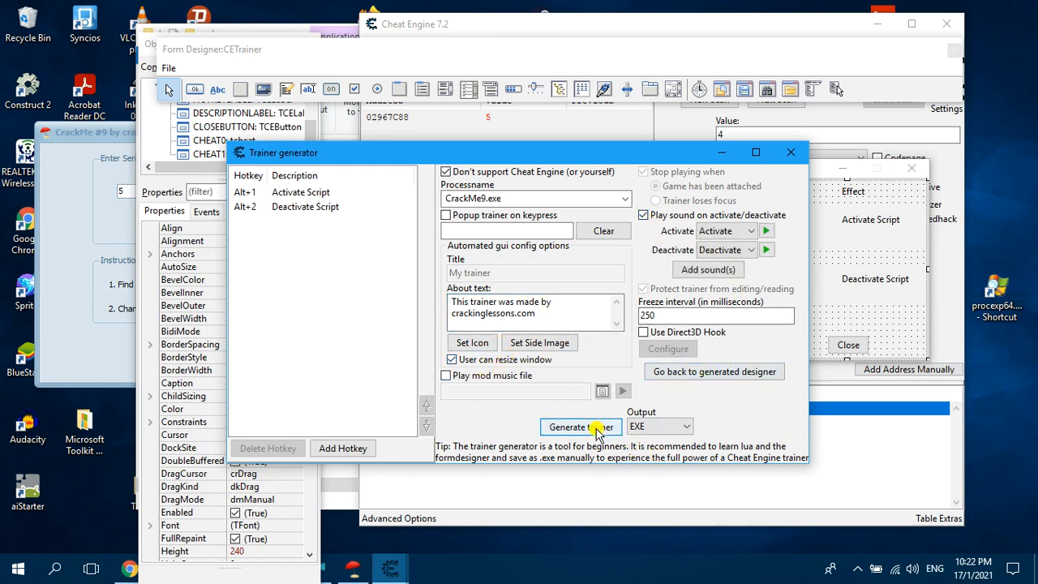
Regenerate the Crackme9 trainer EXE with 'Target process is 32-bit' ticked and confirm success
left_click(580, 427)
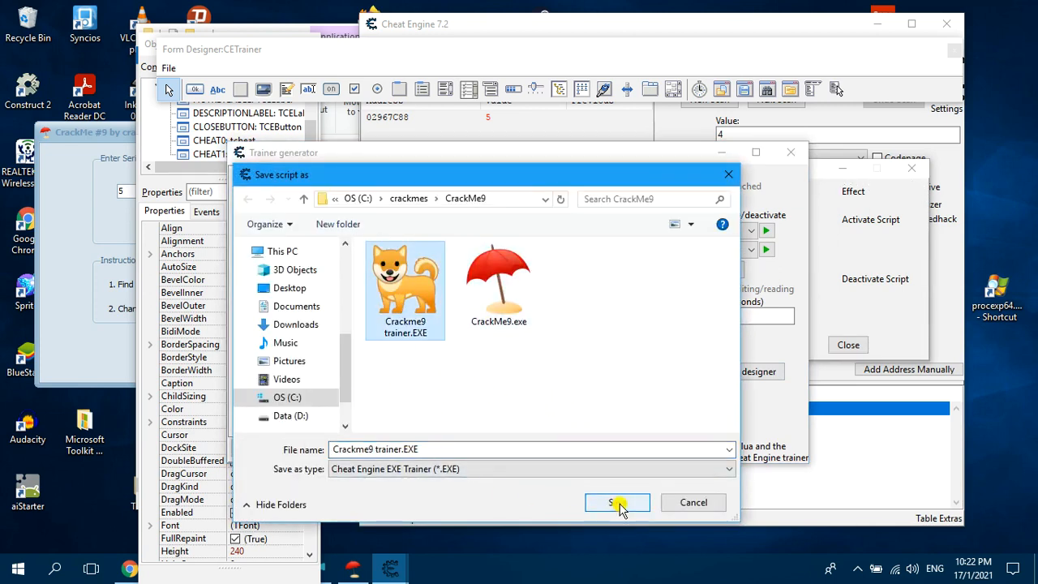
left_click(618, 502)
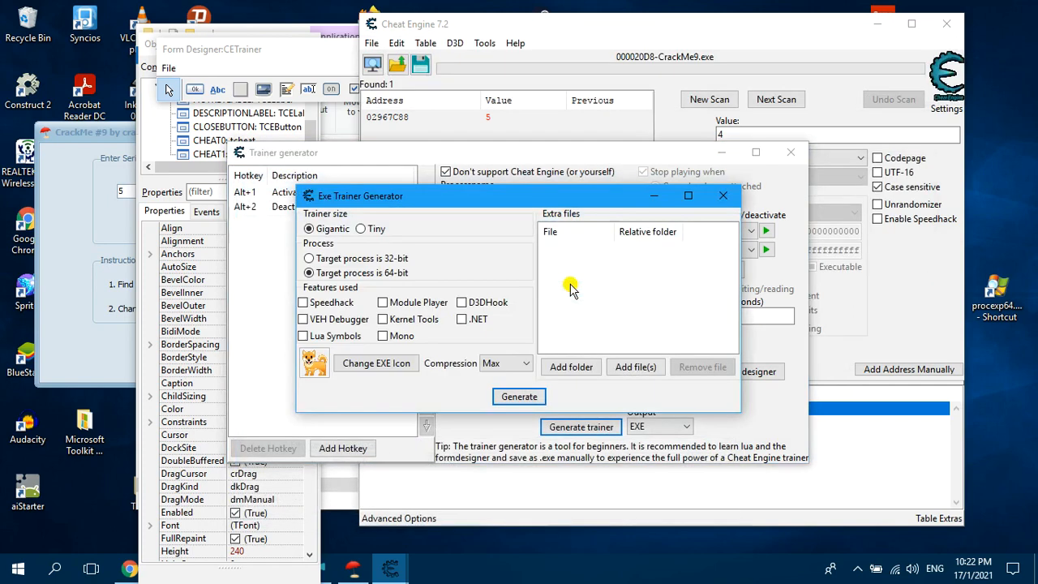
left_click(309, 258)
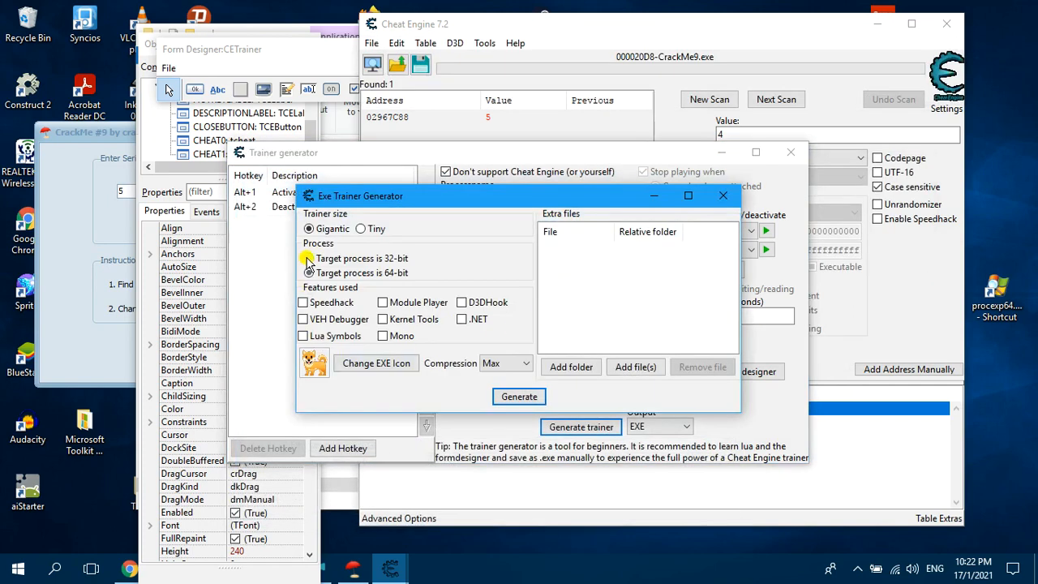
left_click(309, 258)
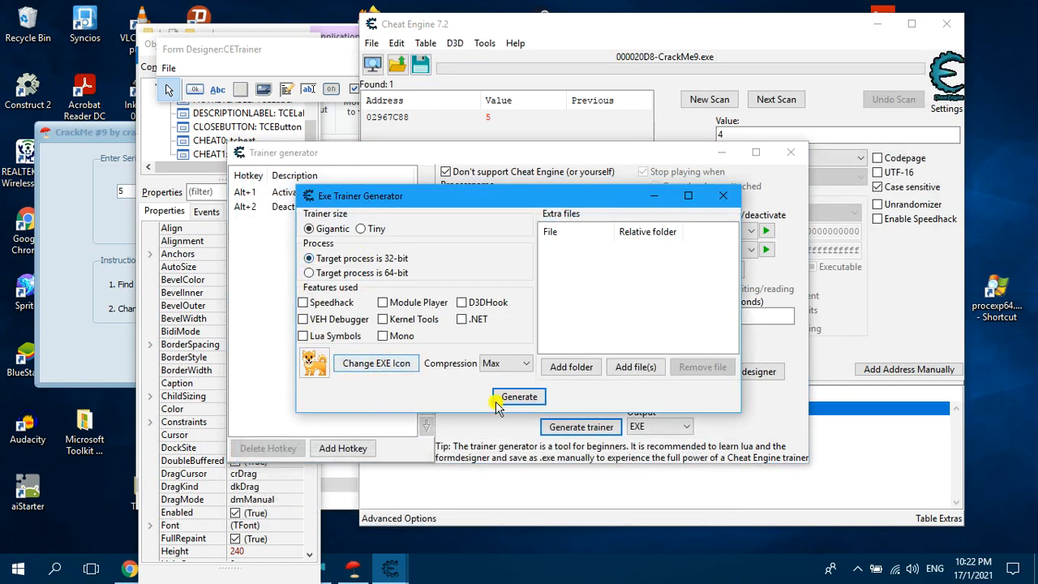
left_click(518, 396)
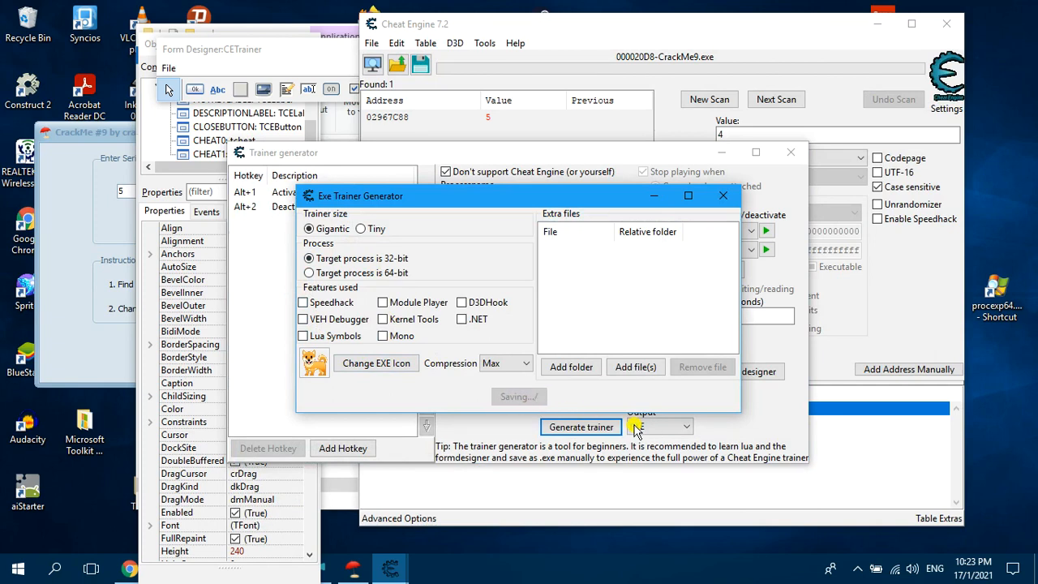
left_click(581, 426)
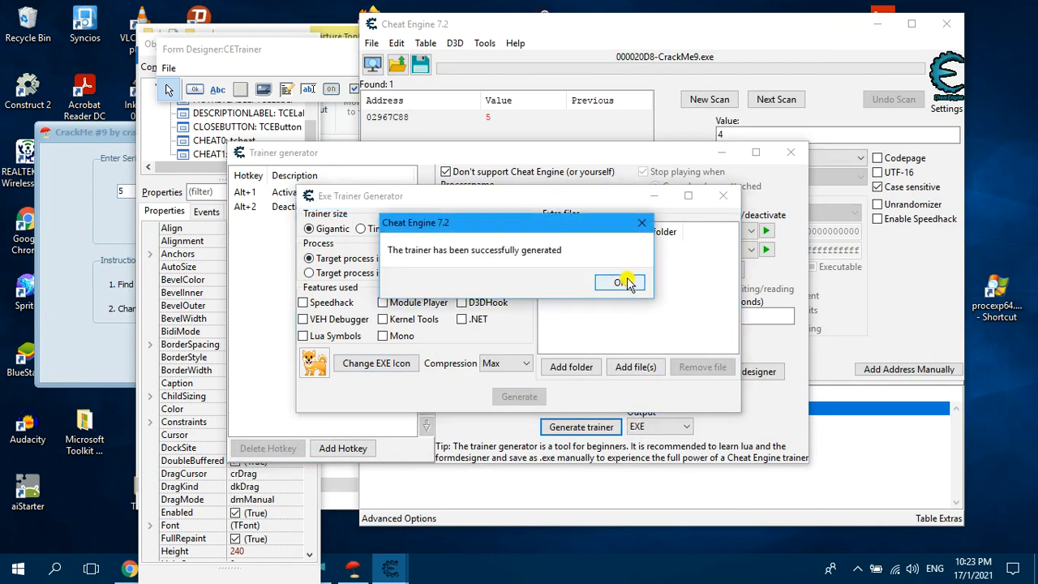
left_click(621, 282)
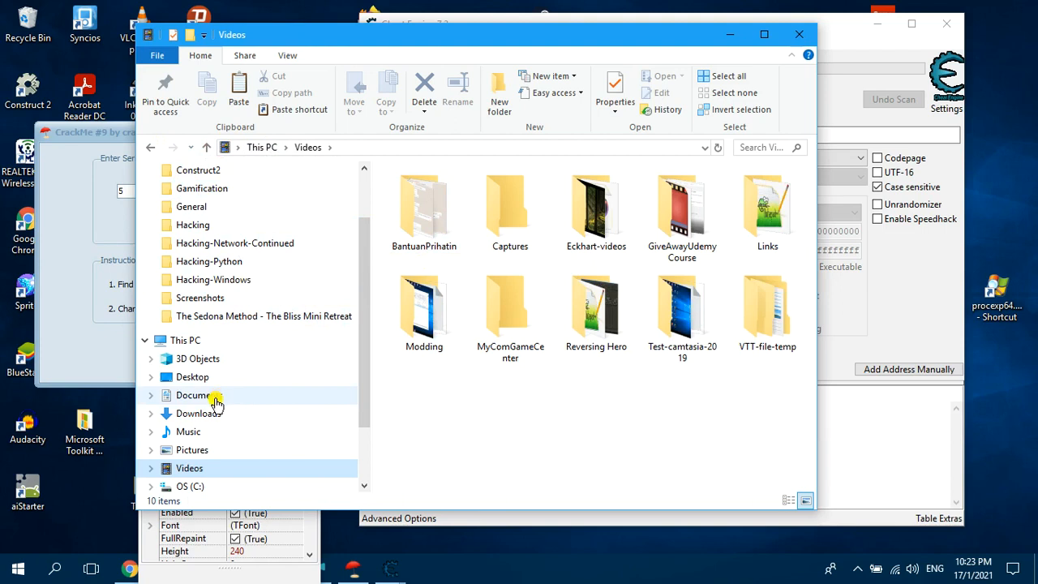
Browse OS (C:) > crackmes > CrackMe9 and launch Crackme9 trainer.EXE
left_click(189, 486)
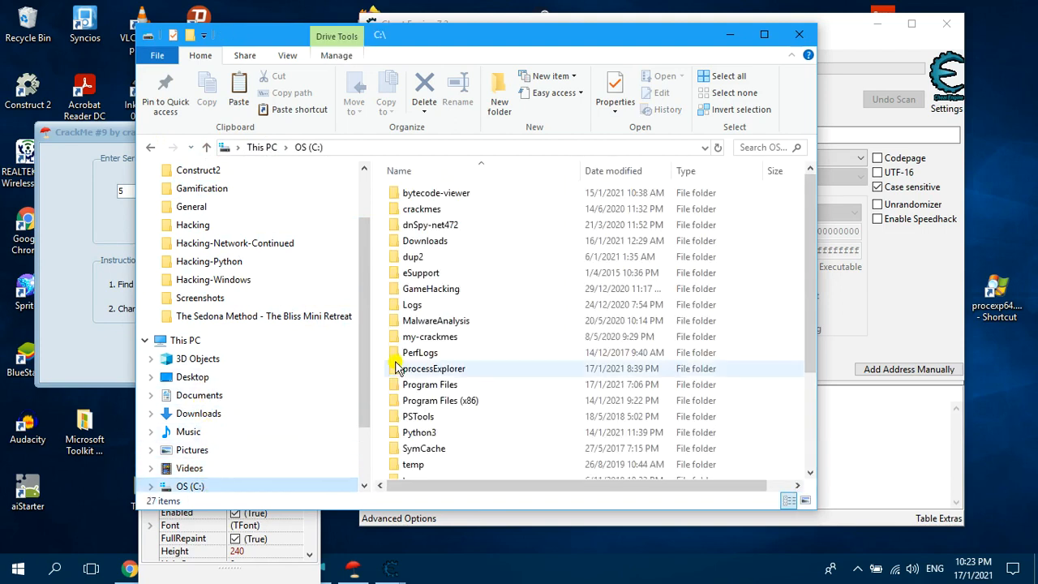
left_click(421, 209)
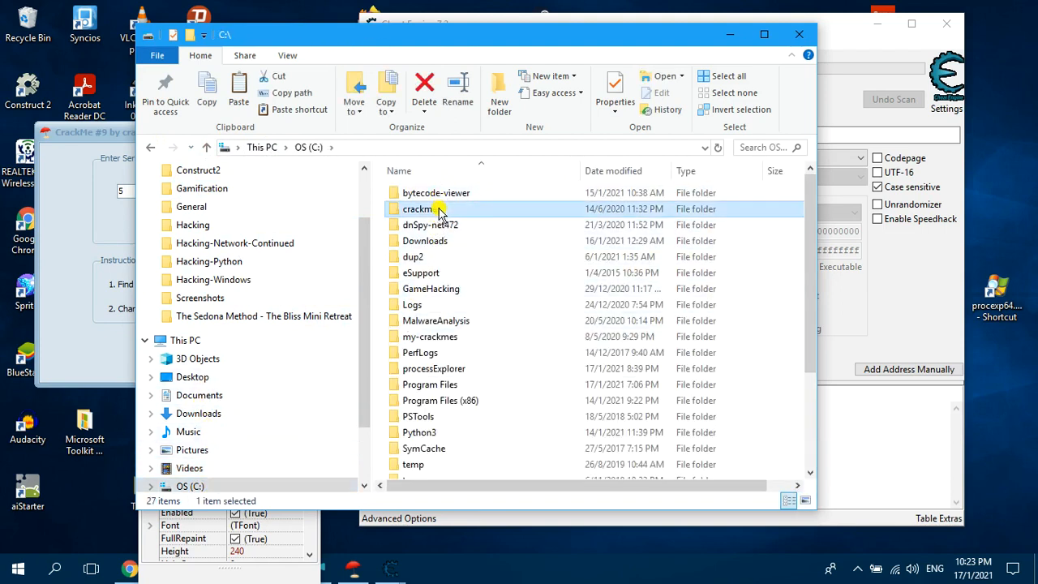
double_click(417, 208)
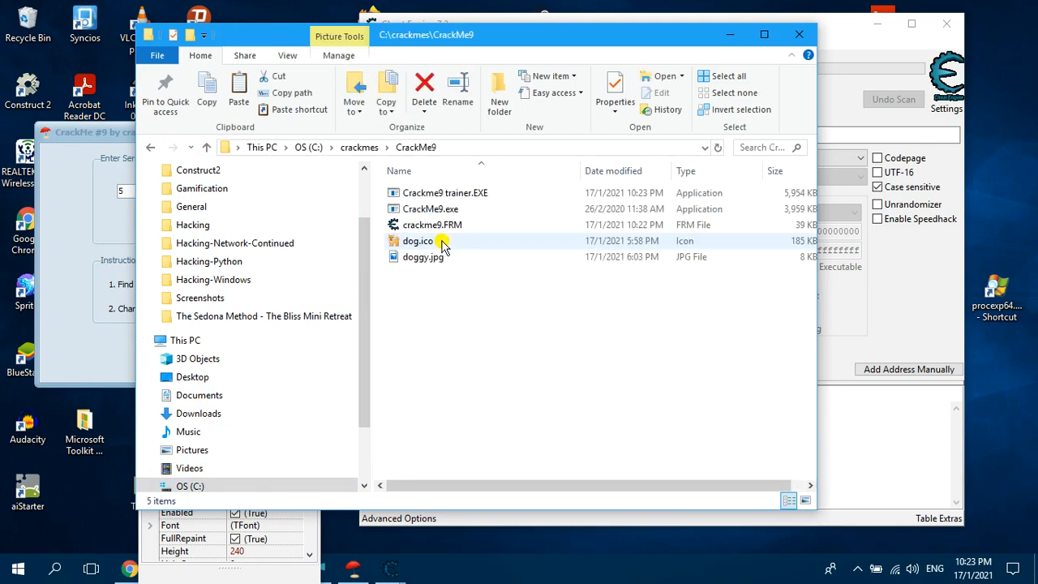
left_click(444, 192)
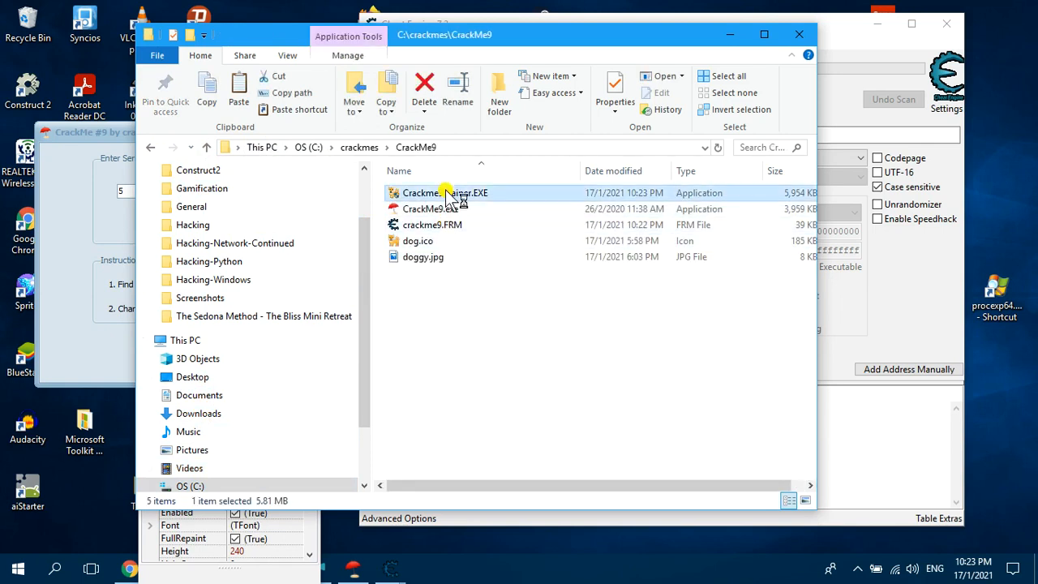
double_click(445, 193)
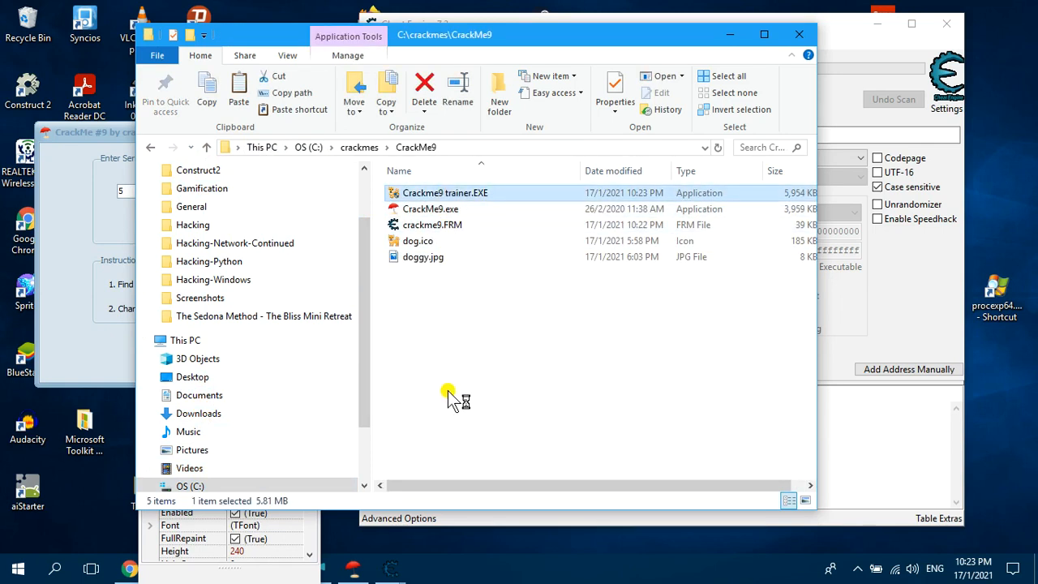
double_click(446, 192)
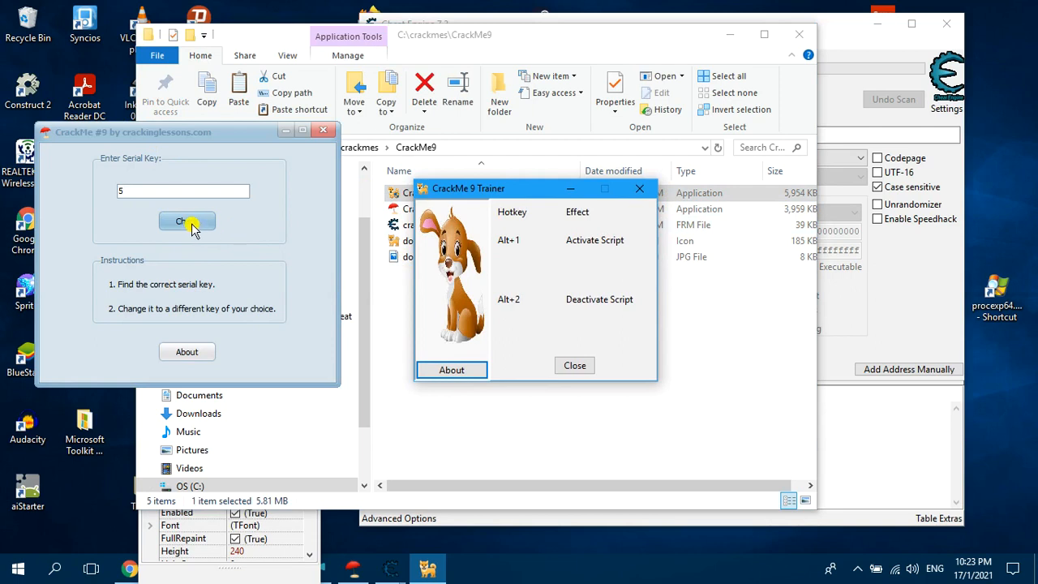
Confirm CrackMe rejects the key before activation and accepts it after Alt+1
left_click(187, 220)
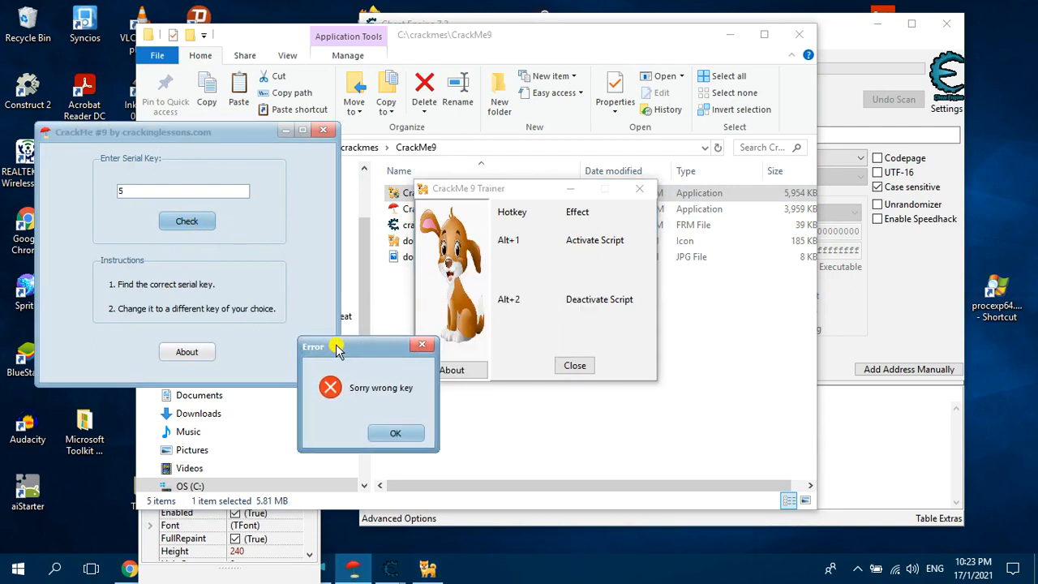
left_click(396, 432)
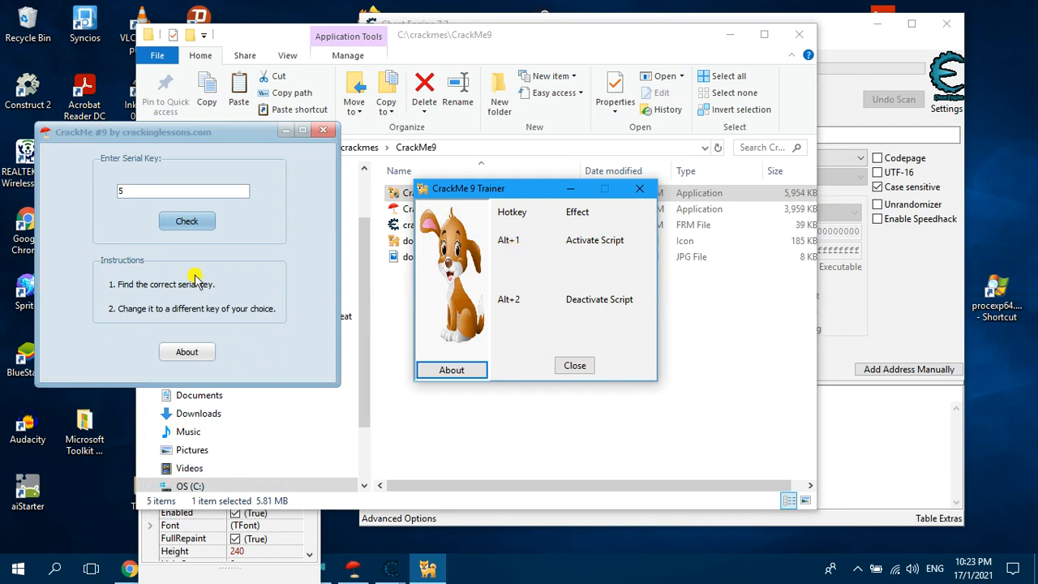
left_click(186, 221)
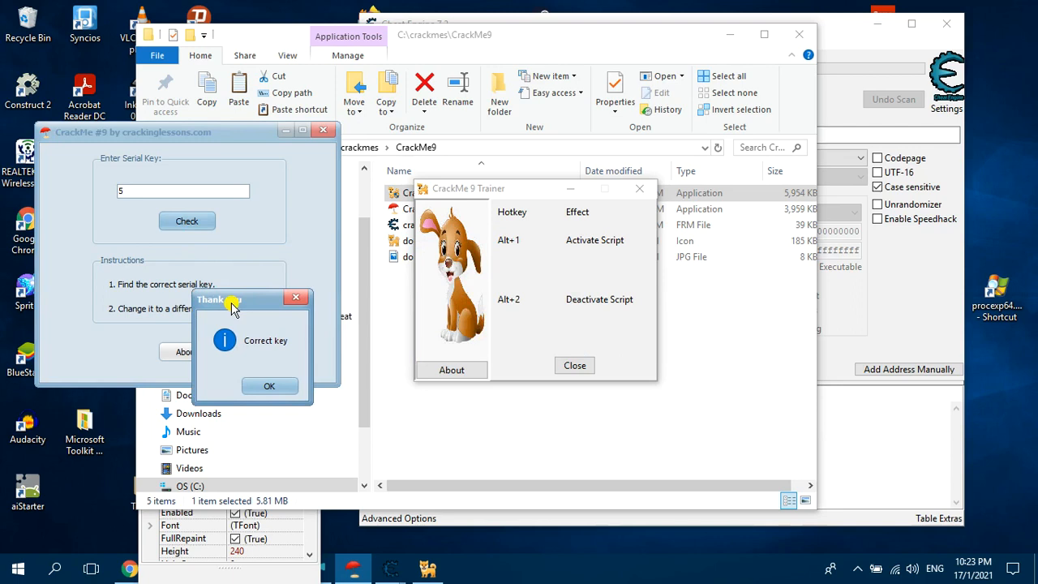
left_click(269, 385)
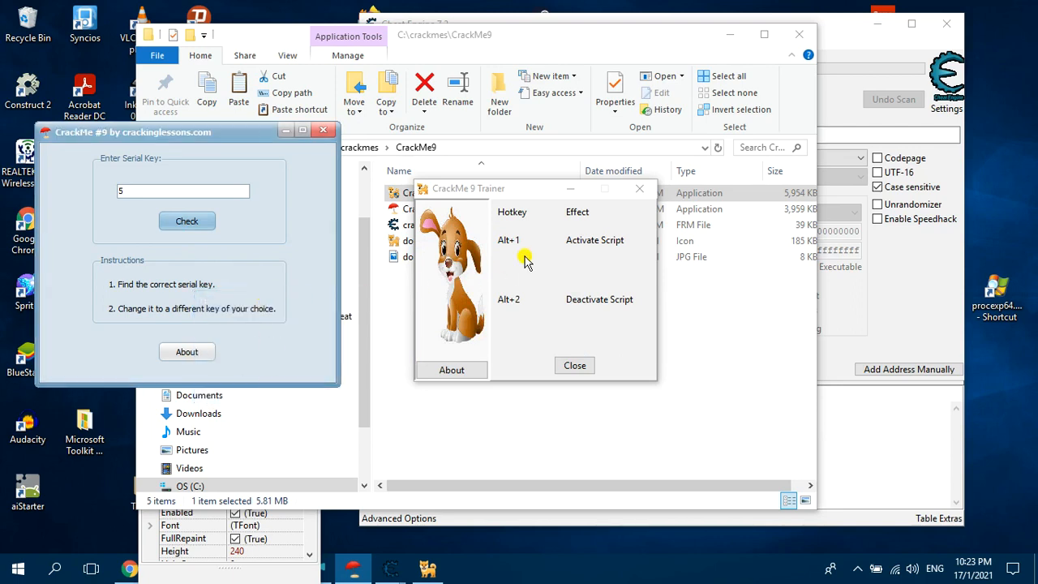
mouse_move(525, 307)
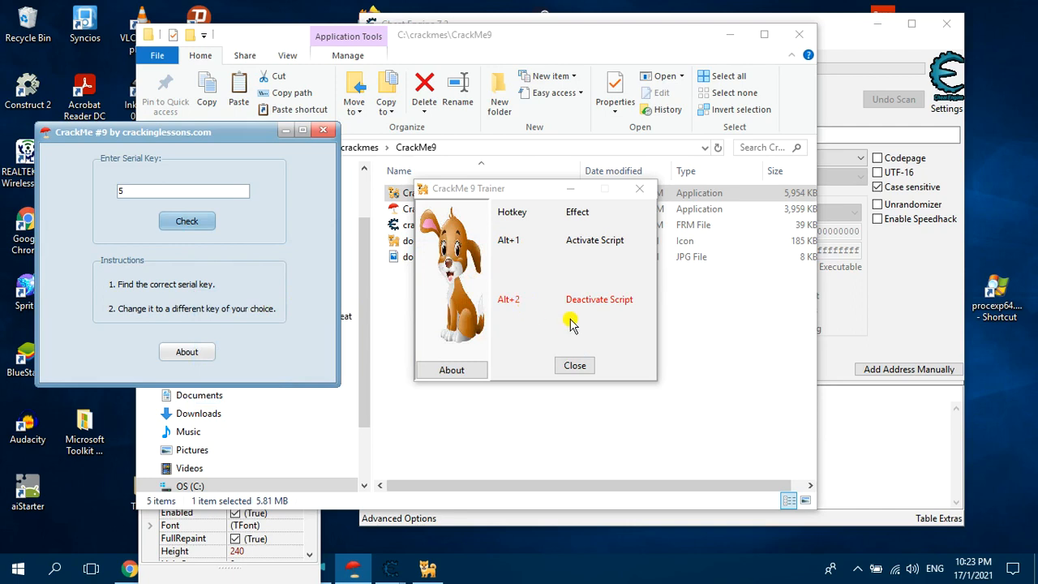
mouse_move(193, 270)
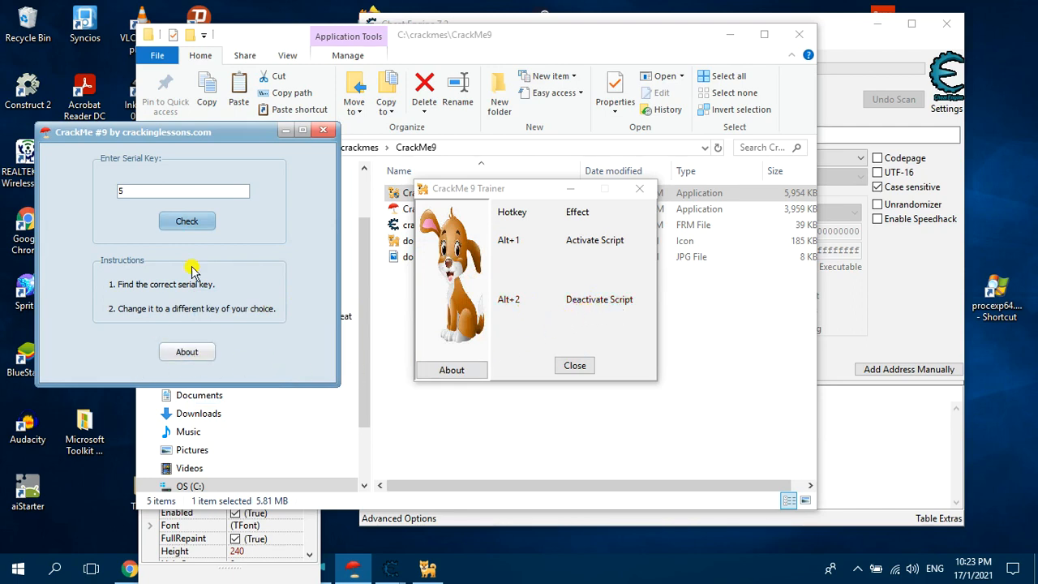
Confirm the key is rejected again after Alt+2, then view and dismiss the About credit
left_click(186, 220)
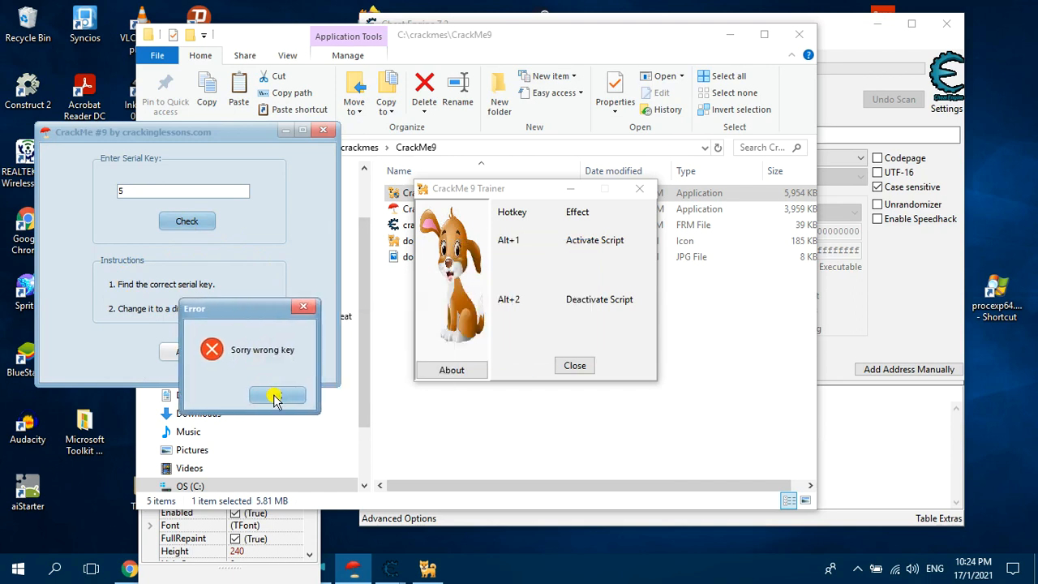
left_click(278, 396)
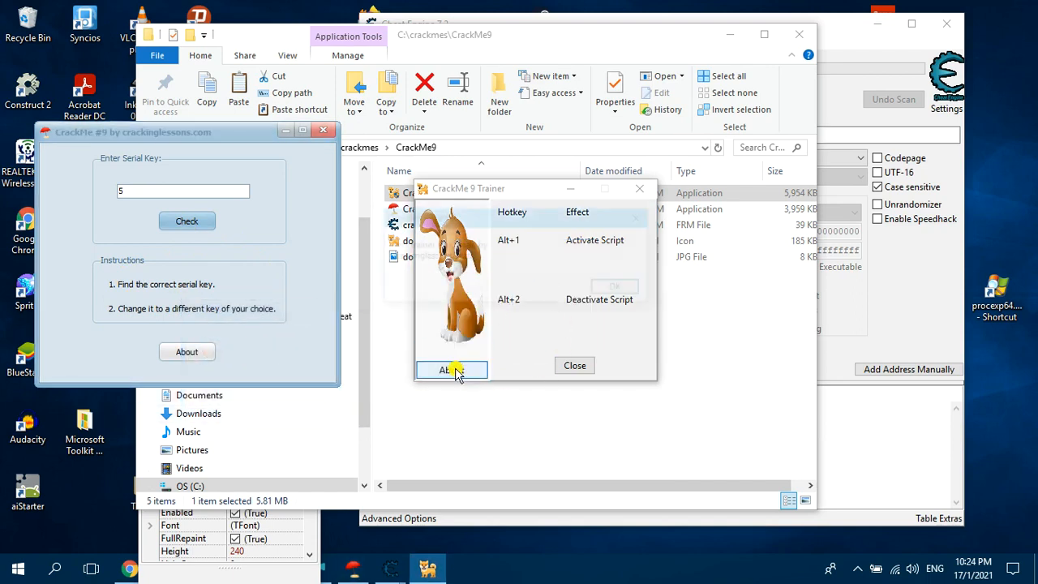
left_click(452, 370)
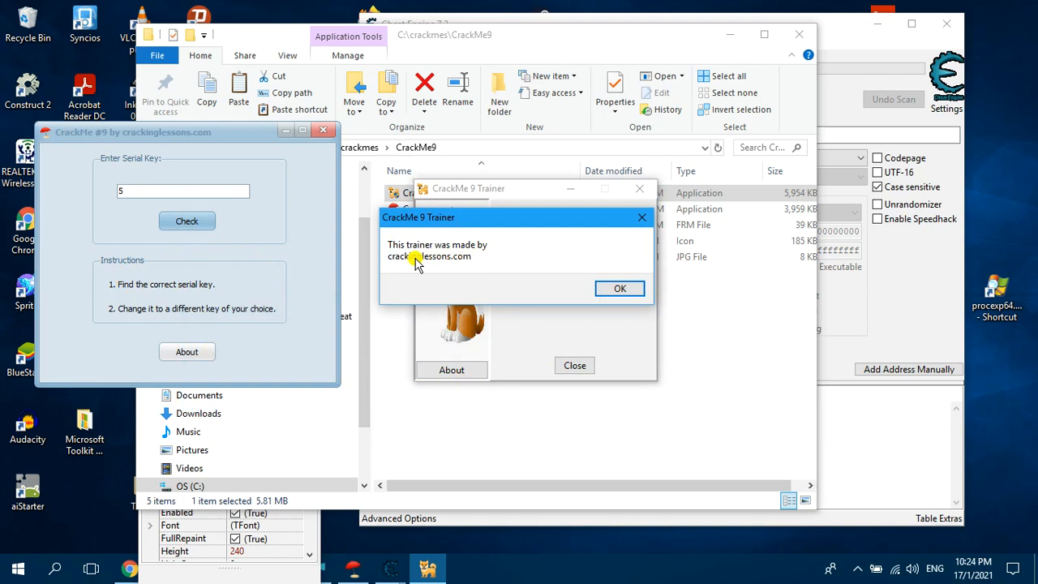
left_click(619, 288)
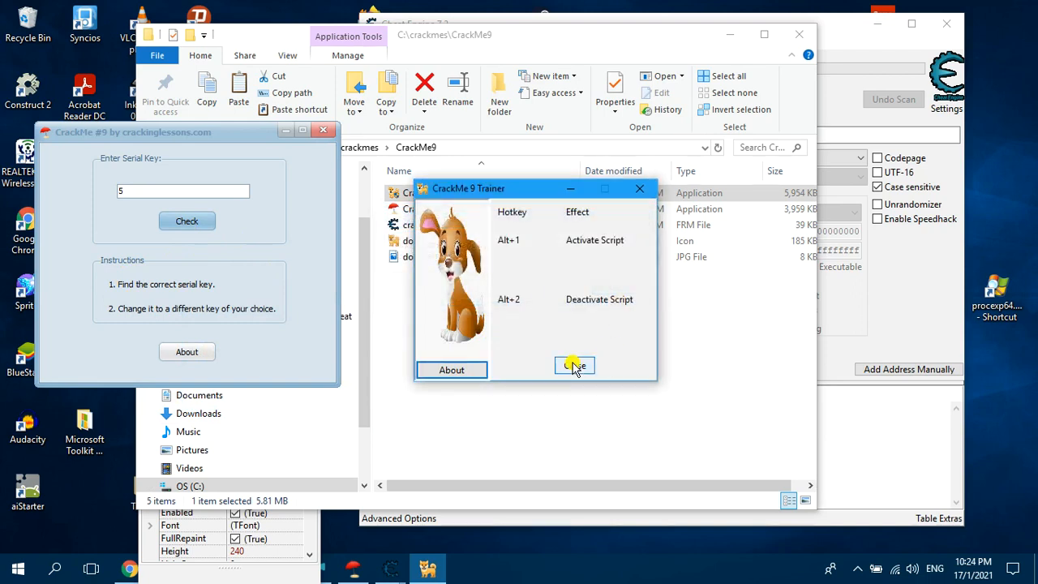
mouse_move(651, 342)
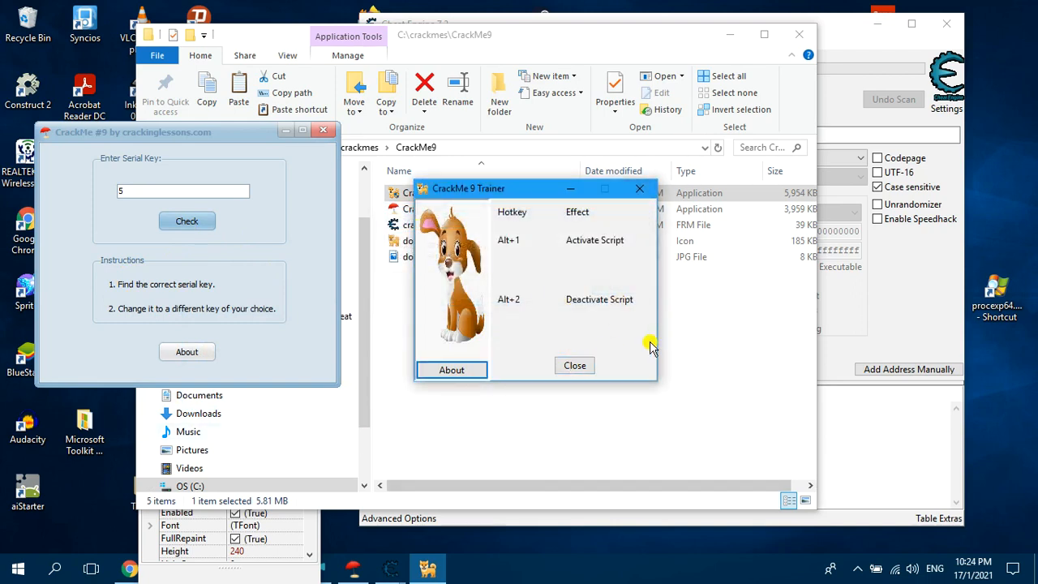
mouse_move(550, 223)
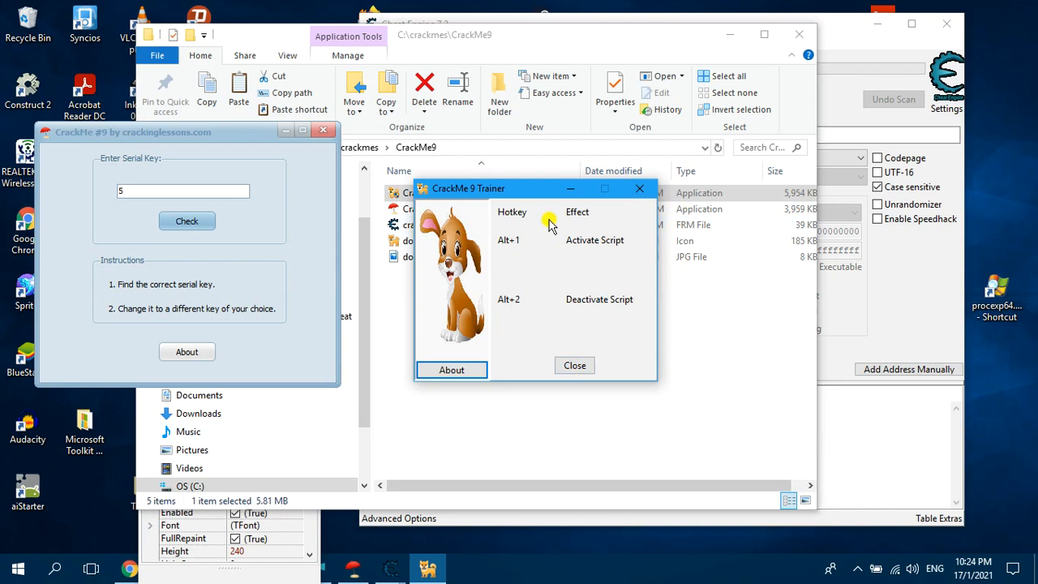
mouse_move(405, 207)
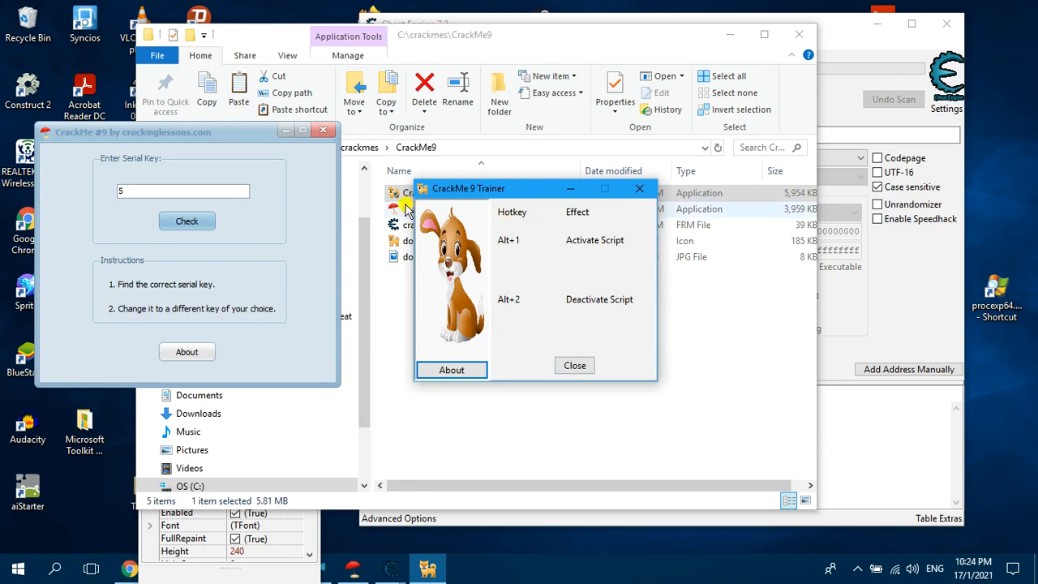